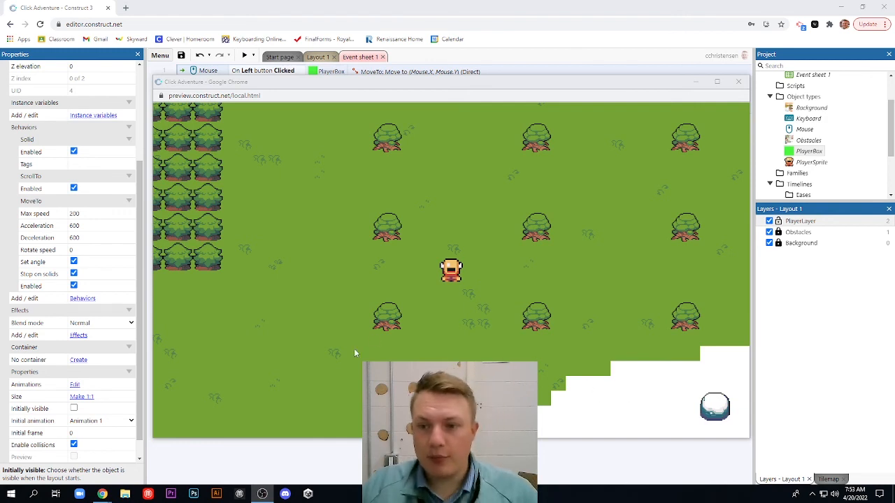
mouse_move(343, 209)
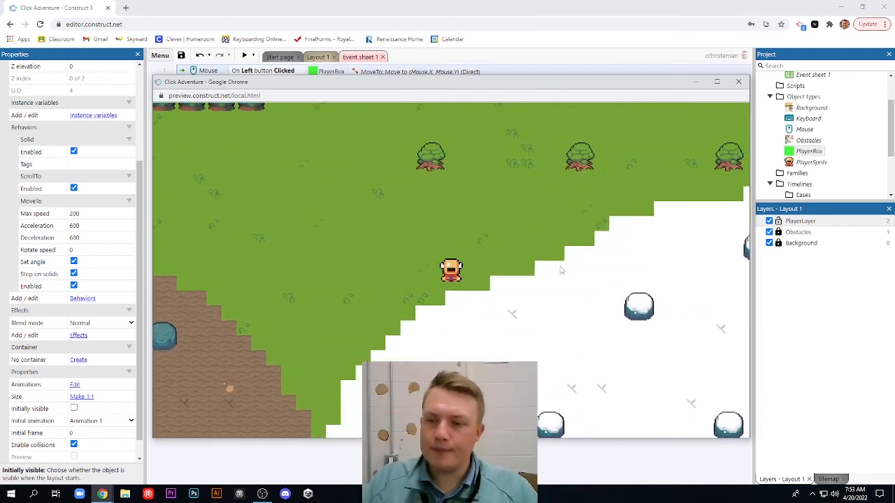
Close the game preview window and return to Event sheet 1.
click(738, 81)
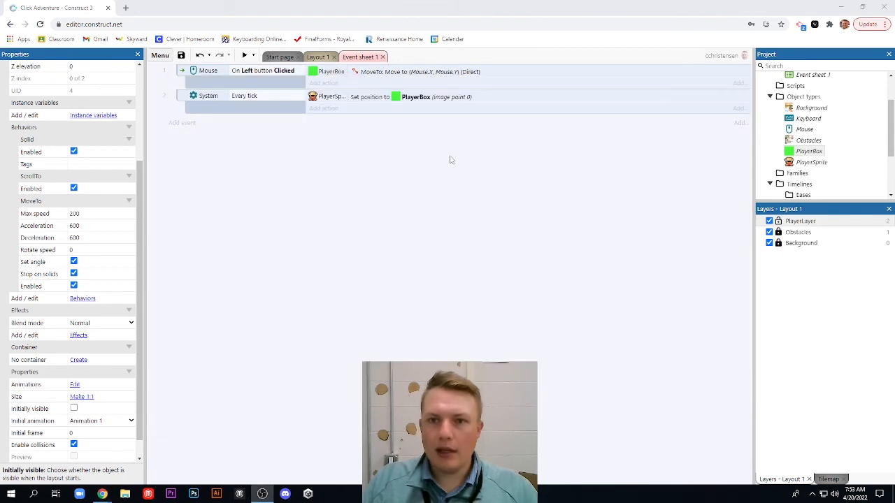
Open PlayerSprite's animations in Layout 1 and rename Animation 1 to 'Idle'.
click(316, 57)
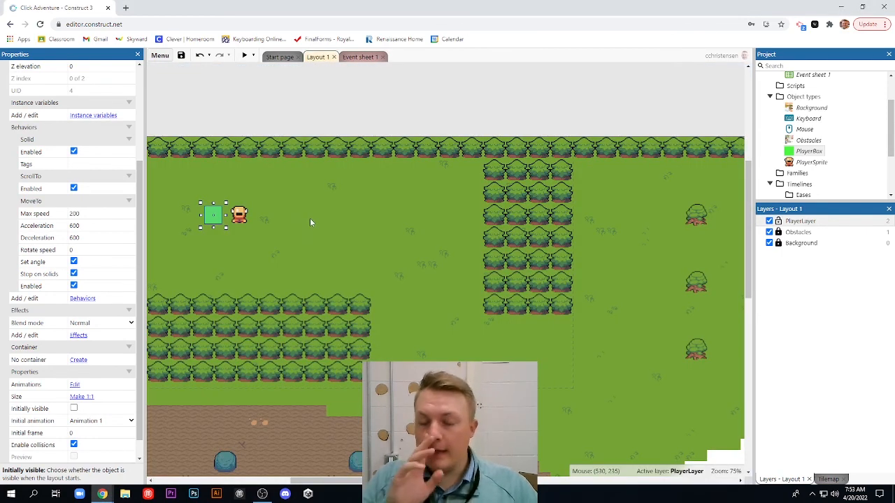
mouse_move(285, 216)
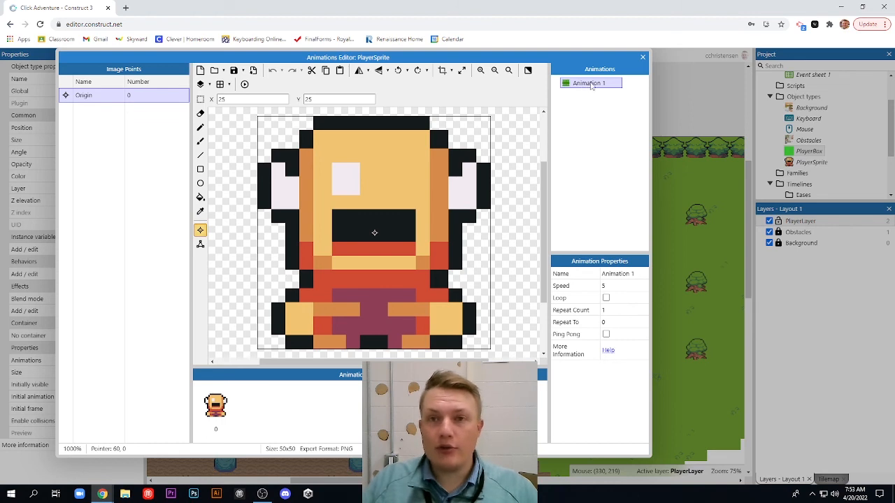
right_click(589, 83)
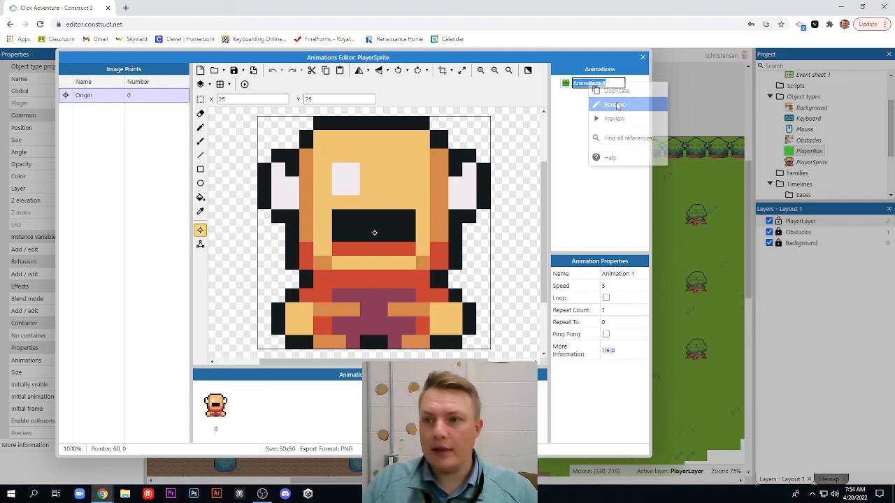
click(614, 105)
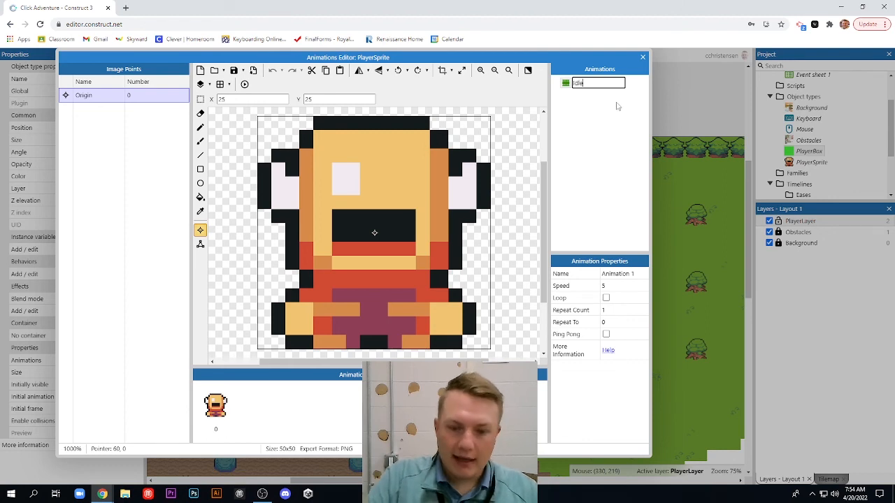
text(Idle)
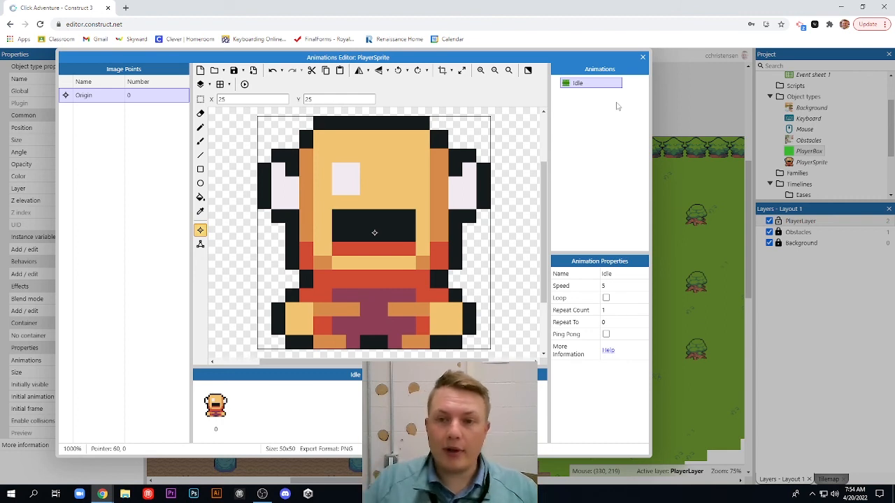
mouse_move(601, 133)
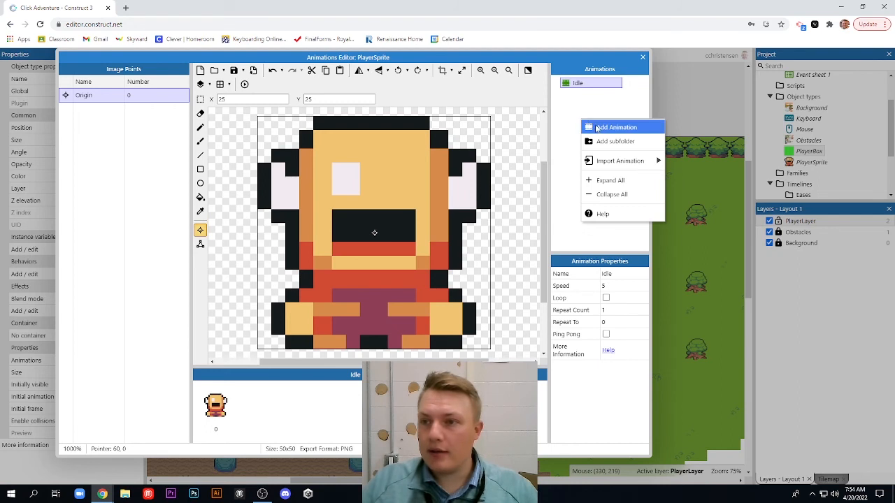
Add a new animation and name it 'Walk Down'.
click(615, 126)
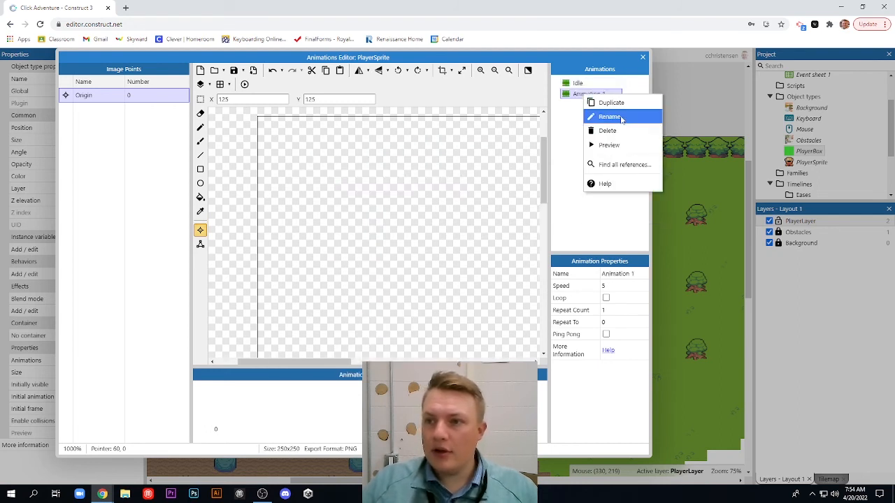
click(609, 116)
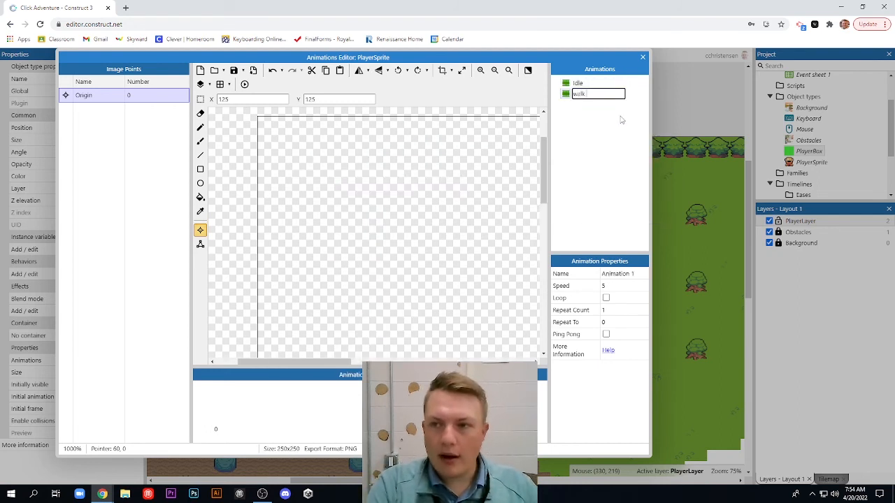
text(Walk D)
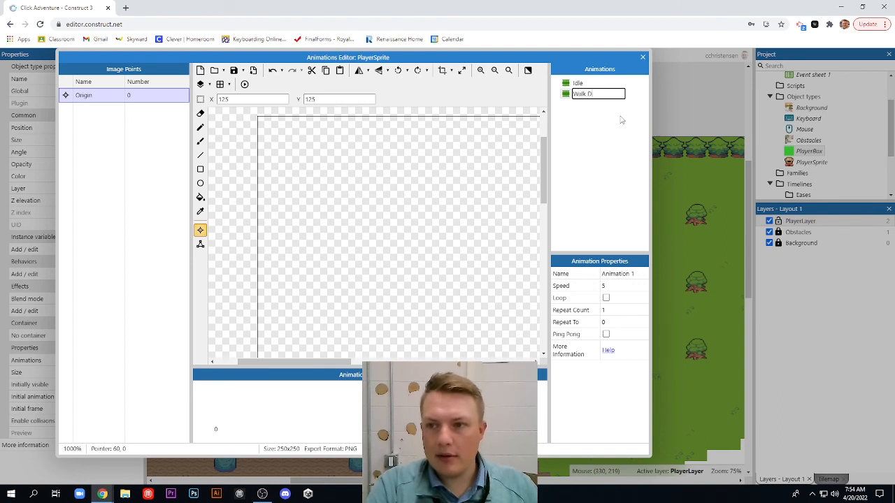
text(own)
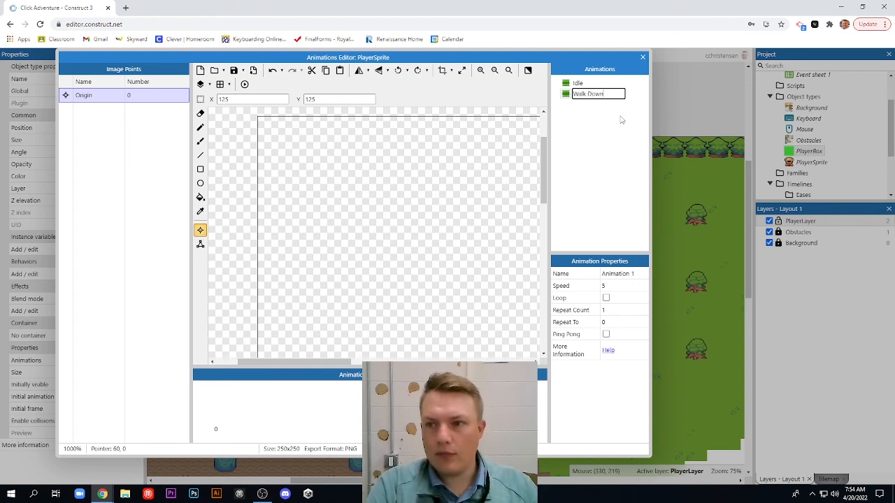
click(590, 94)
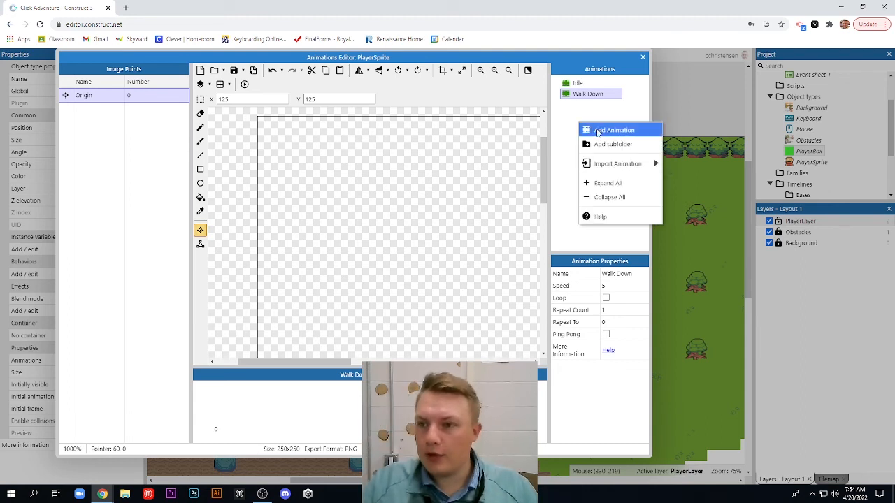
Add the remaining animations named Walk Right, Walk Left and Walk Up.
click(614, 130)
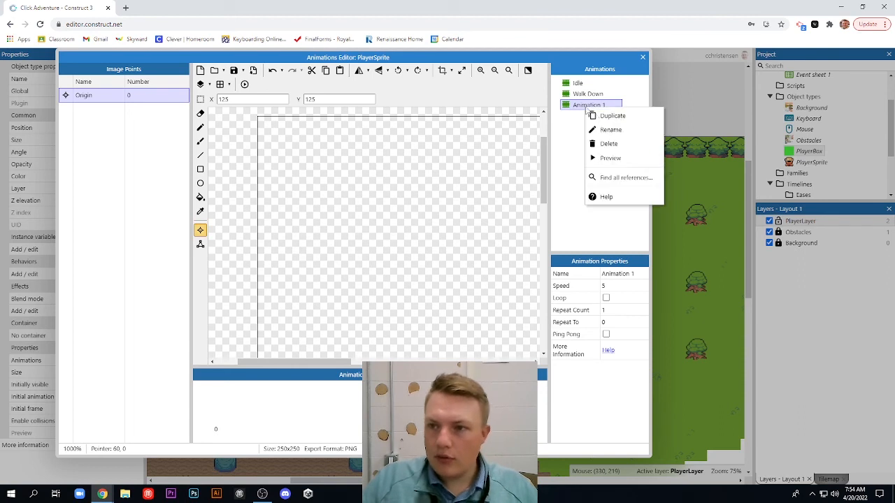
click(610, 130)
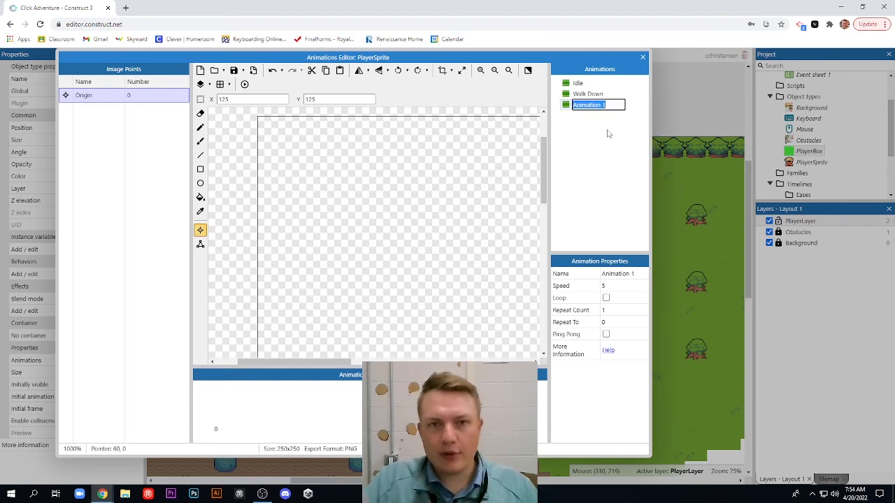
text(Walk Right)
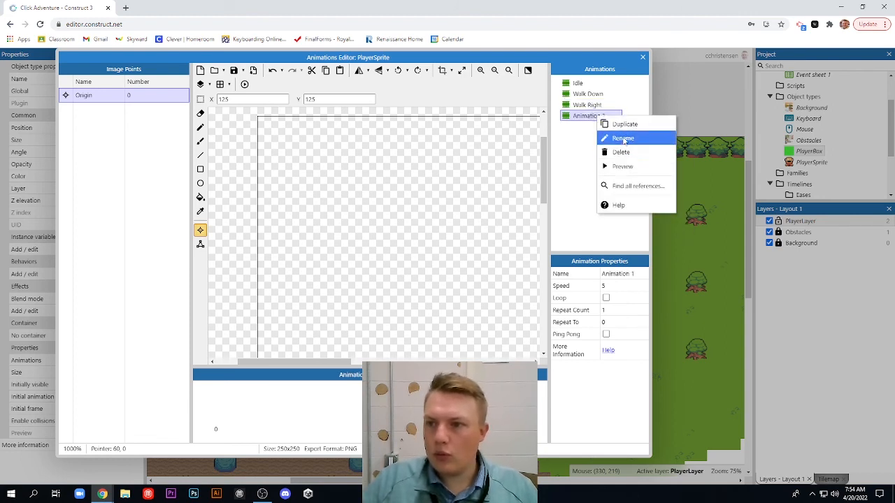
click(622, 138)
text(Walk Left)
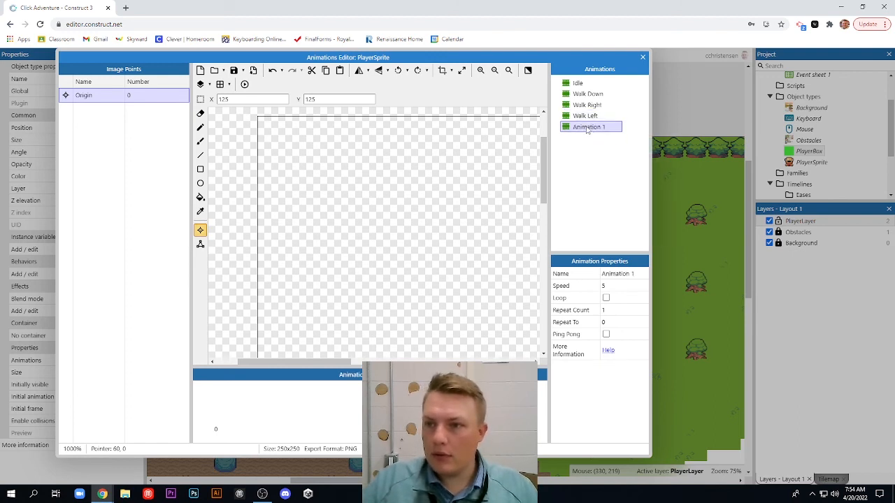
double_click(589, 126)
text(Walk Up)
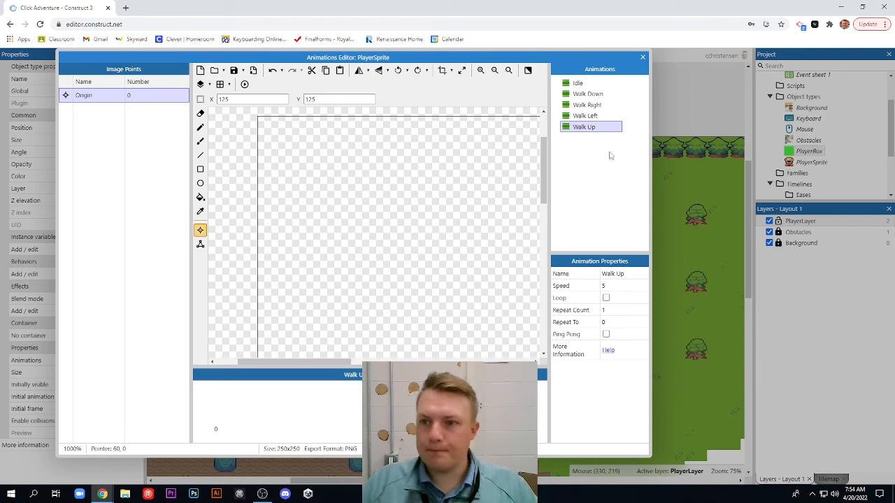
mouse_move(592, 79)
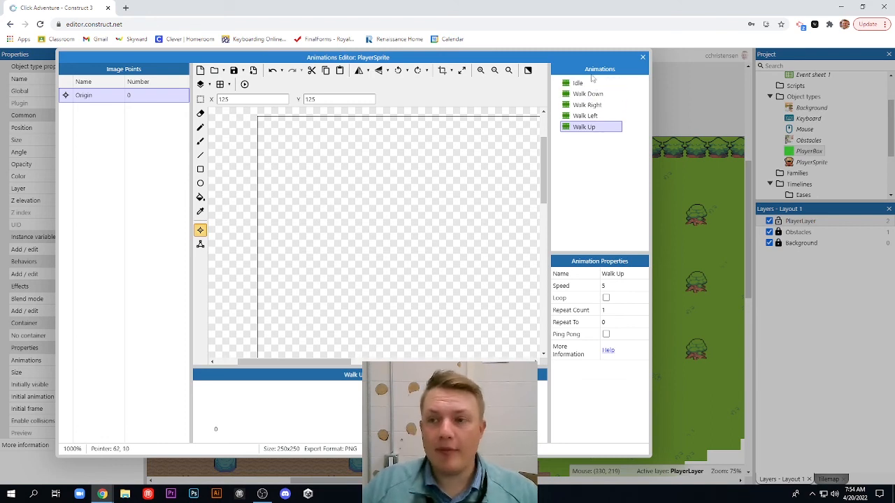
click(577, 82)
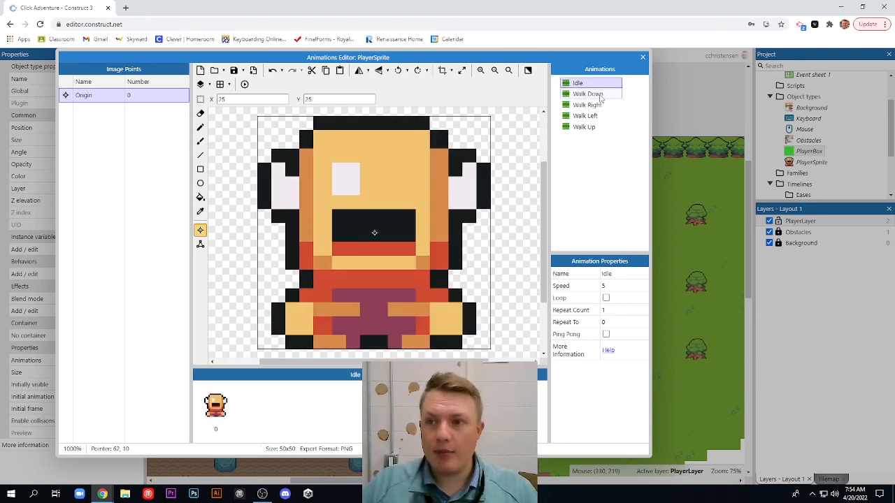
click(584, 127)
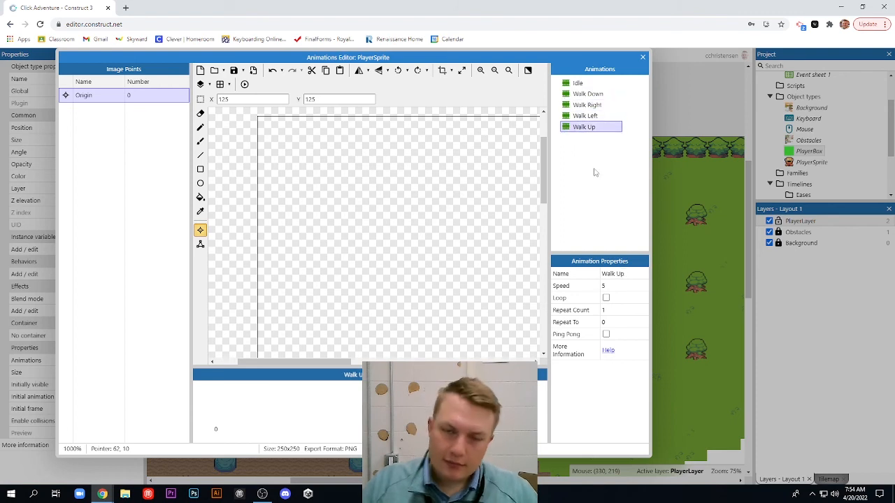
Import Walk.png from the GoldKnight SeparateAnim folder as Walk Down's frame.
click(587, 93)
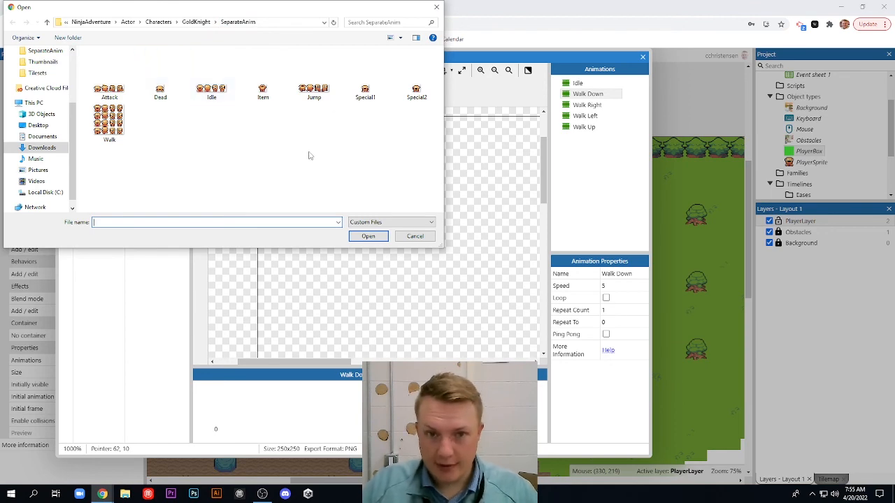
click(109, 119)
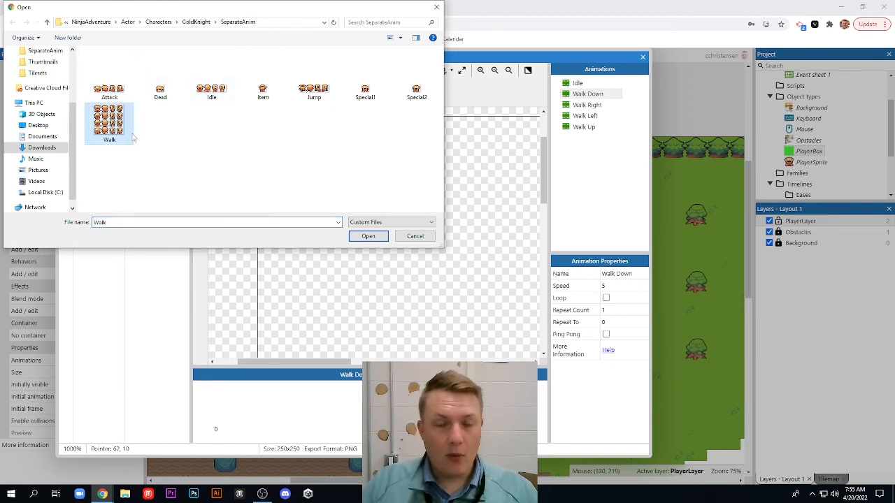
click(367, 236)
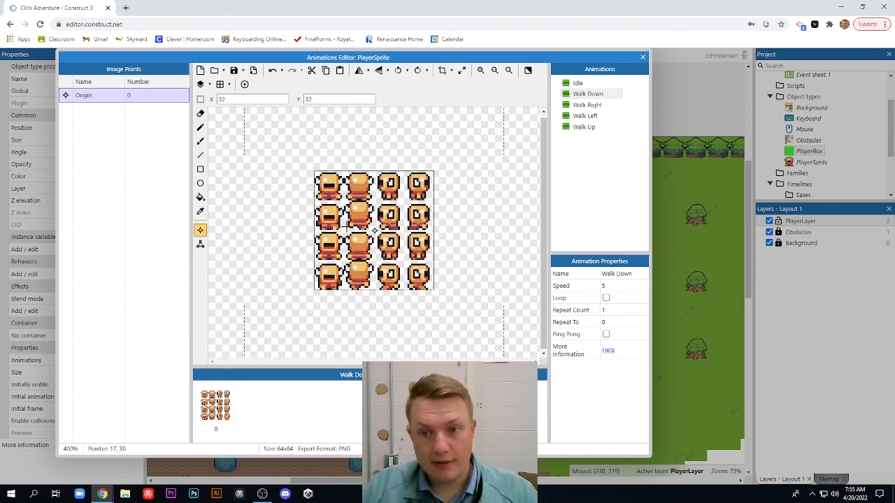
mouse_move(599, 105)
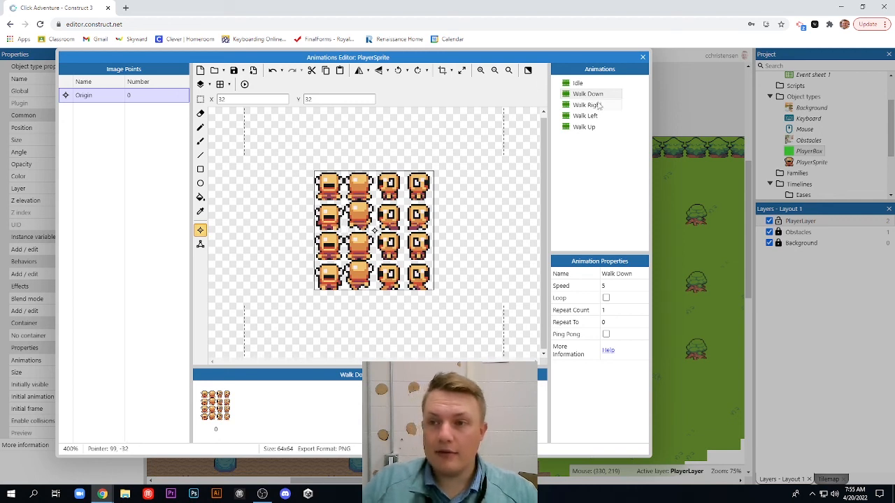
click(586, 105)
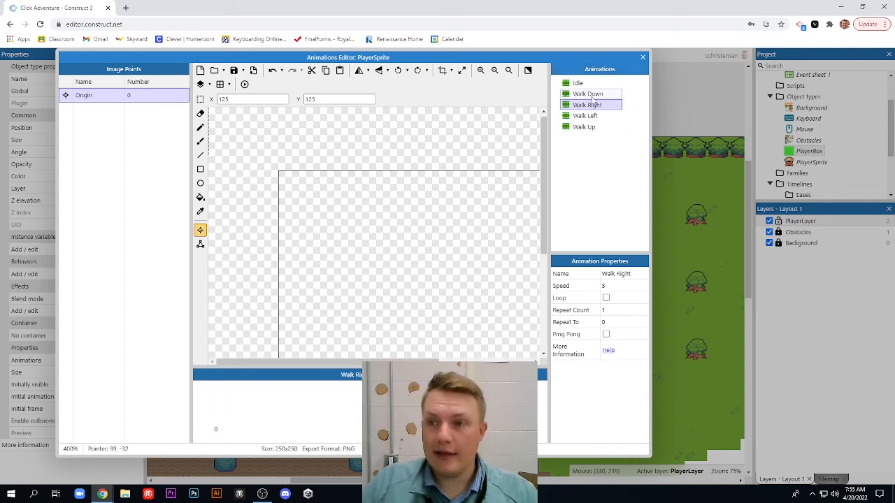
click(587, 93)
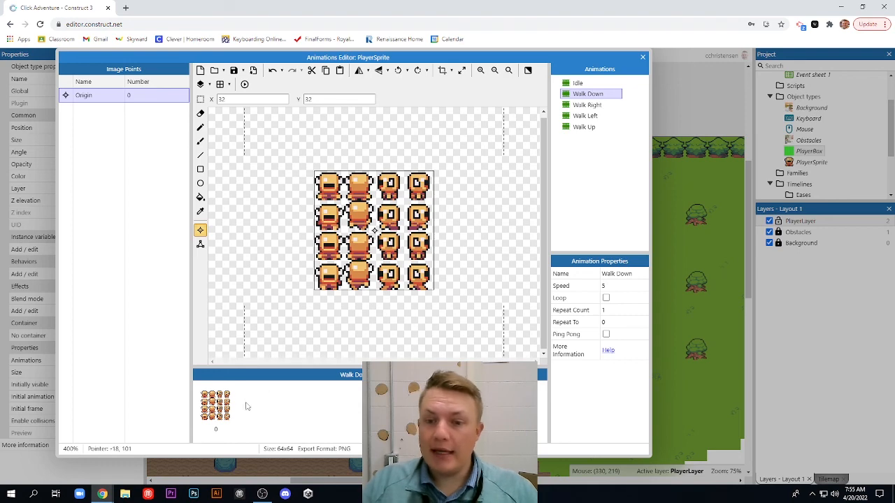
Duplicate the imported Walk Down frame until there are four copies.
click(206, 395)
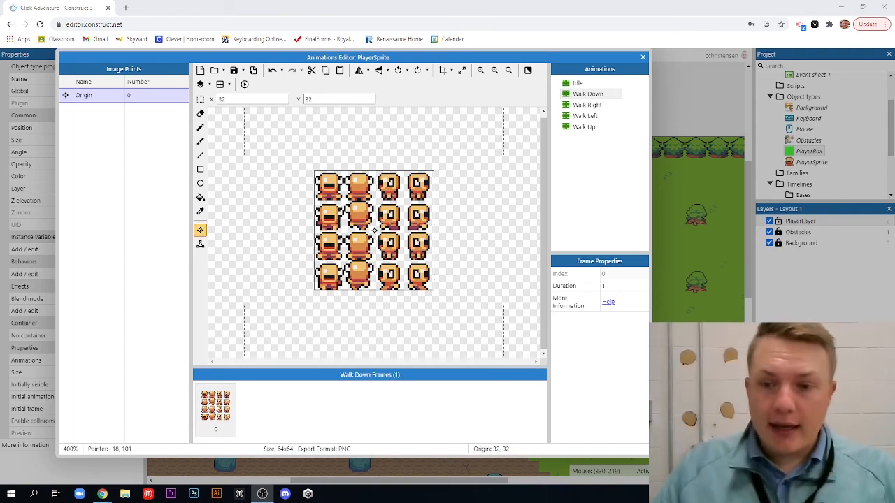
right_click(215, 409)
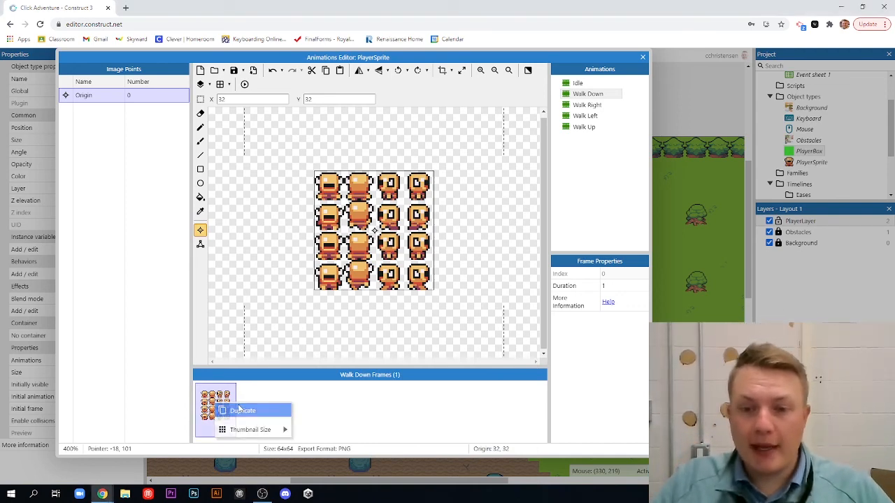
click(242, 411)
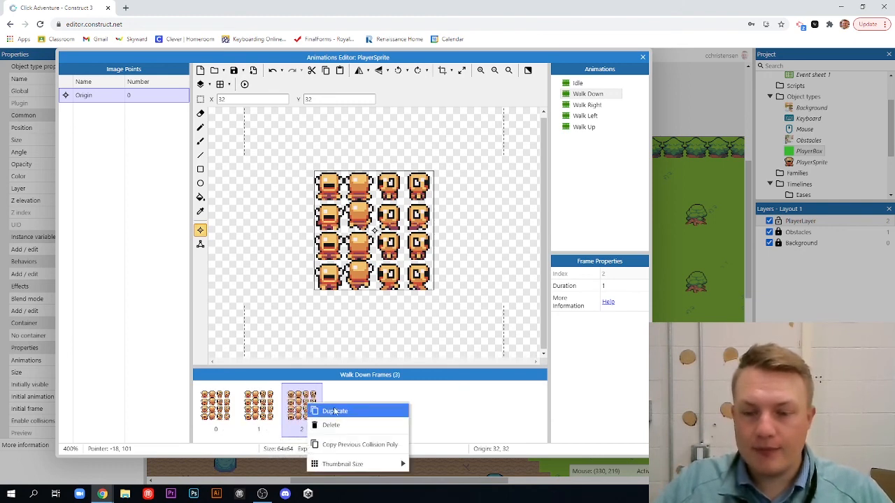
click(335, 411)
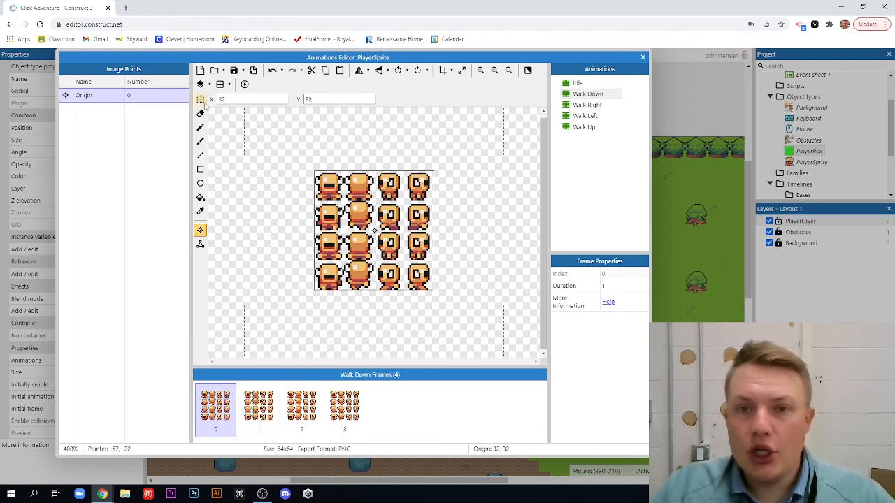
mouse_move(201, 106)
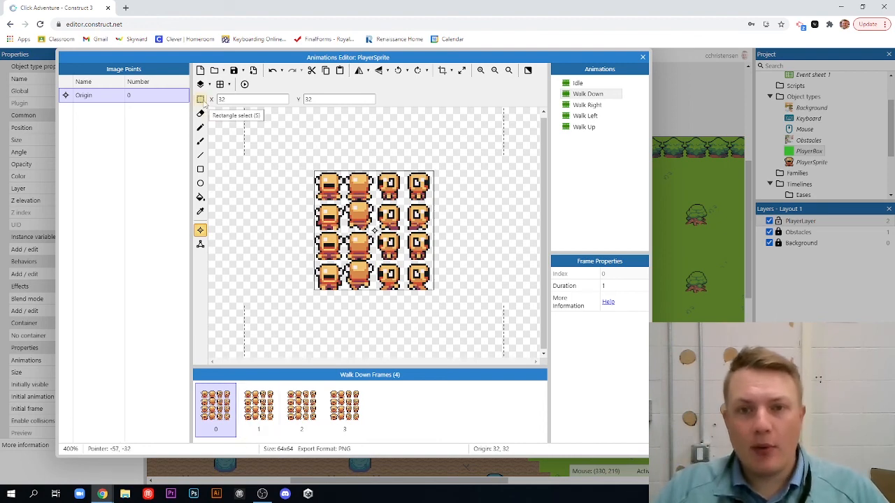
Crop Walk Down frames 0 and 1 to a single knight using rectangle selection.
click(200, 99)
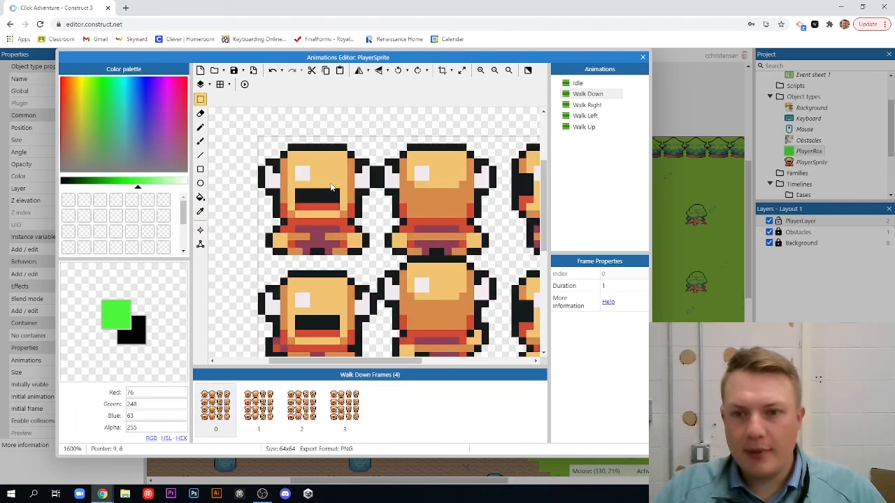
mouse_move(260, 149)
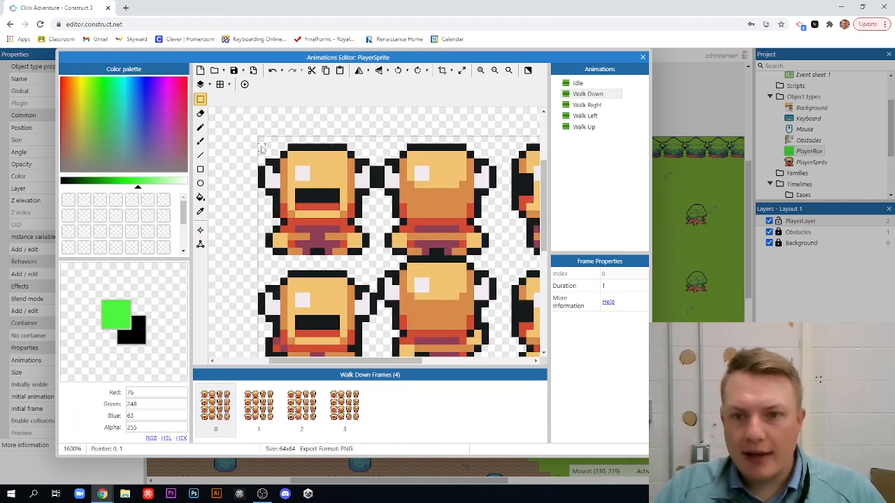
drag(260, 143, 340, 226)
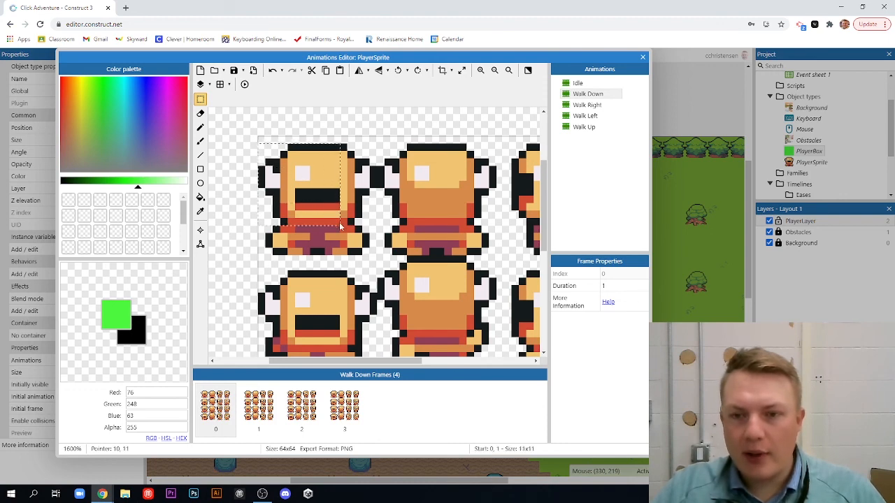
drag(341, 226, 375, 259)
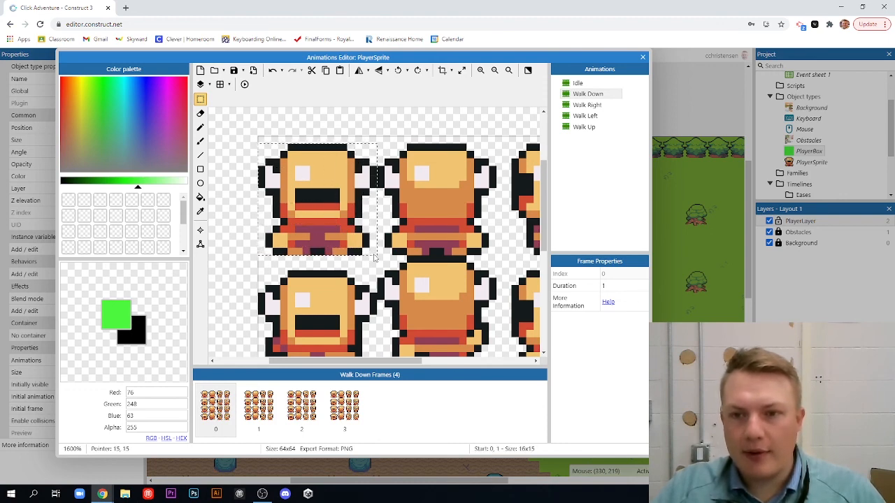
mouse_move(259, 185)
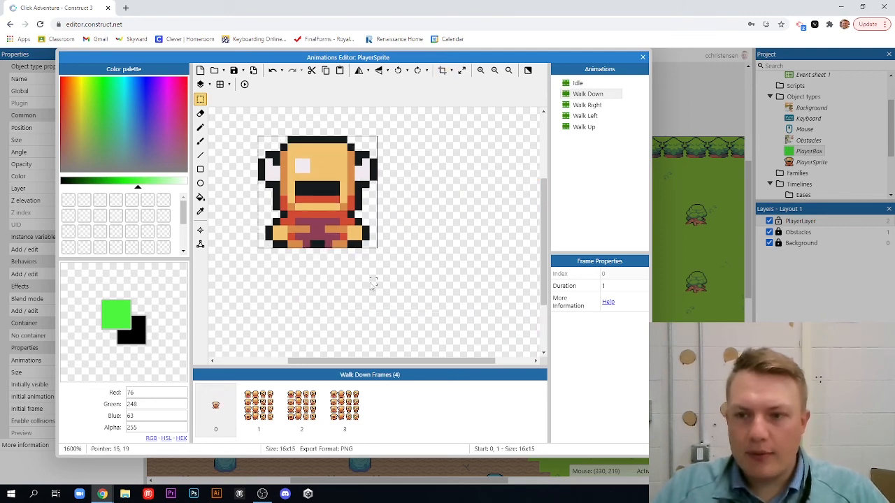
click(258, 409)
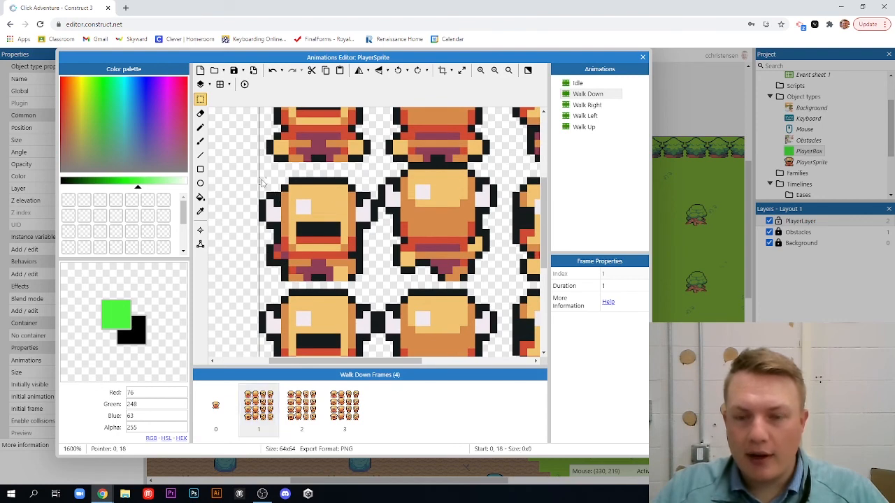
drag(262, 180, 377, 283)
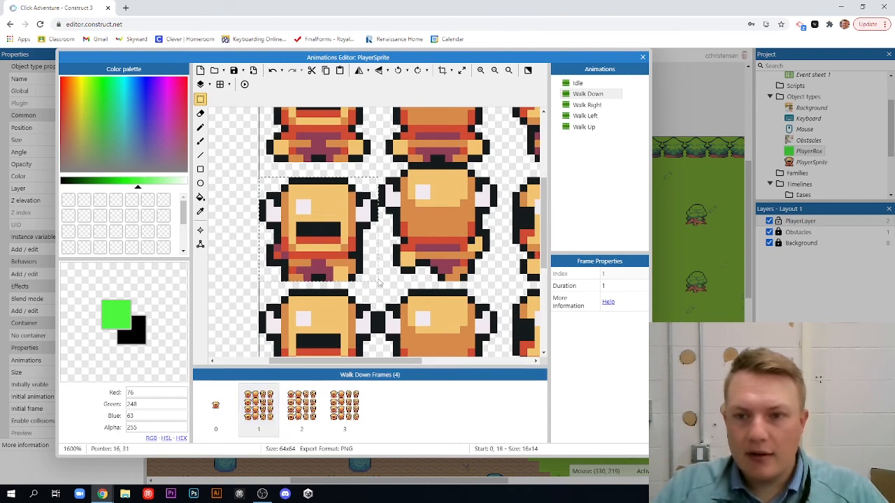
mouse_move(374, 249)
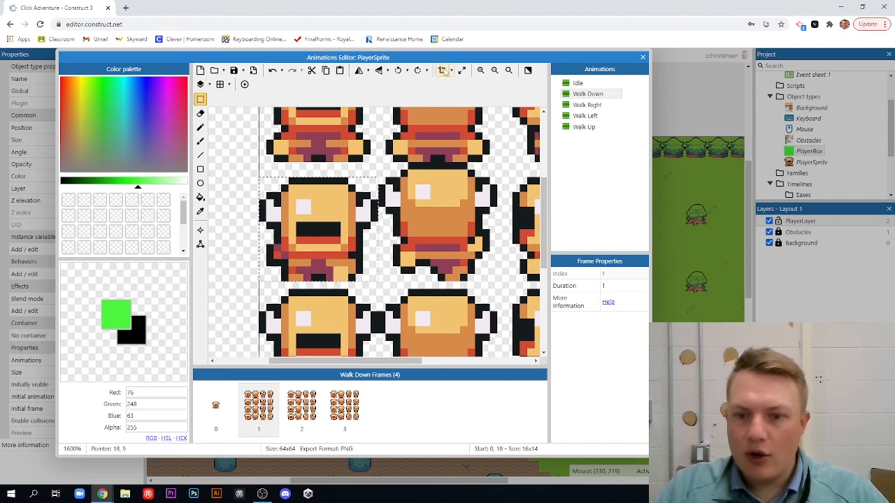
click(301, 409)
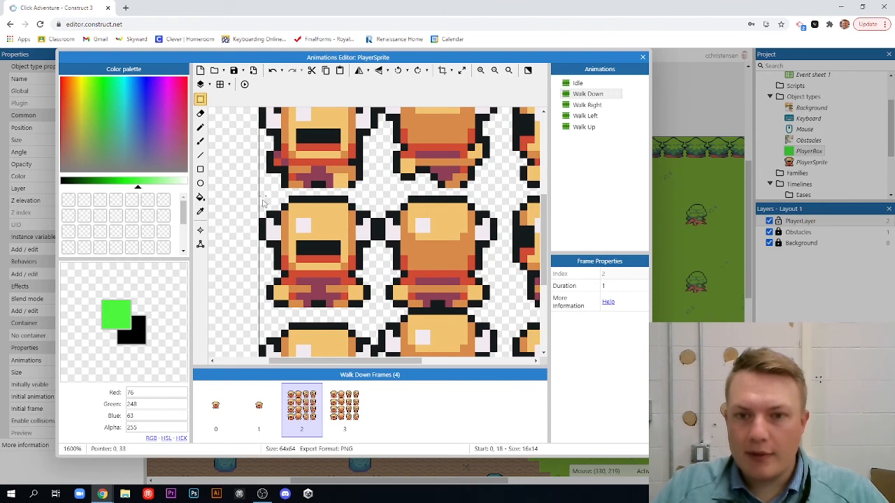
Crop frames 2 and 3 to single front-facing knight poses.
drag(261, 197, 374, 308)
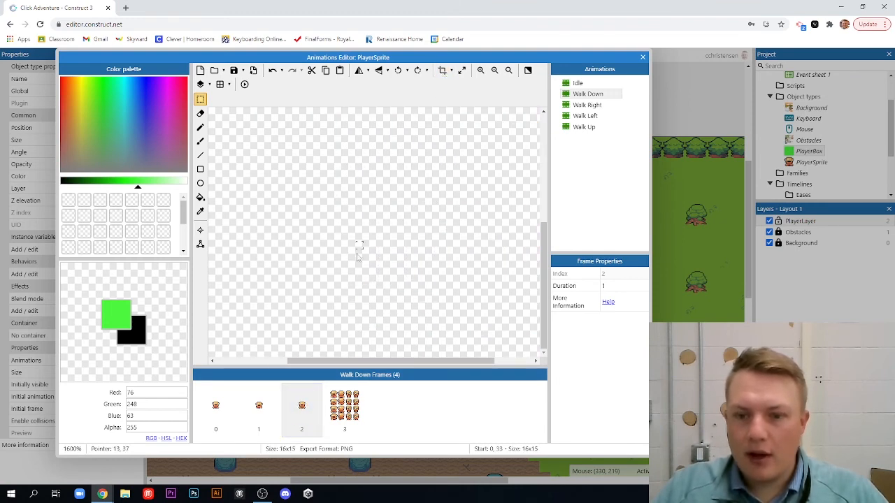
click(344, 409)
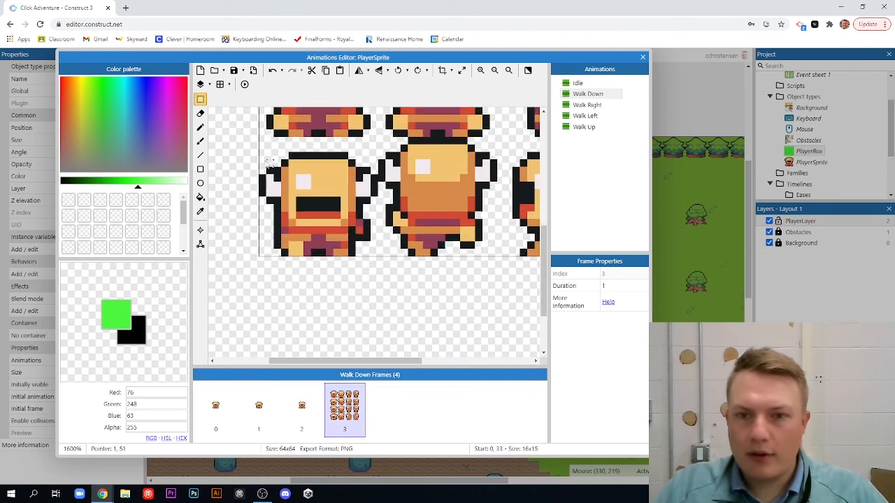
drag(264, 152, 371, 255)
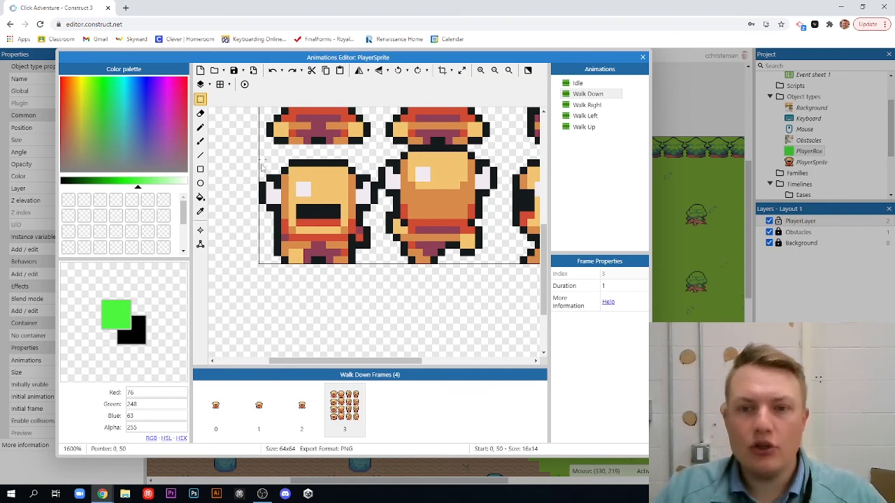
drag(264, 161, 334, 234)
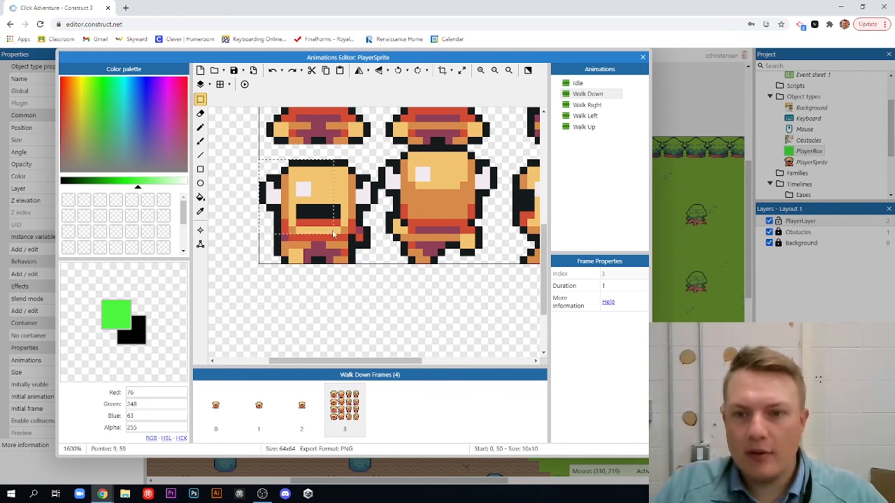
drag(334, 236, 373, 261)
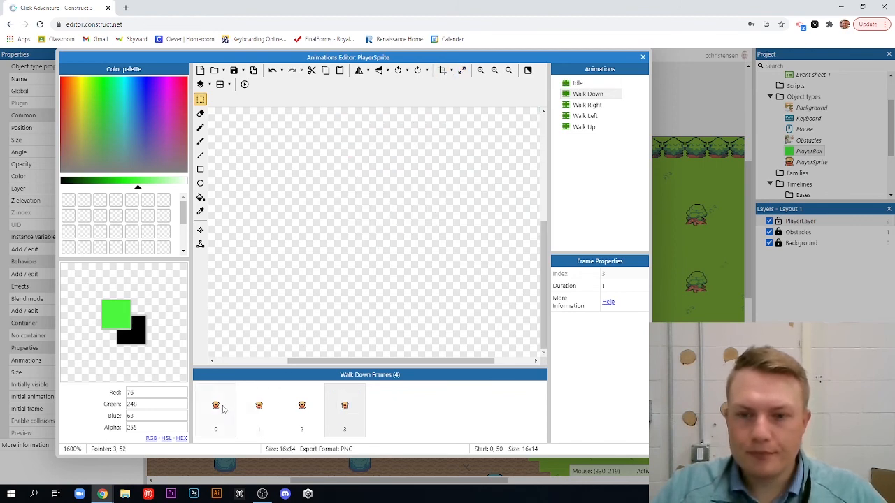
click(215, 409)
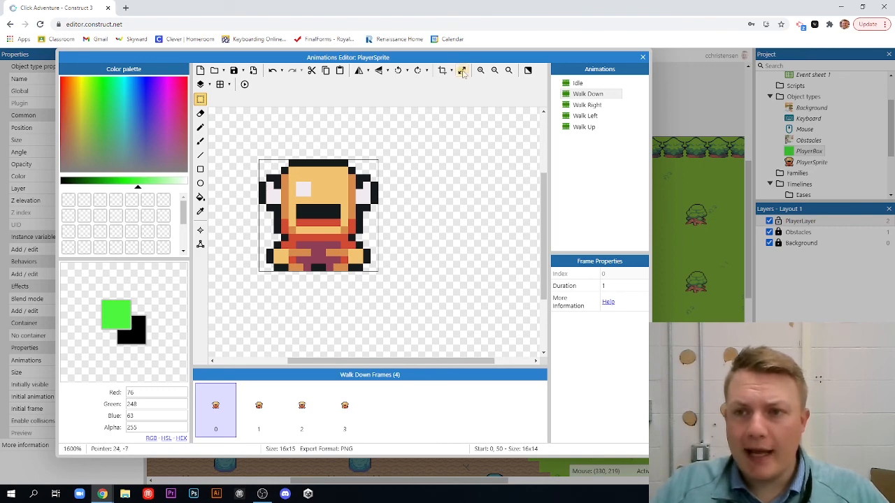
Resize all Walk Down frames' canvas to 50×50 and open frame 0's image points.
click(462, 70)
text(50)
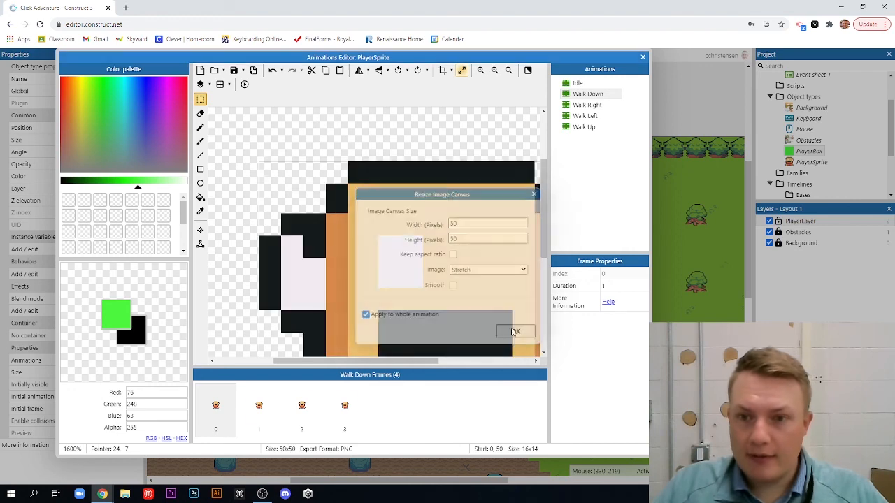
click(515, 331)
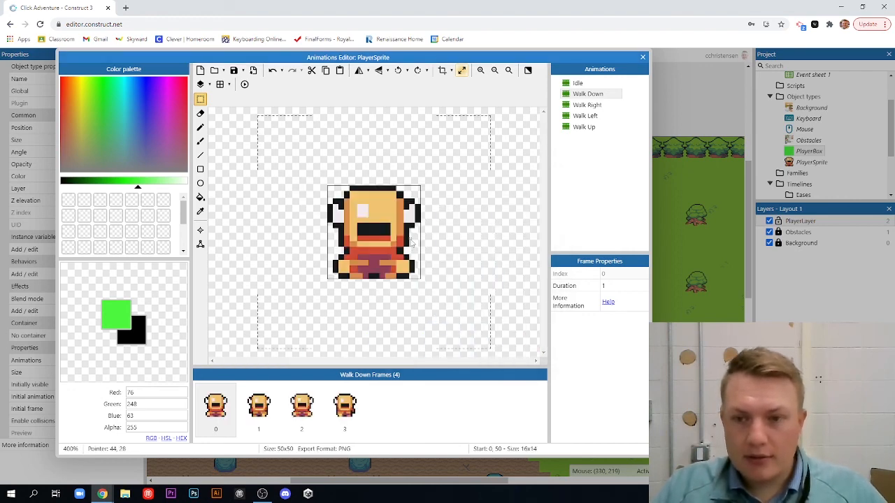
click(578, 83)
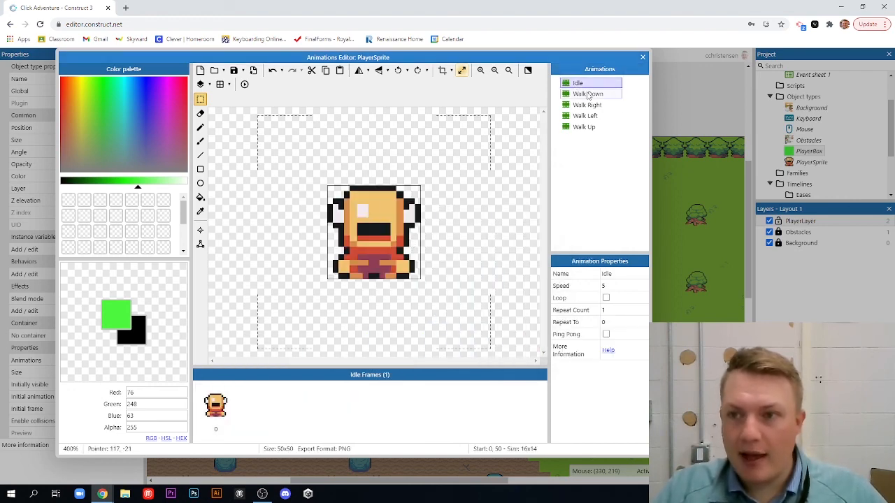
click(587, 94)
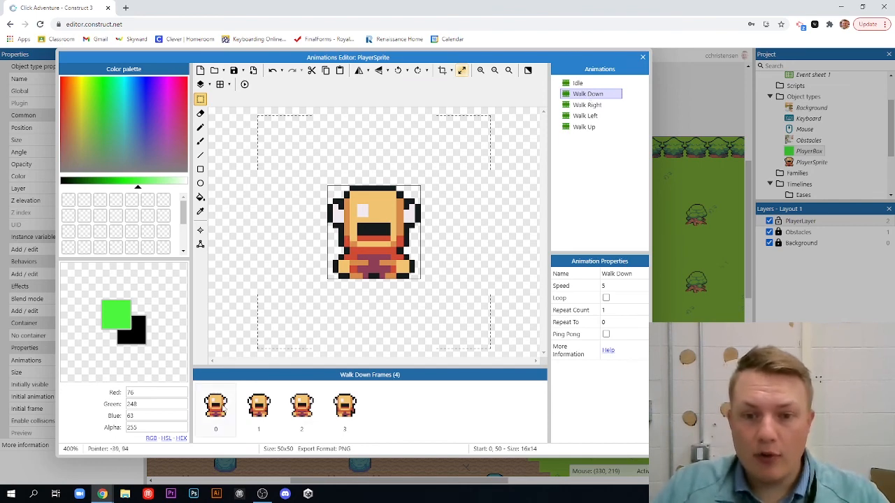
click(216, 405)
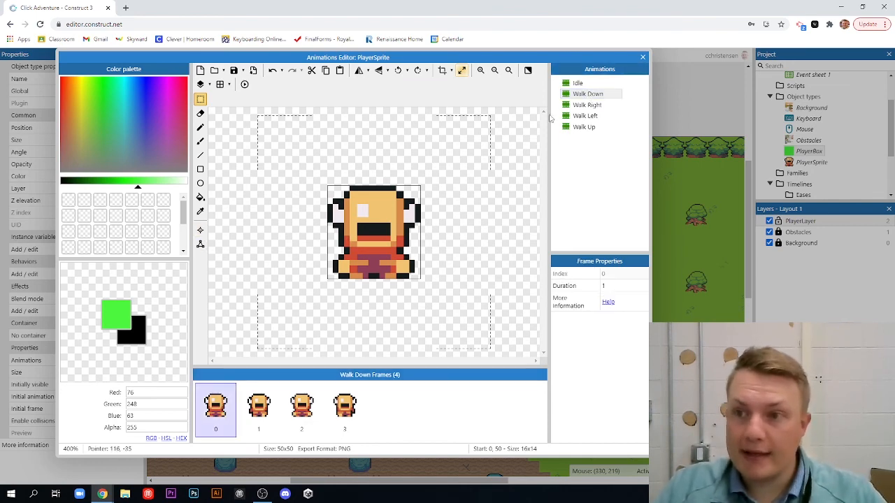
click(201, 230)
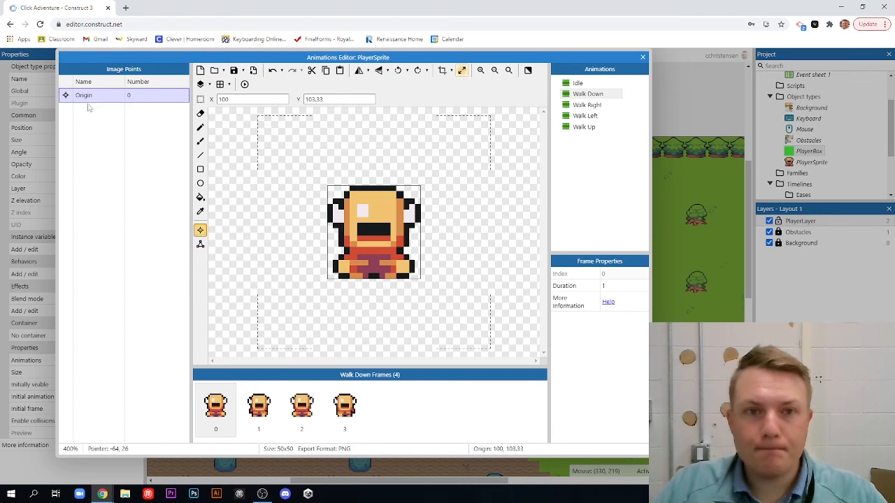
click(122, 154)
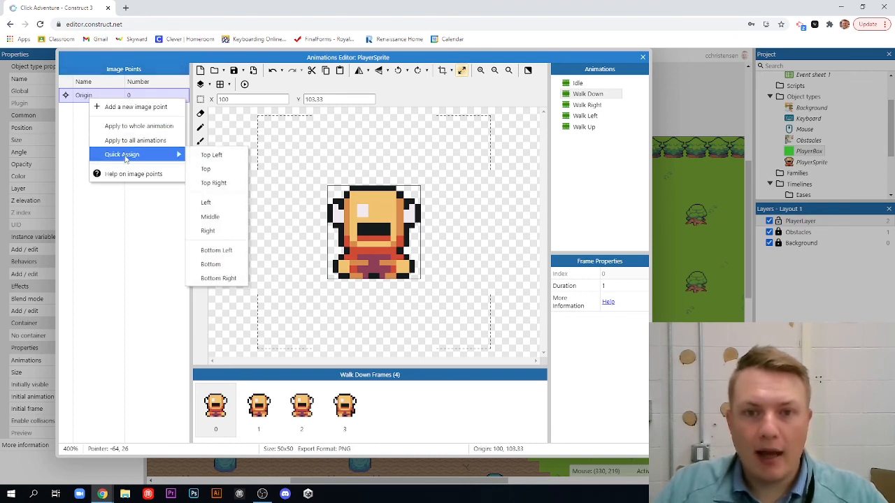
mouse_move(211, 216)
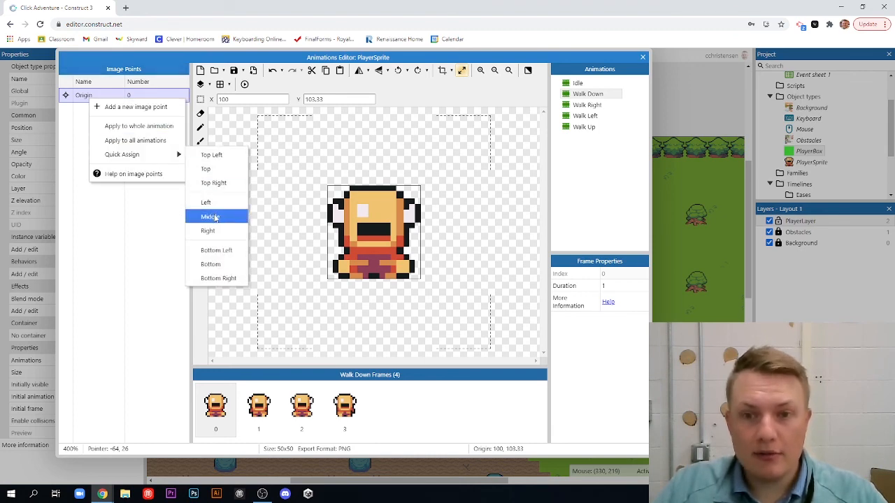
click(210, 217)
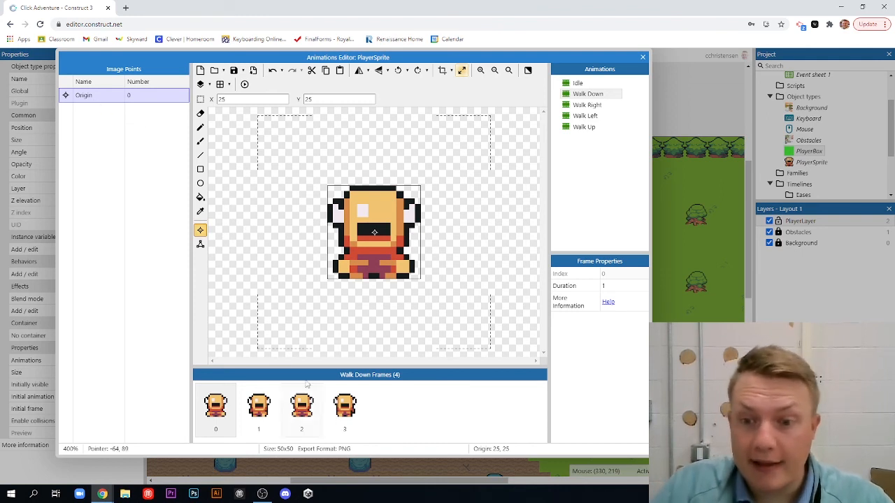
right_click(83, 95)
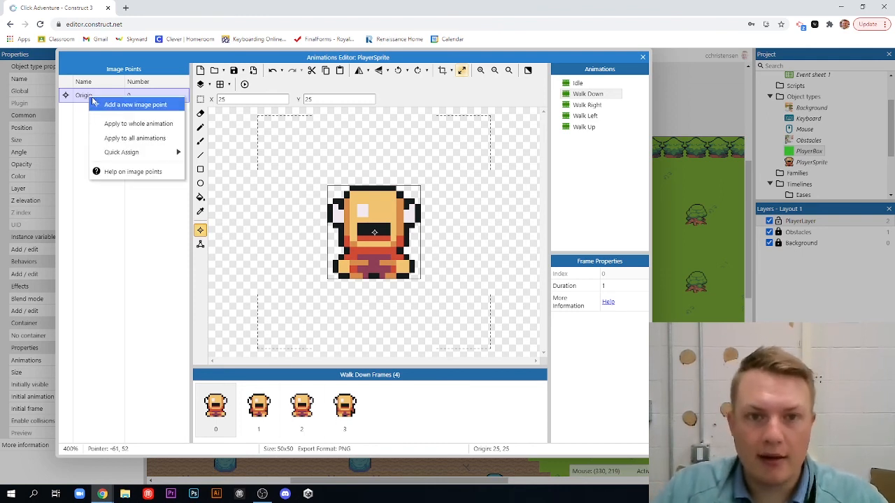
mouse_move(138, 124)
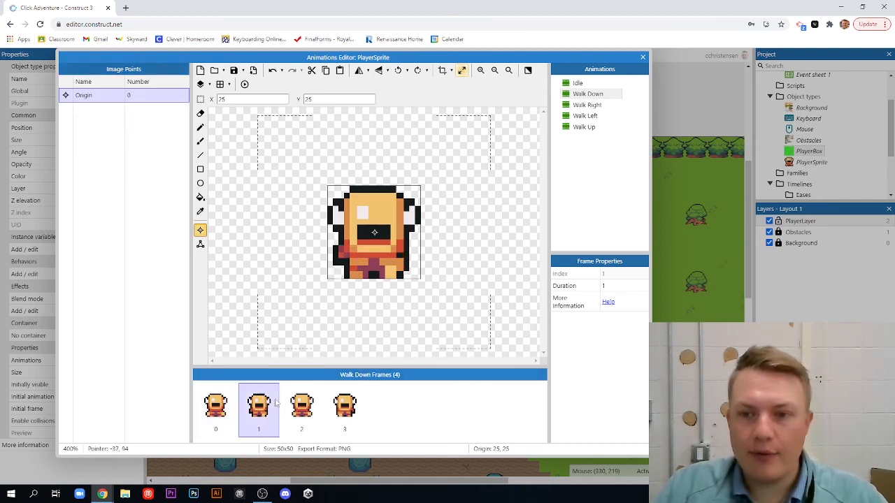
click(344, 406)
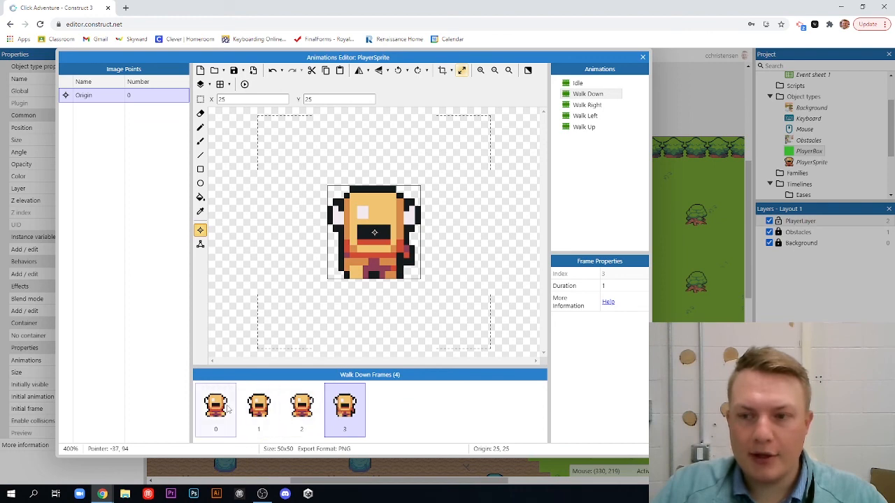
click(215, 405)
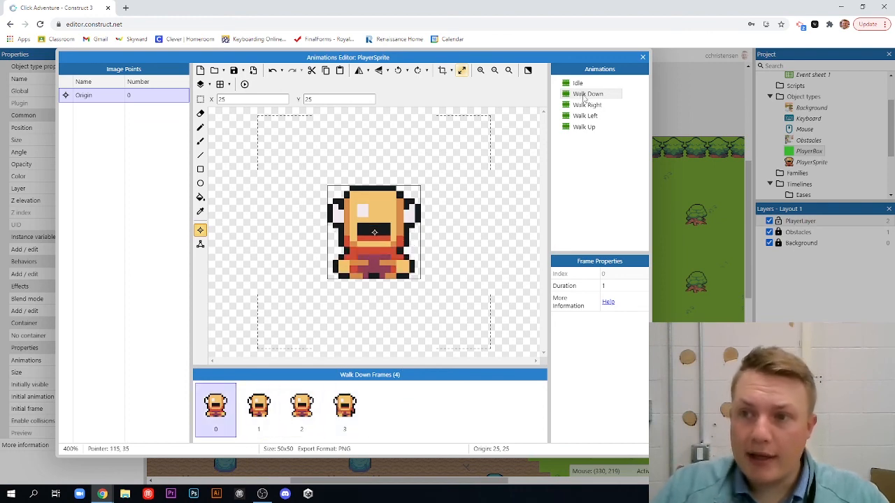
Turn on Loop for the Walk Down animation.
click(588, 93)
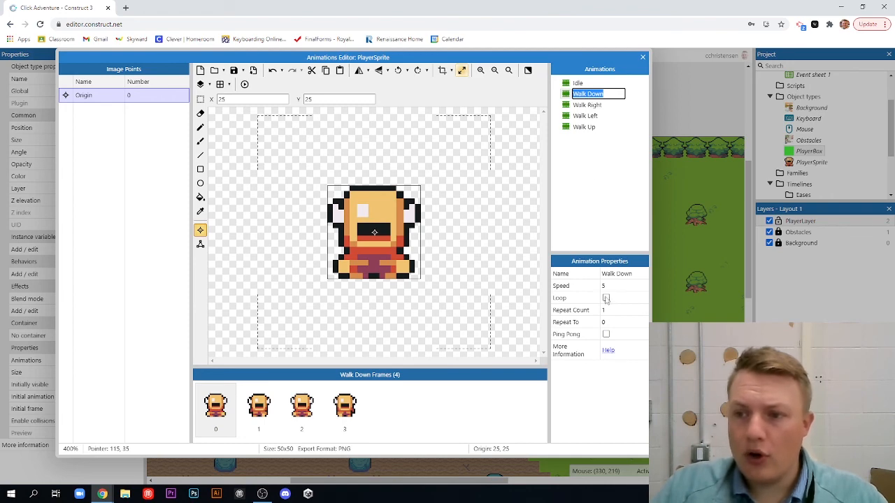
click(606, 298)
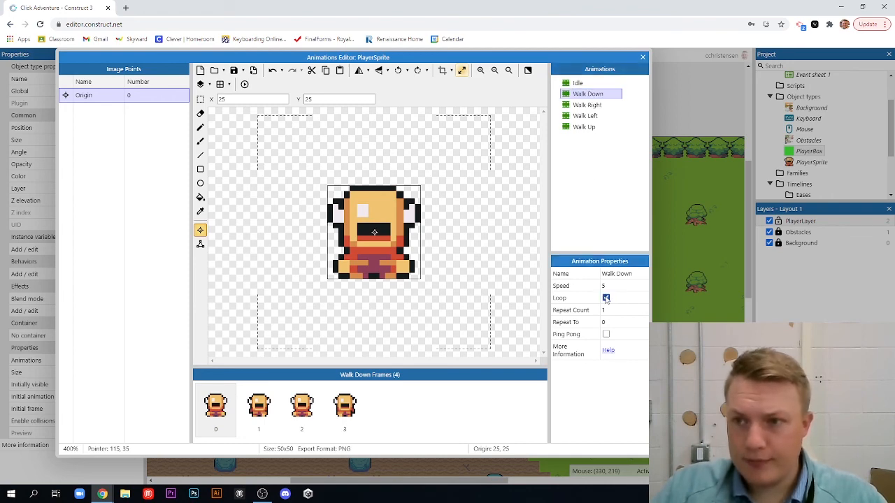
click(606, 297)
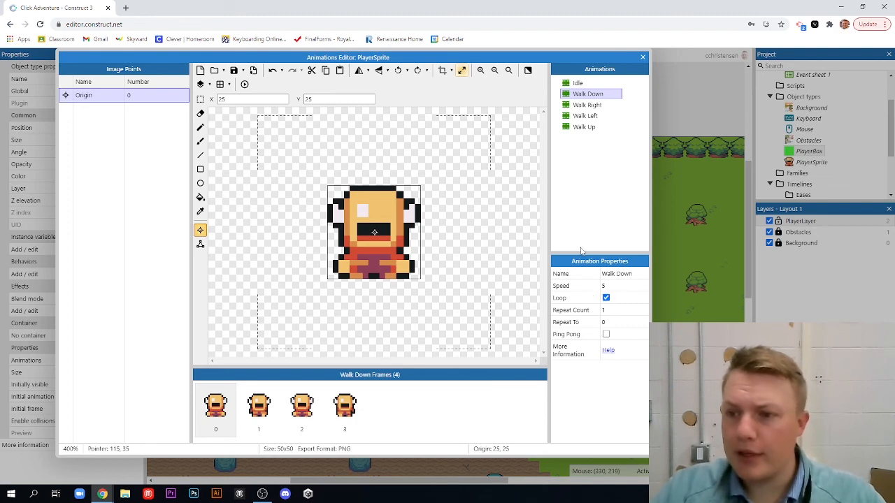
Preview the looping Walk Down animation, then close the preview.
right_click(587, 94)
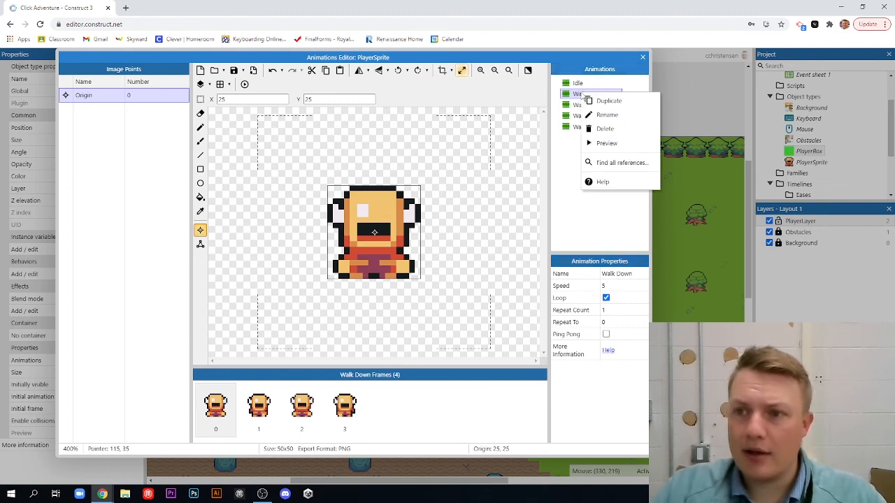
click(606, 143)
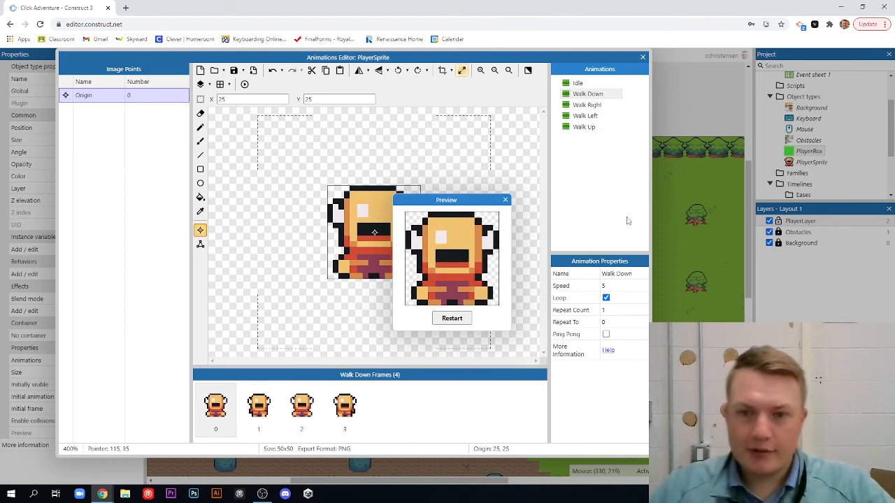
click(505, 200)
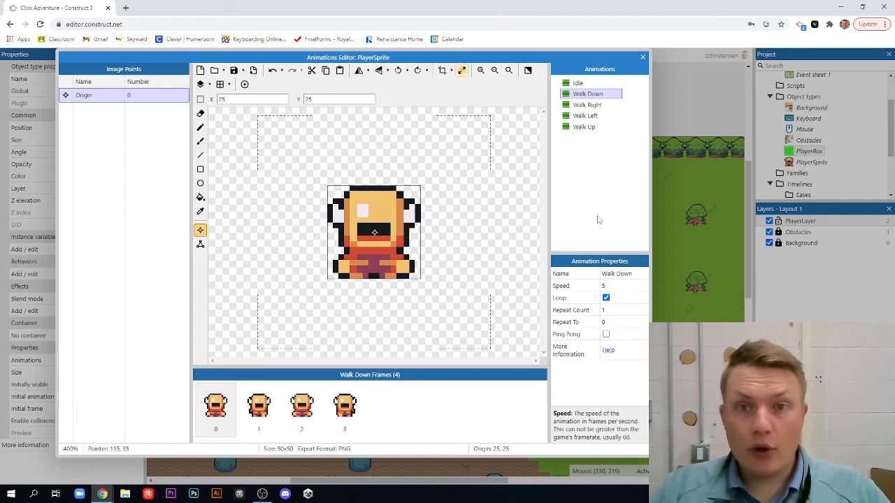
mouse_move(585, 164)
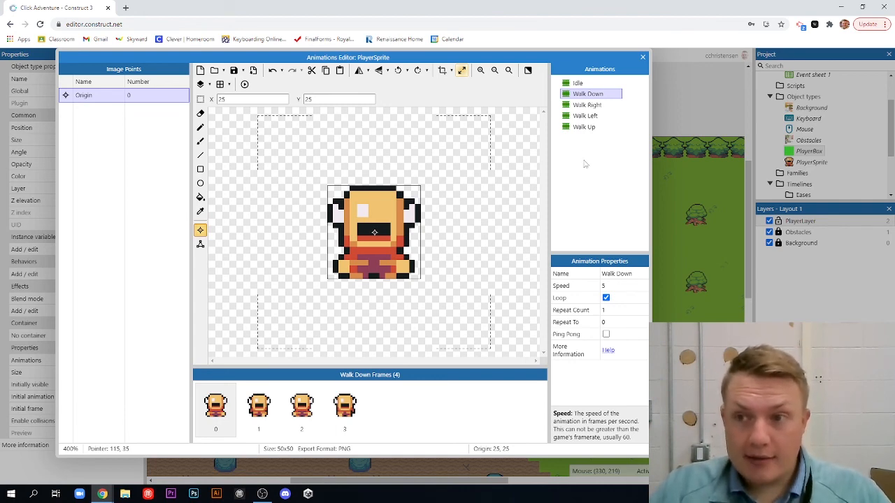
Select Walk Right and load four sprite image files as its frames.
click(584, 126)
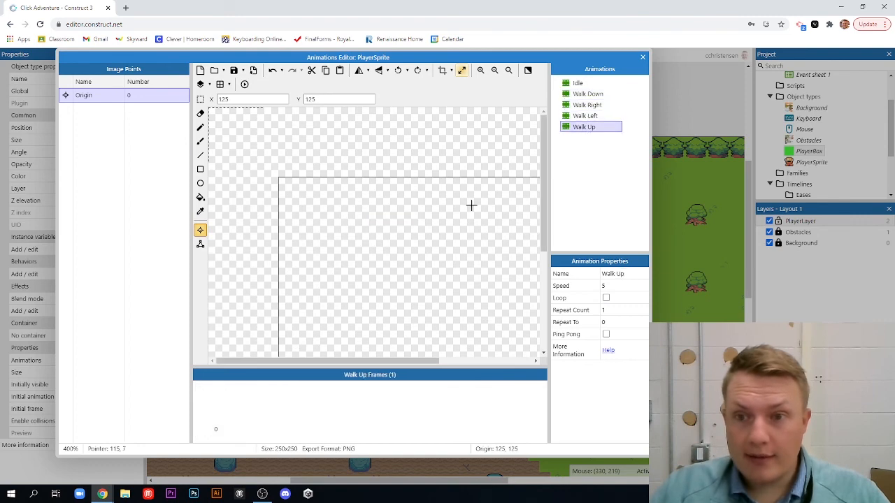
click(587, 105)
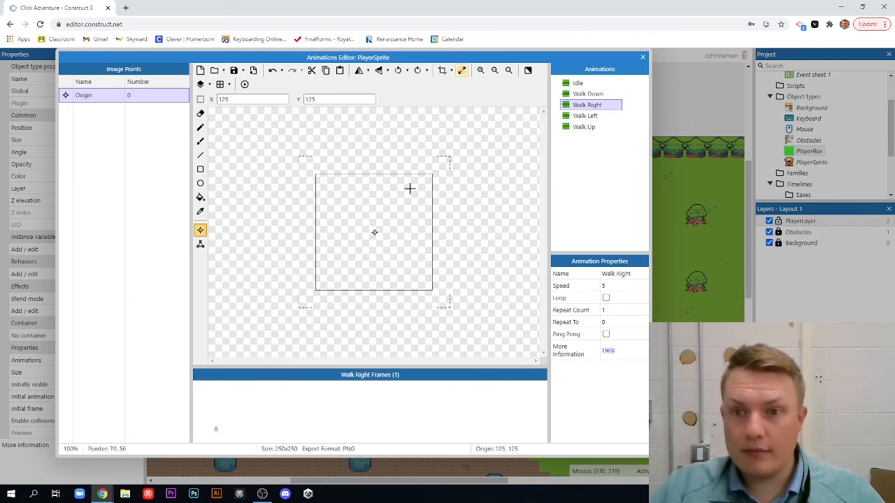
click(585, 127)
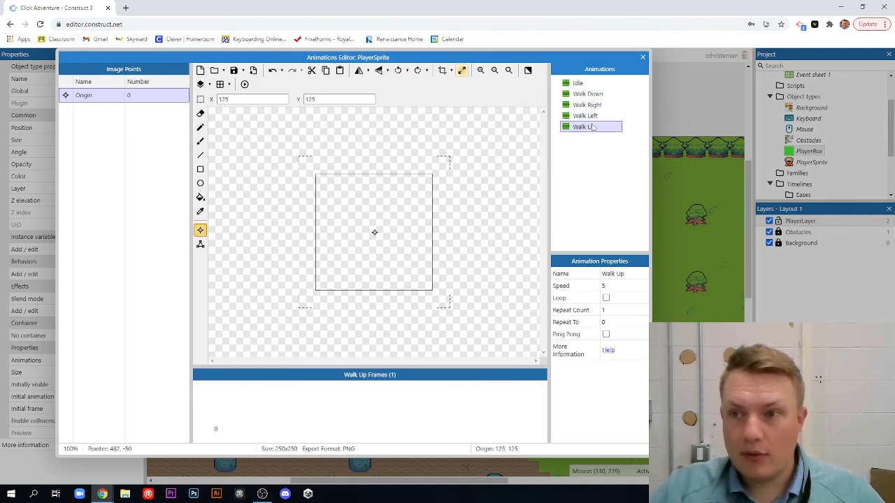
click(587, 105)
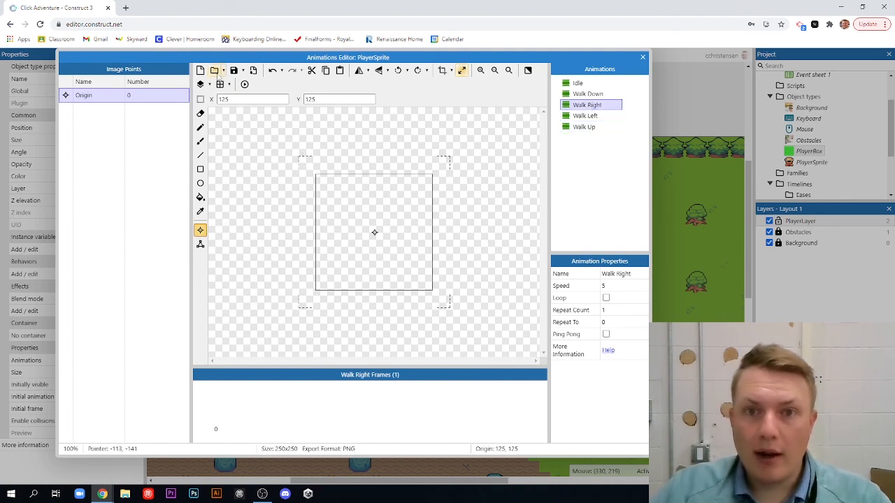
mouse_move(214, 69)
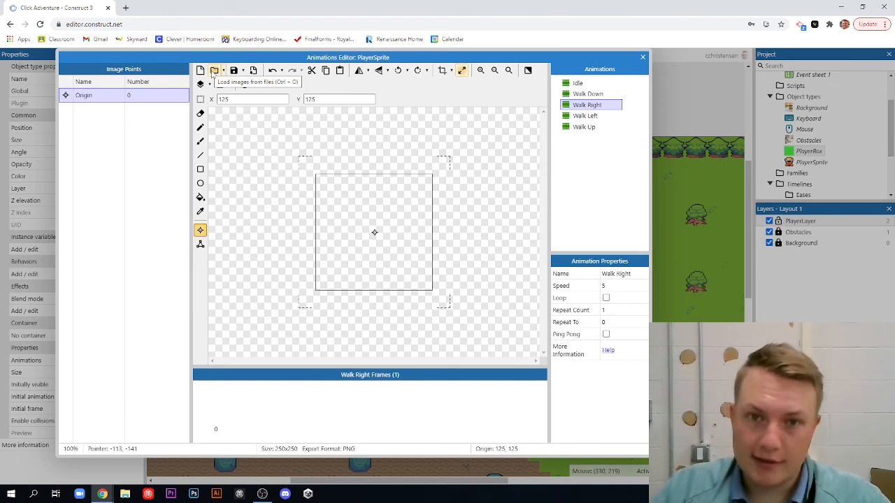
click(200, 70)
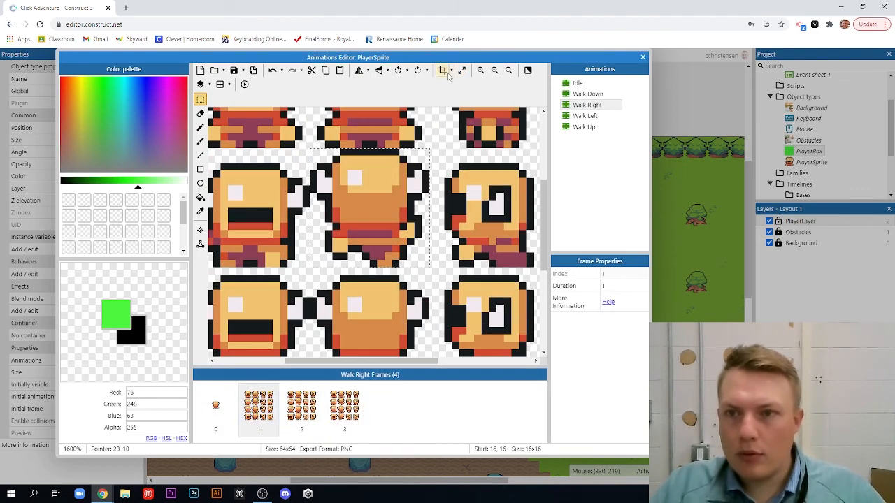
Review the left-facing frames and reorder animations: Idle, Walk Down, Walk Up, Walk Left, Walk Right.
click(442, 71)
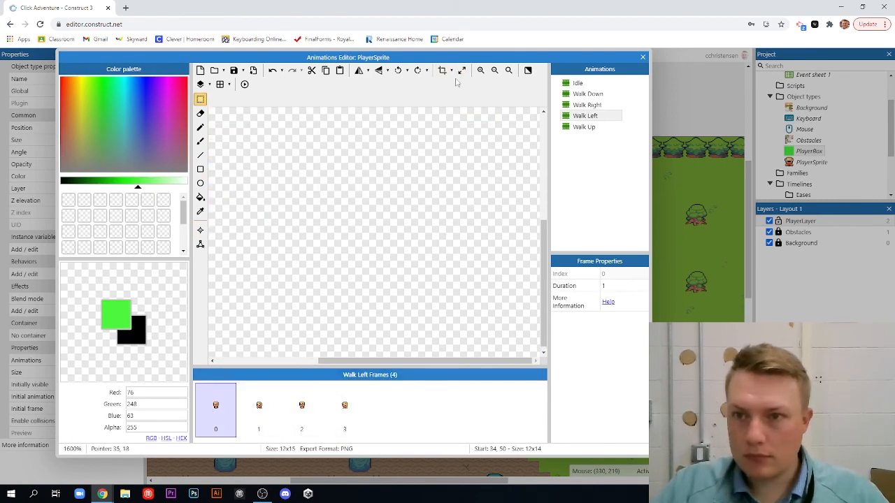
click(201, 230)
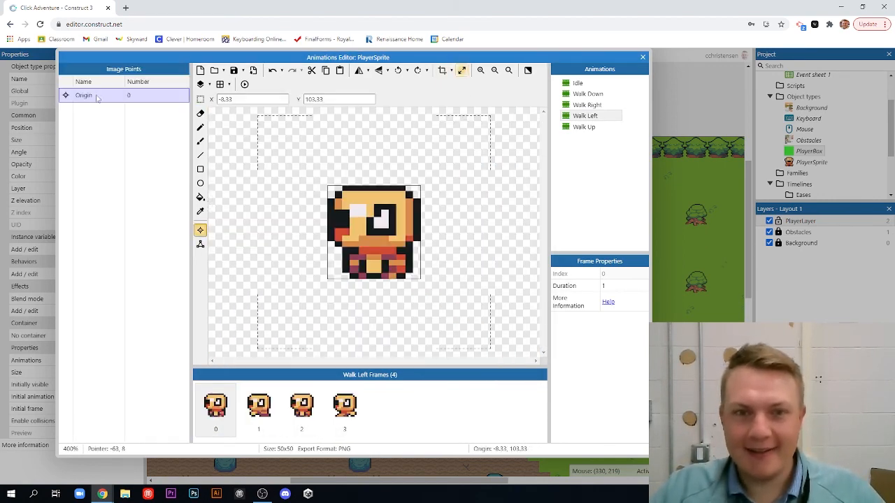
right_click(587, 105)
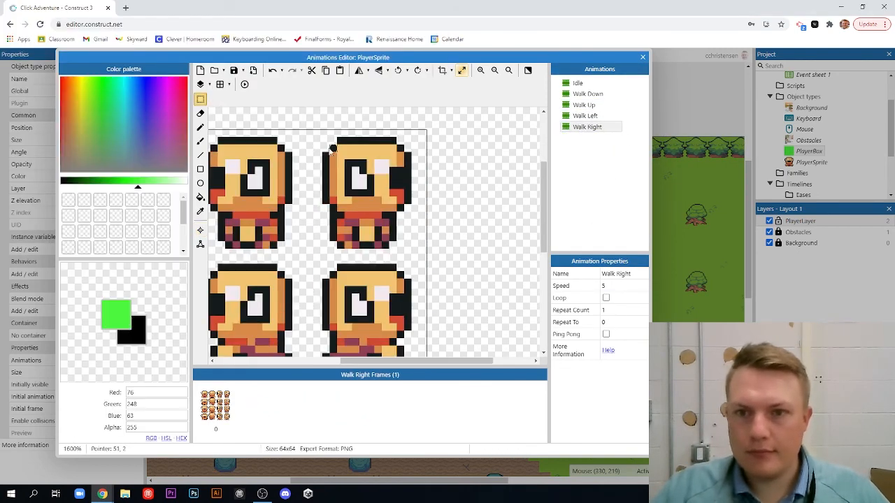
click(258, 406)
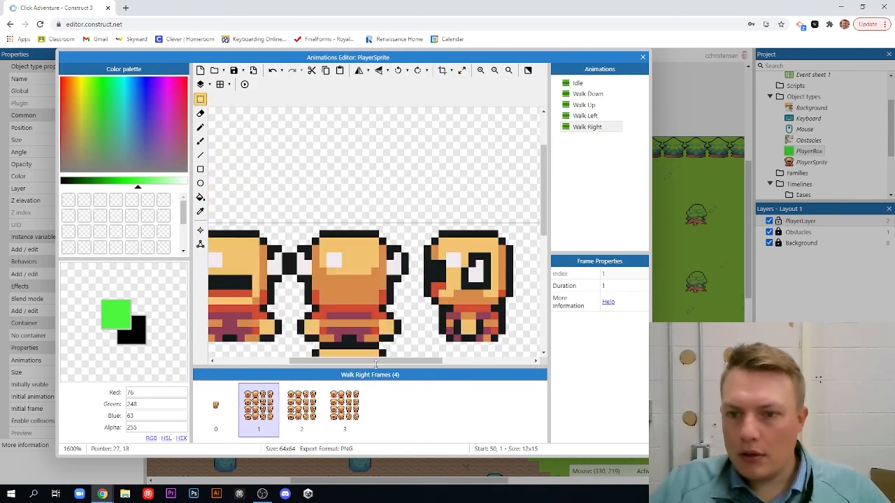
click(461, 70)
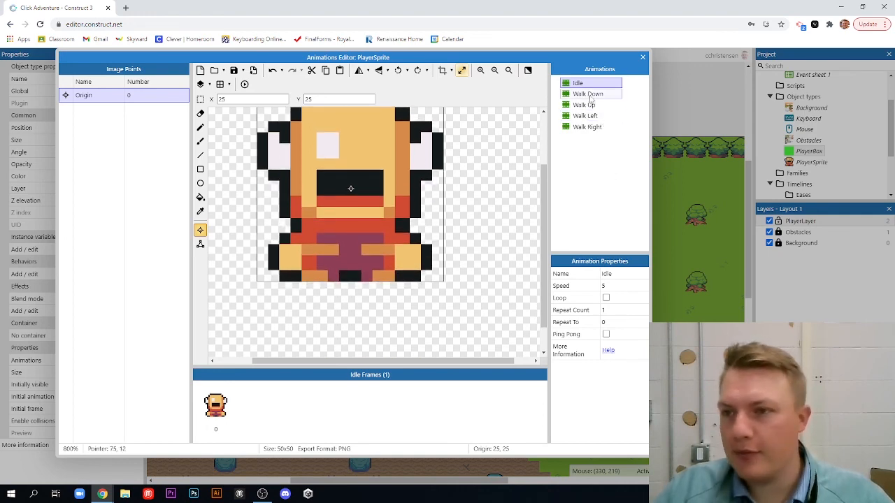
Preview the Walk Down animation, then check that Walk Up loops at speed 5.
click(588, 94)
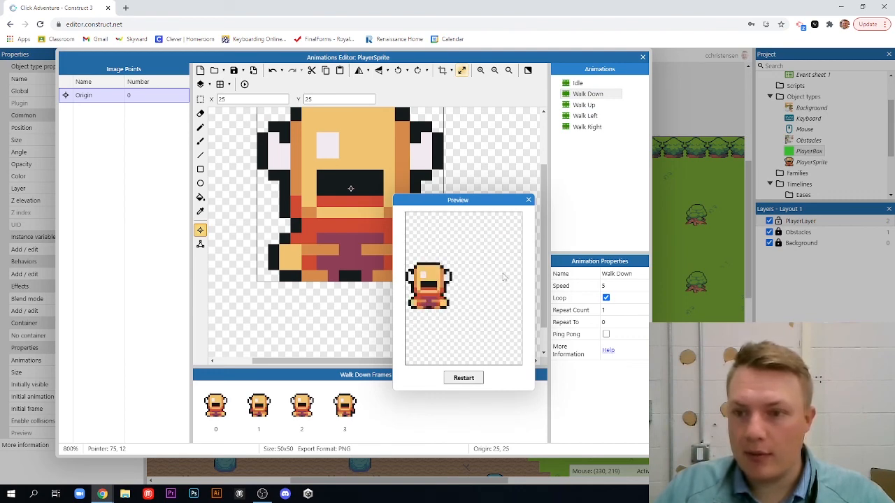
click(528, 200)
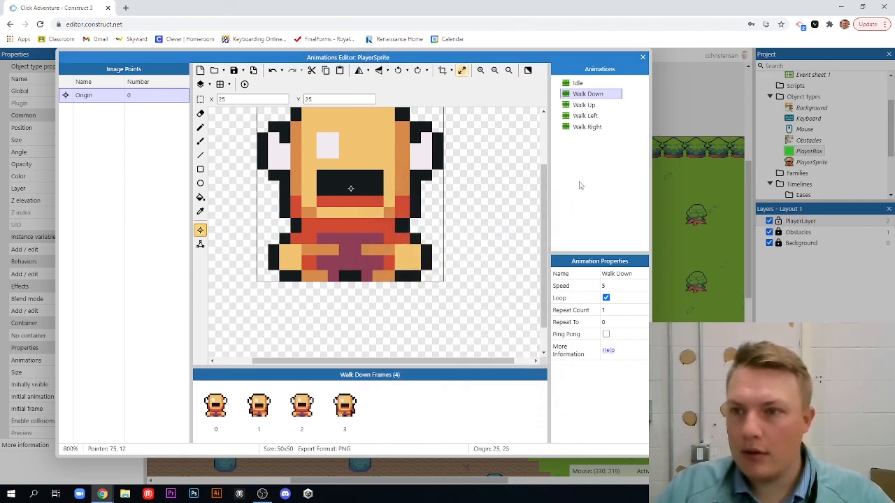
click(585, 105)
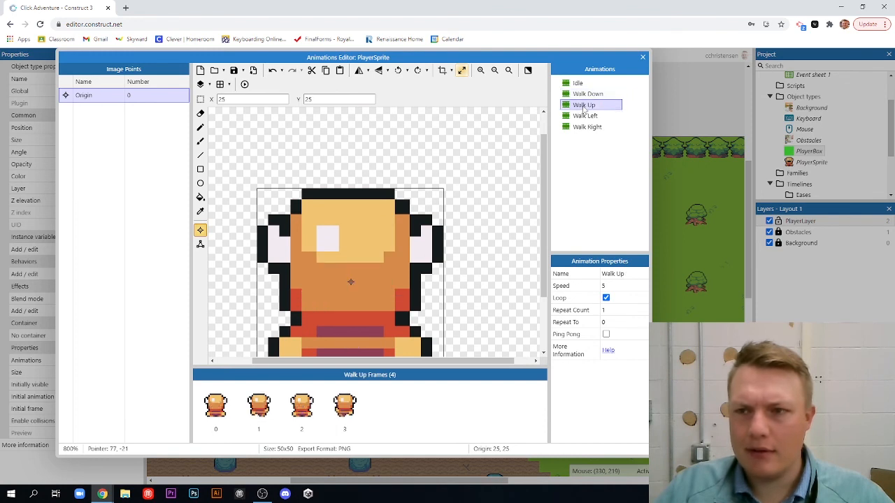
Step through the second, third and first Walk Down frames.
click(588, 94)
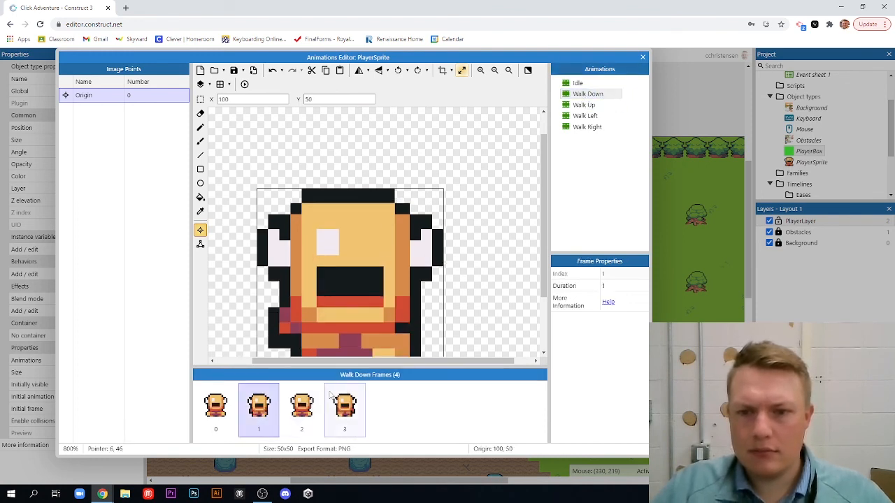
click(301, 405)
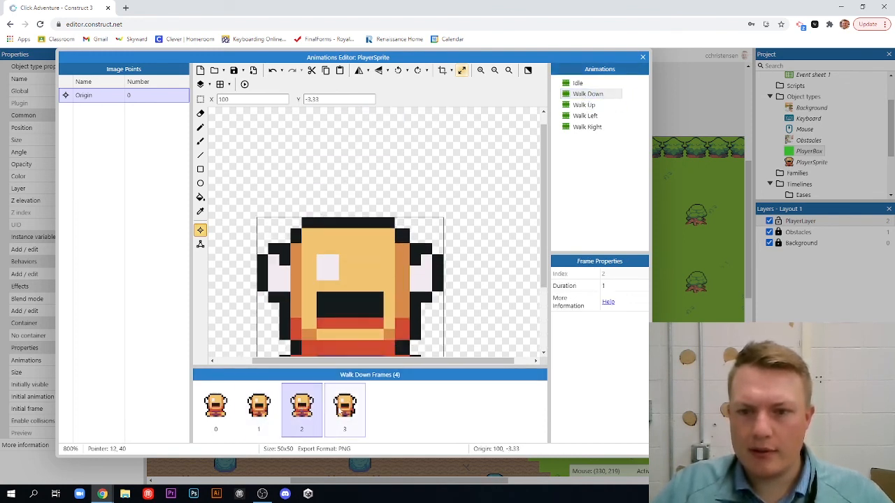
click(215, 406)
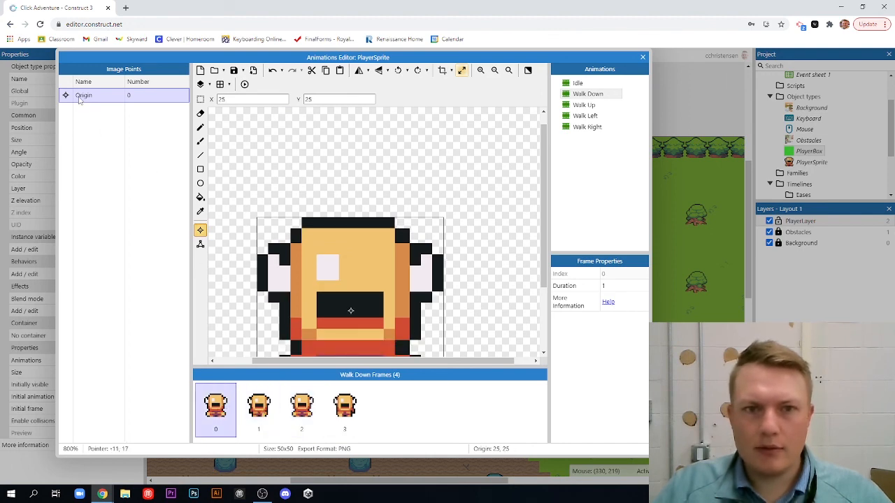
mouse_move(117, 109)
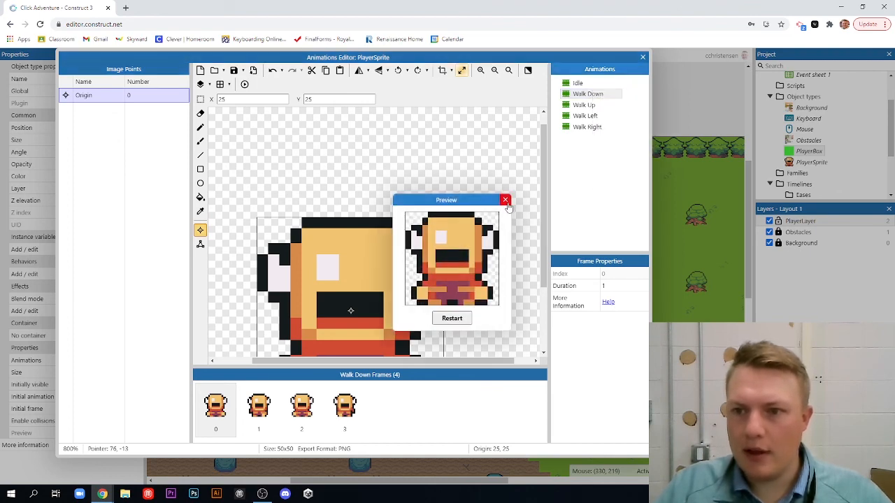
Quick-assign the origin to Middle for the Walk Right and Walk Down frames.
right_click(583, 105)
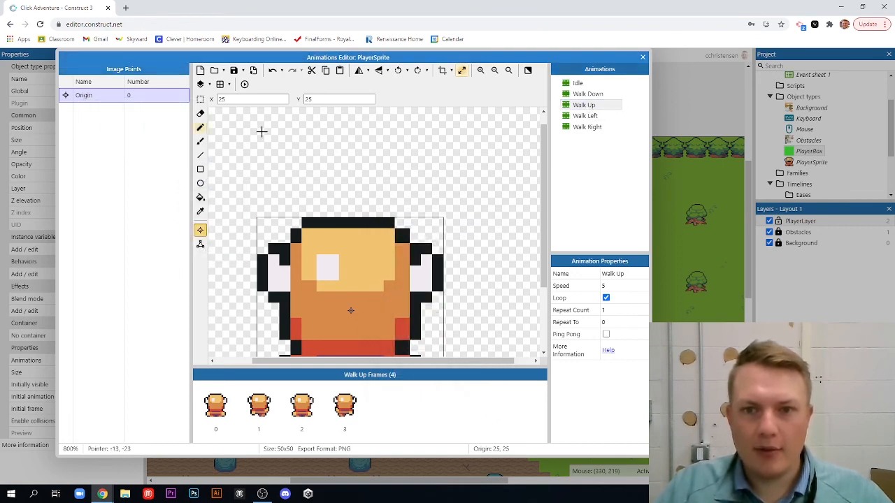
click(586, 115)
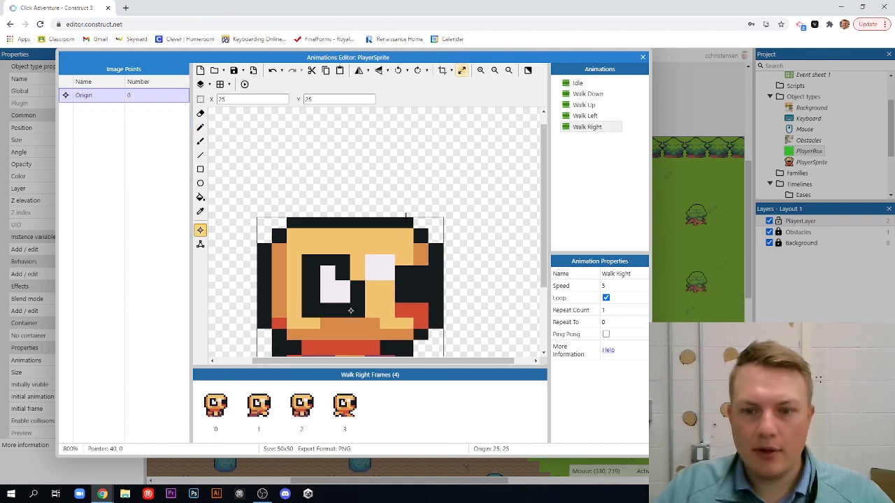
right_click(587, 93)
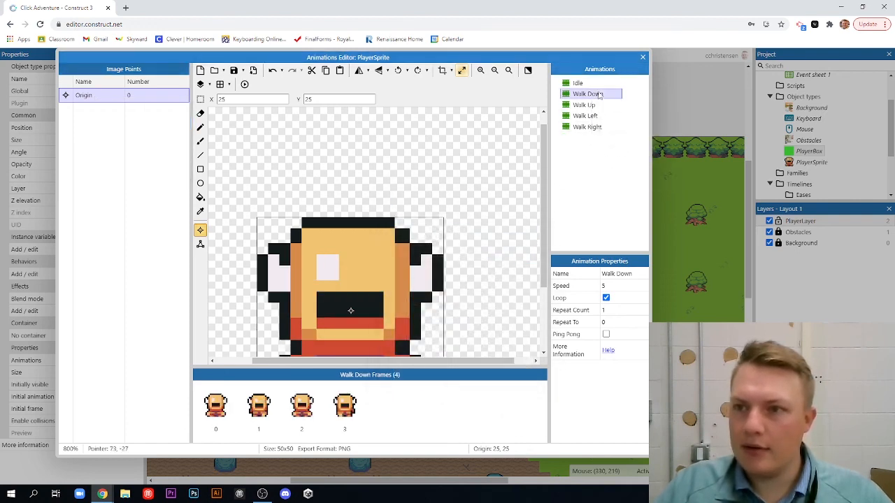
right_click(586, 94)
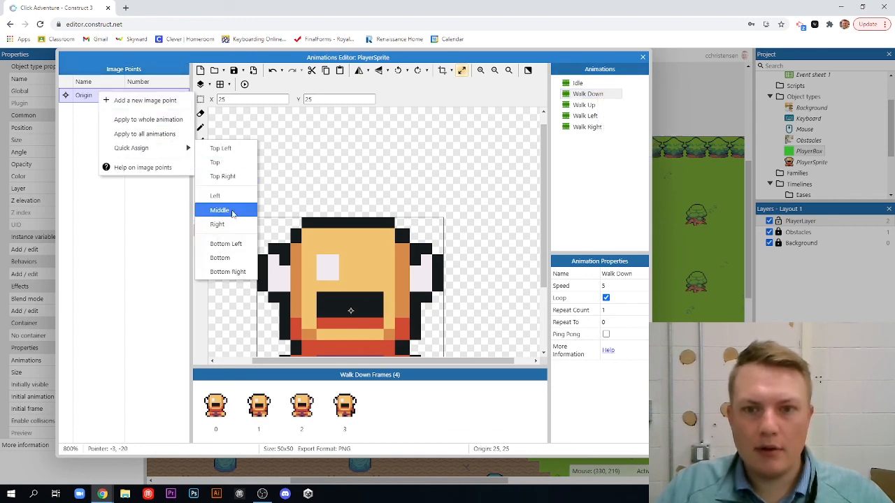
click(220, 209)
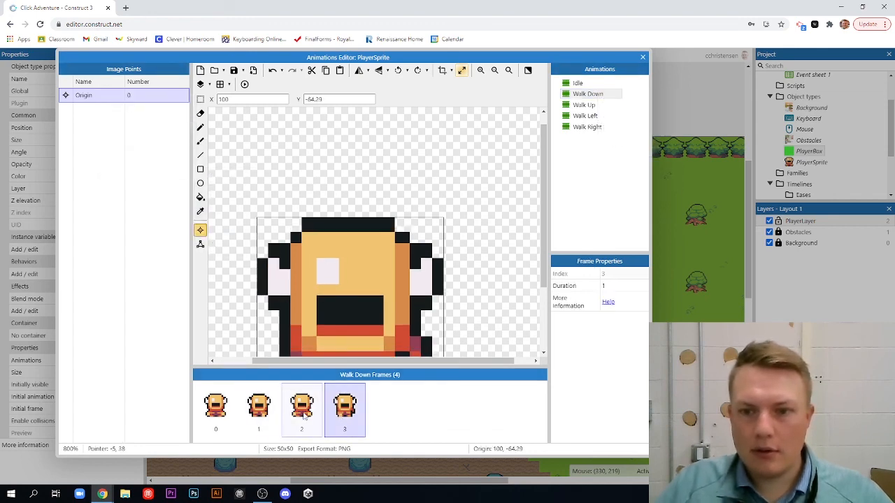
right_click(84, 94)
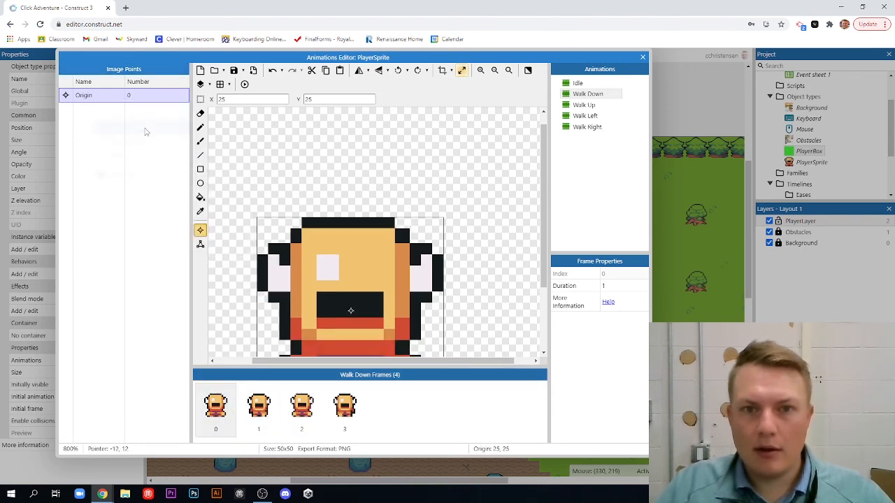
right_click(588, 94)
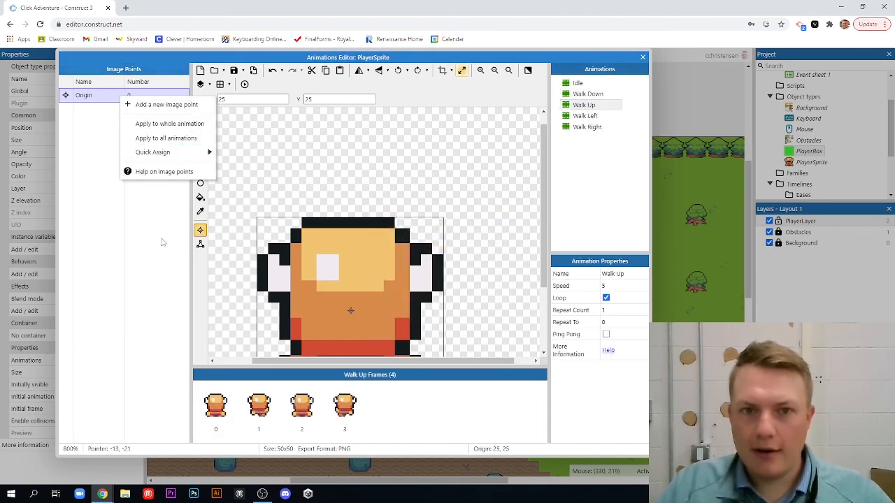
Apply the centred origin to the whole animation and preview Walk Left and Walk Right.
click(344, 405)
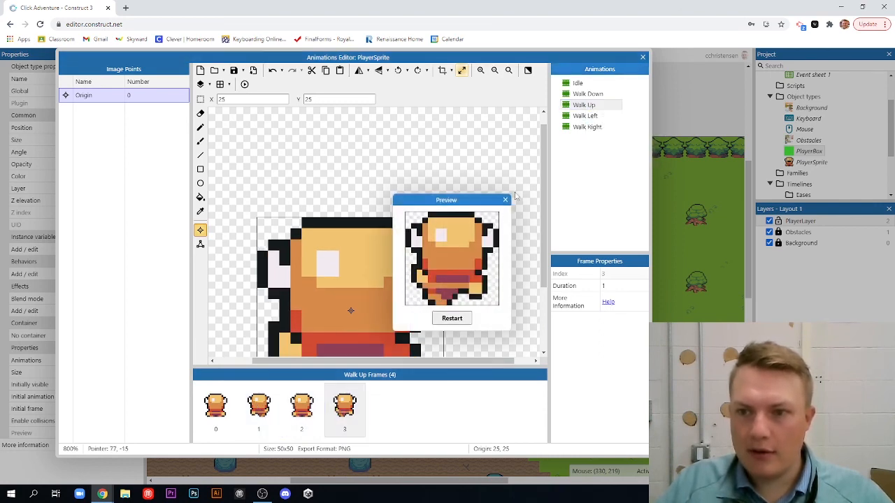
click(585, 116)
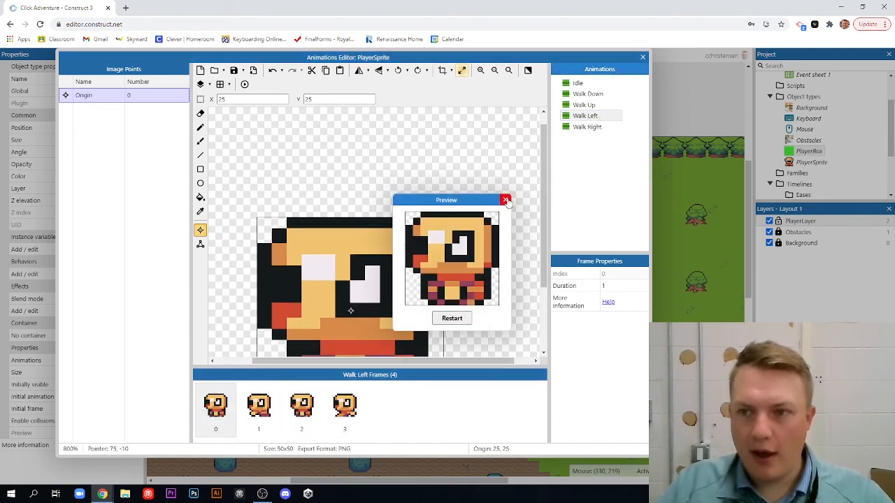
click(505, 201)
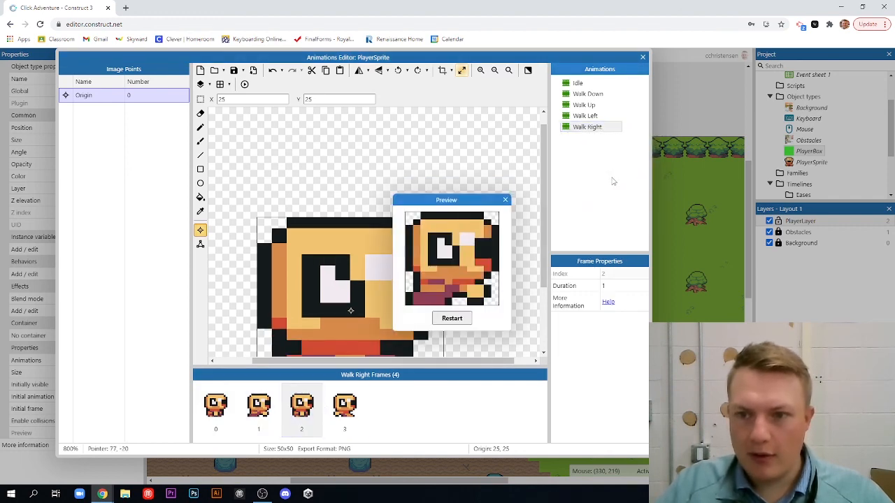
Close the animation preview and select the Idle animation.
click(504, 199)
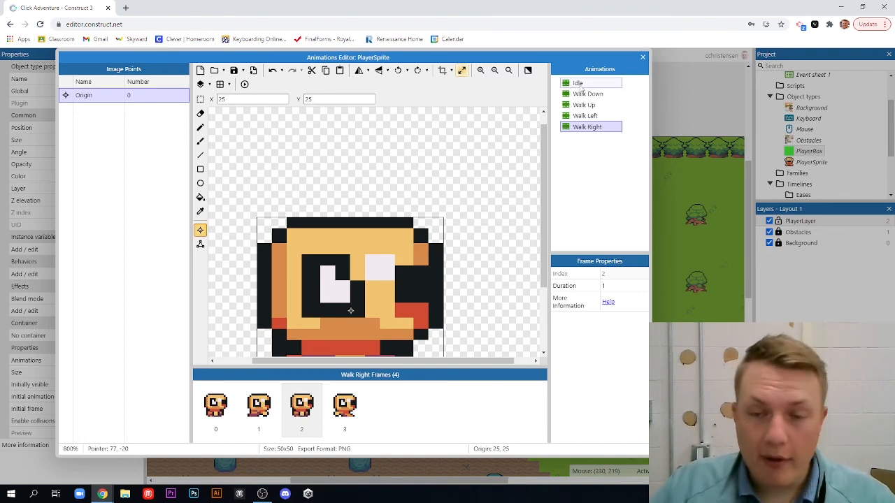
click(587, 126)
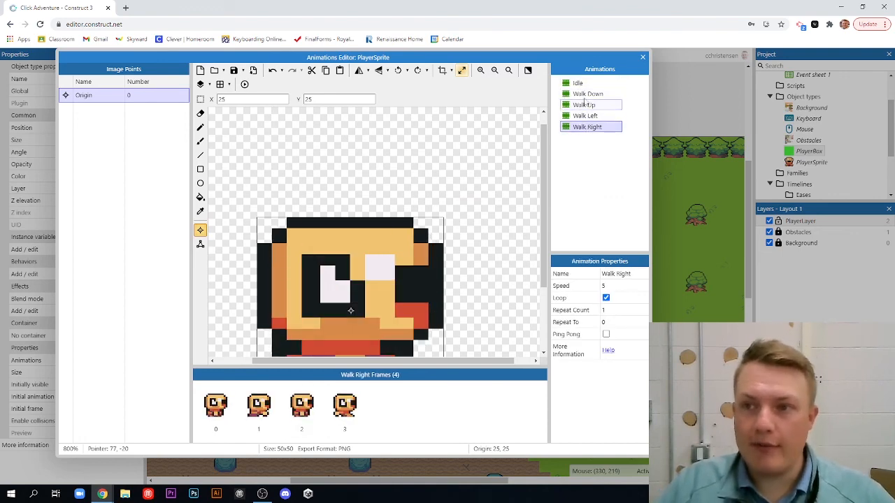
click(578, 82)
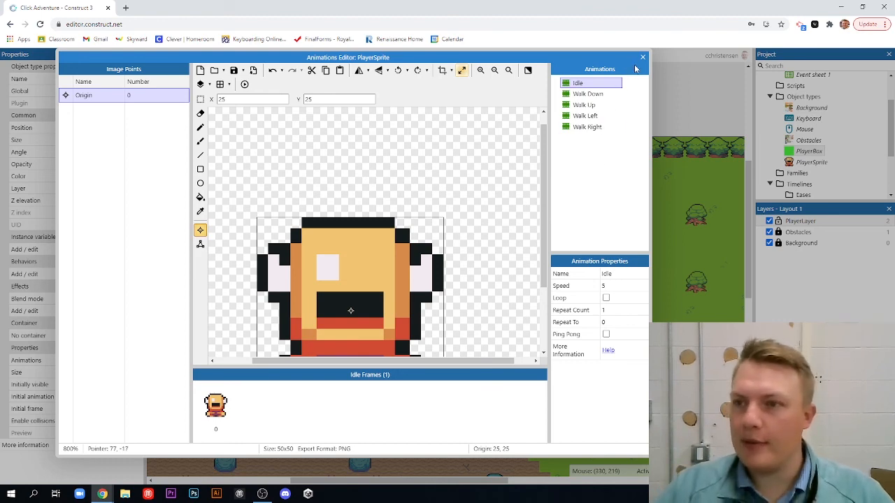
Close the Animations Editor and deselect the sprite on Layout 1.
click(642, 56)
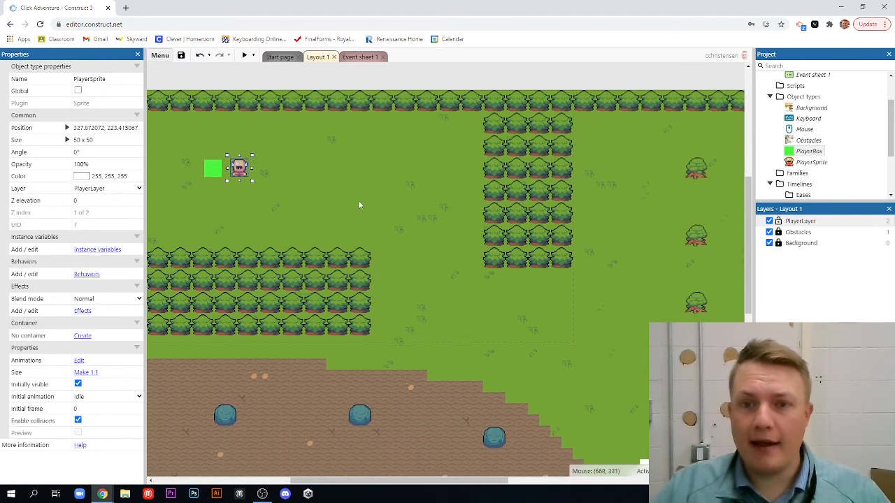
click(358, 195)
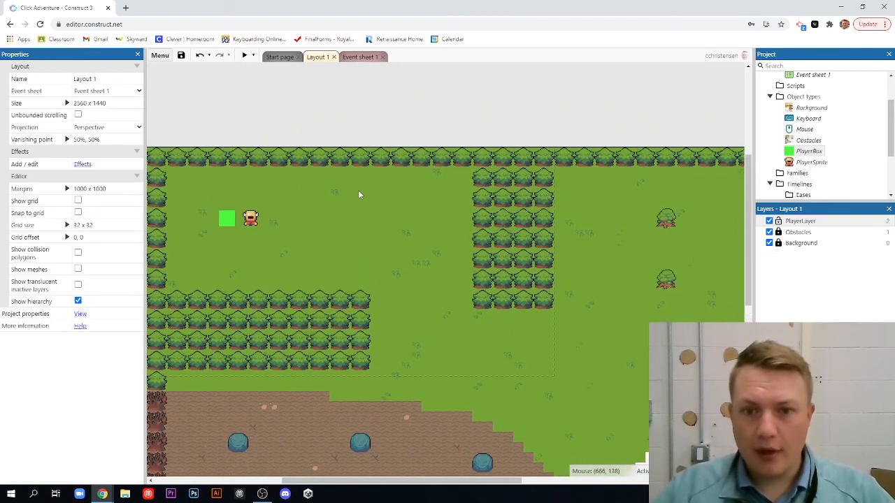
mouse_move(619, 231)
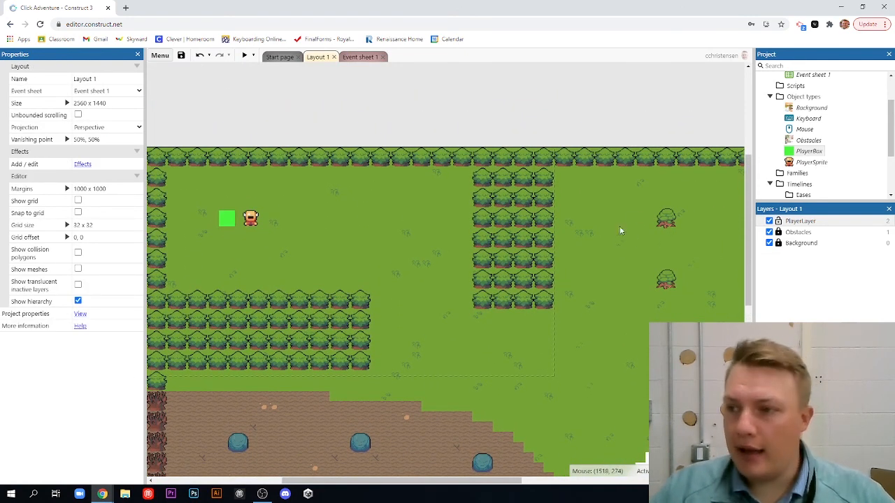
mouse_move(324, 225)
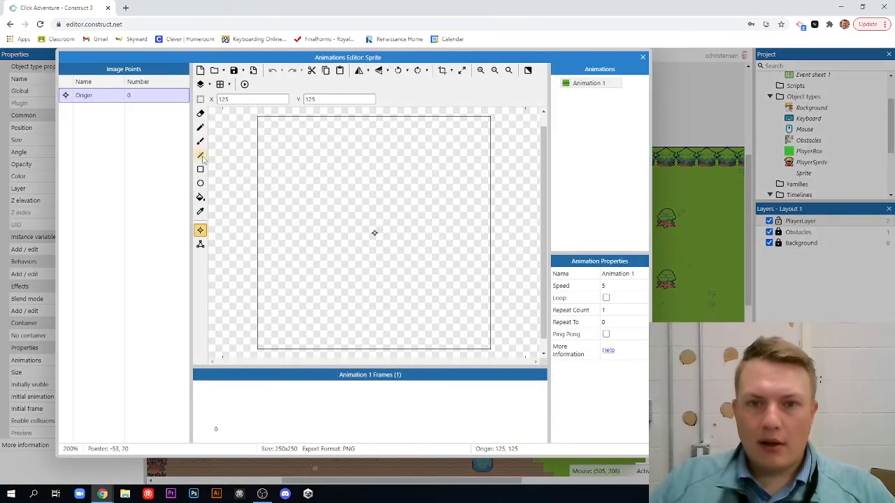
Draw an ellipse outline filling the 250×250 image, then brush a dot at its centre.
click(200, 141)
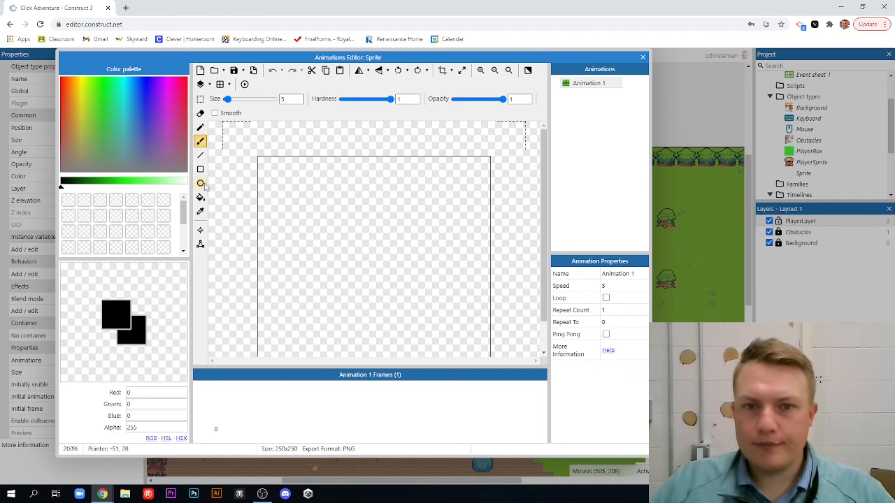
click(200, 183)
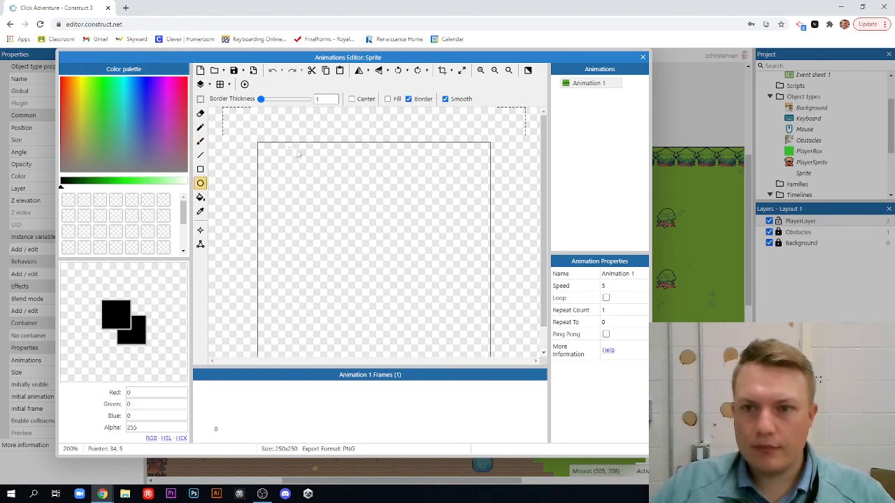
mouse_move(267, 146)
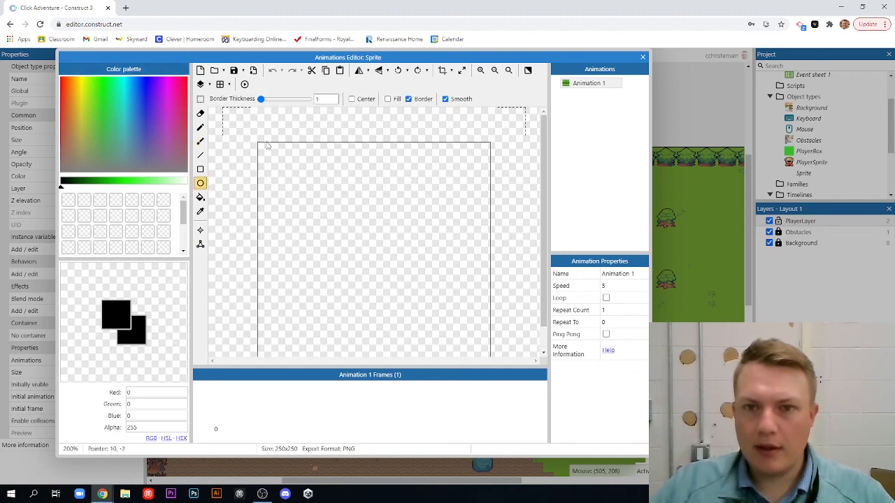
drag(265, 145, 485, 314)
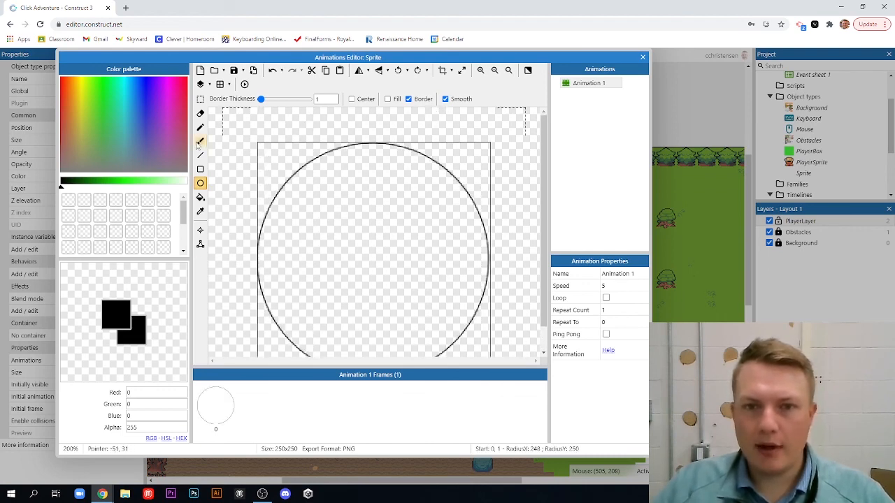
click(200, 142)
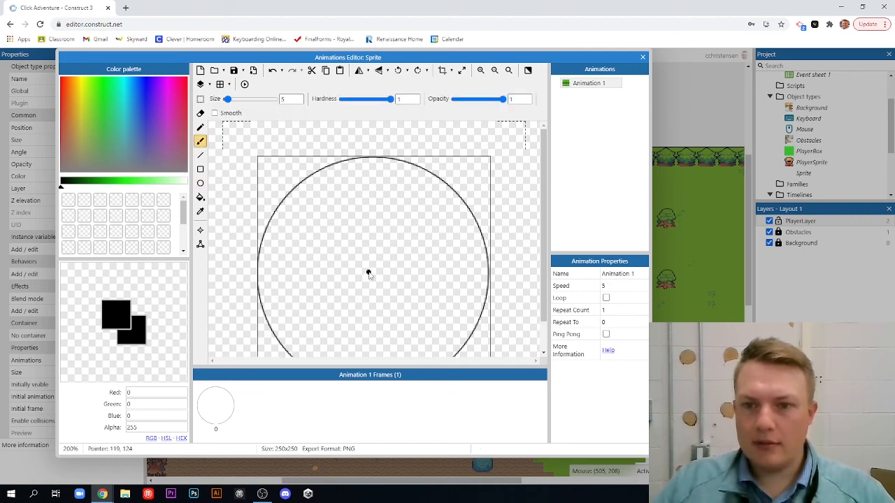
mouse_move(442, 246)
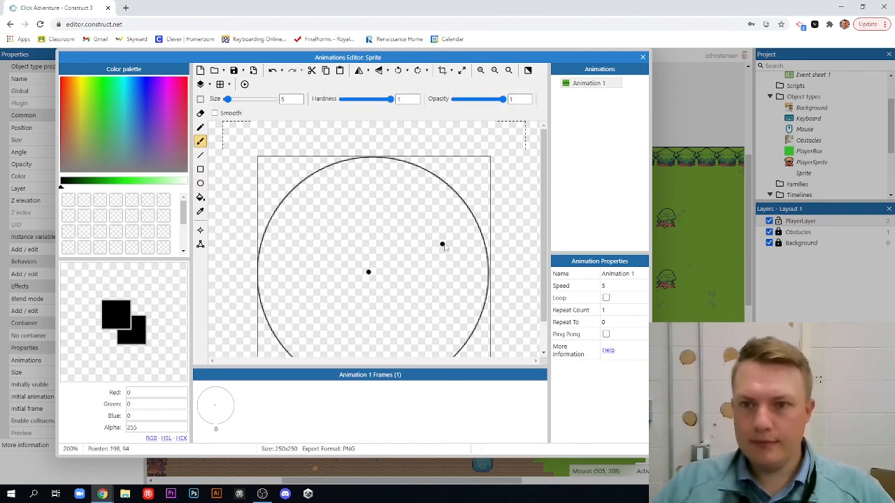
click(495, 70)
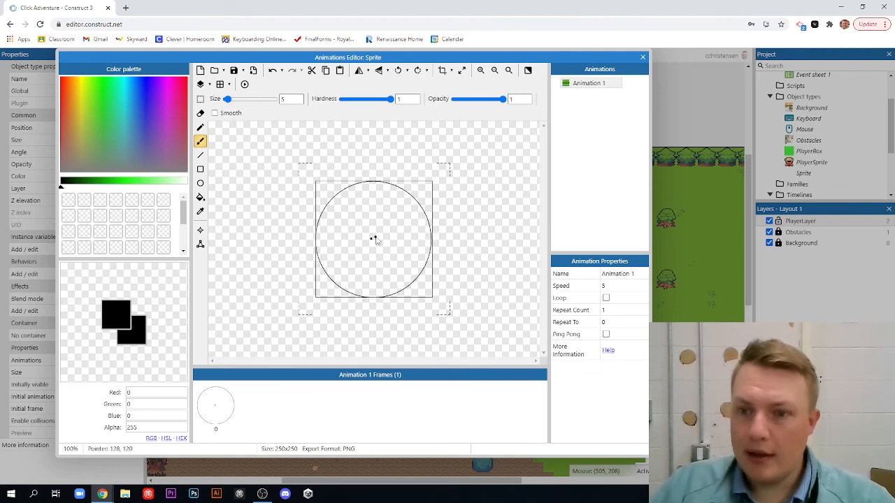
mouse_move(374, 237)
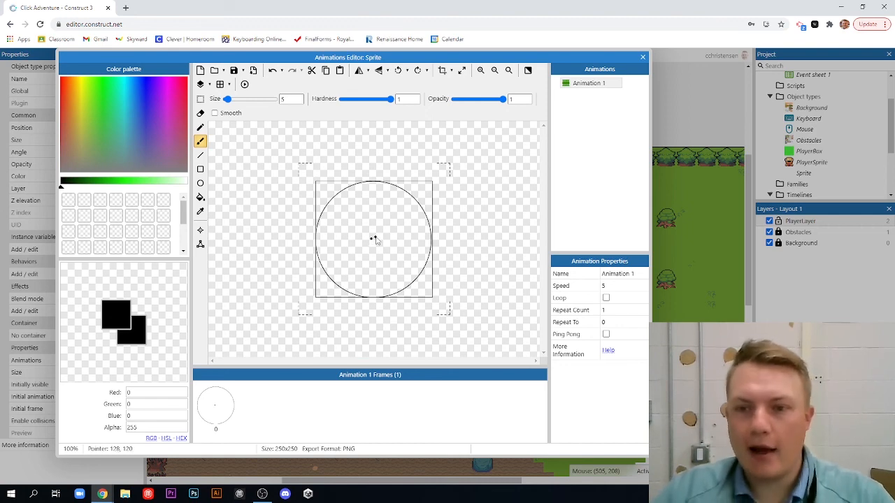
mouse_move(383, 242)
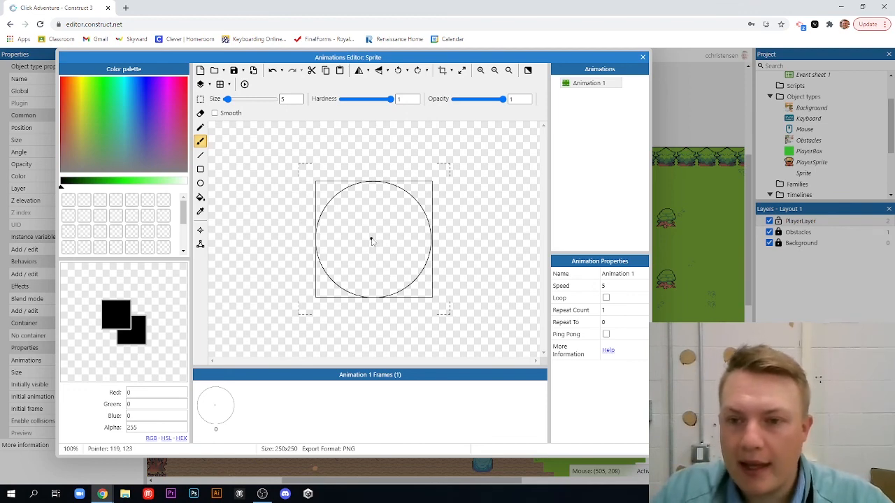
Brush quarter lines from the circle's centre to the right, bottom and left edges.
drag(374, 240, 429, 241)
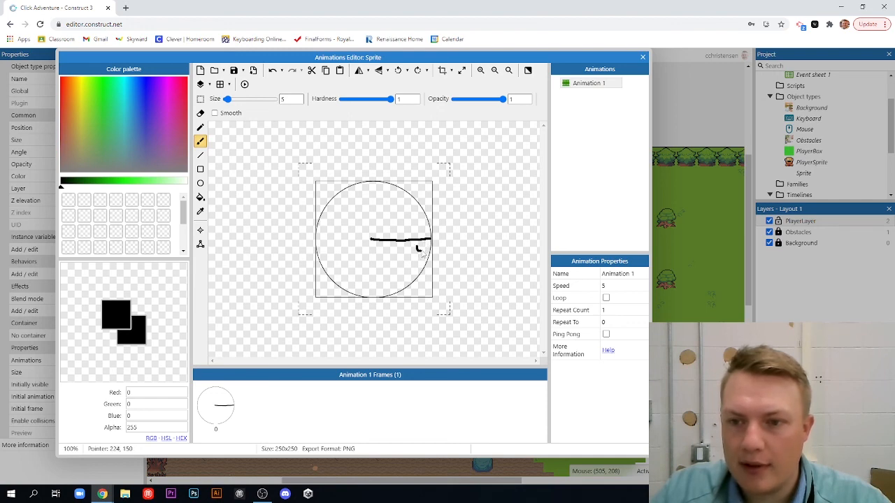
mouse_move(373, 243)
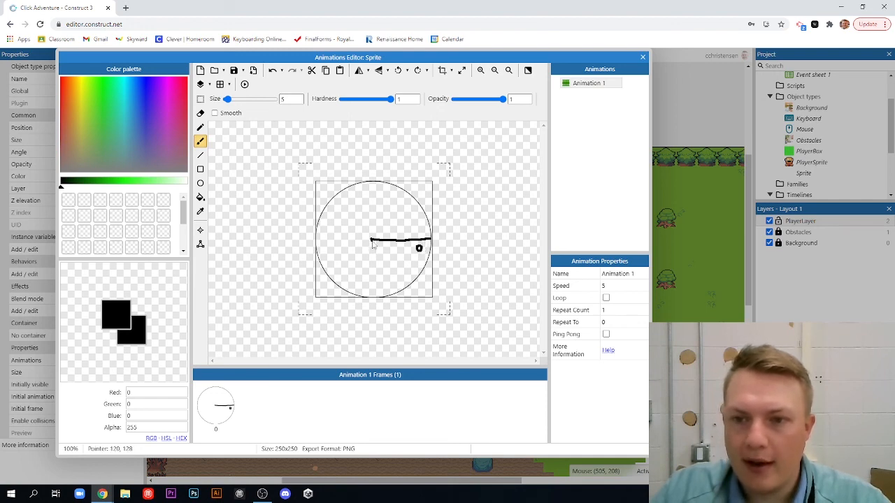
drag(373, 245, 383, 290)
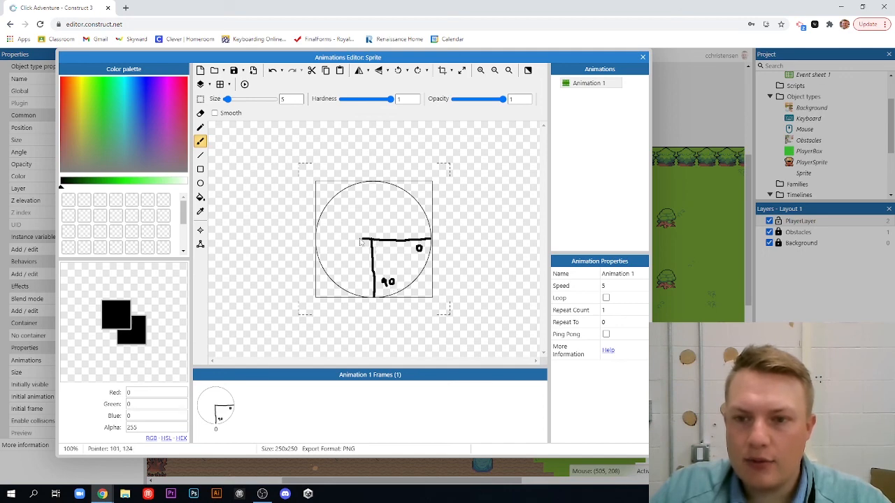
drag(359, 242, 318, 241)
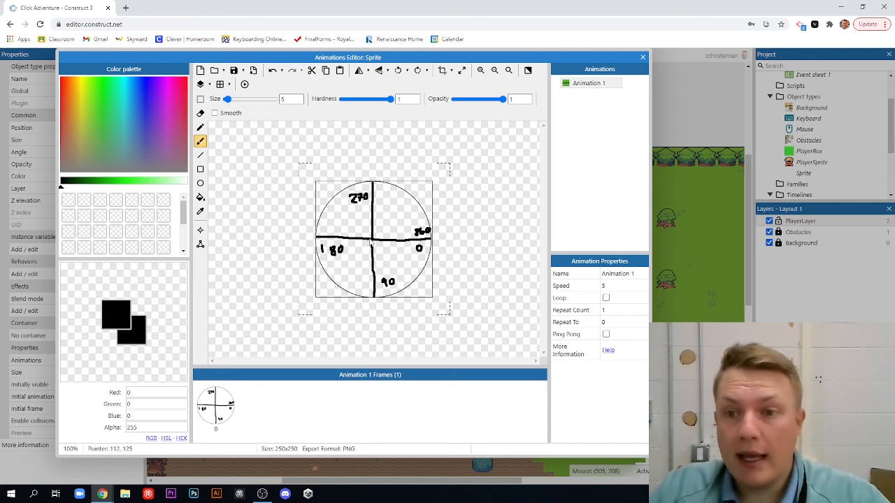
Add a diagonal line, scribble green over the top quadrant, and pick another palette colour.
drag(374, 238, 350, 209)
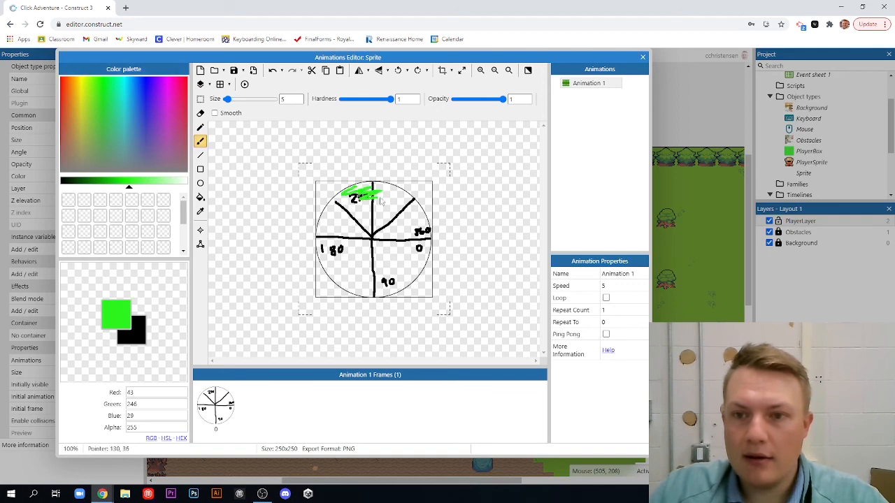
drag(363, 199, 384, 221)
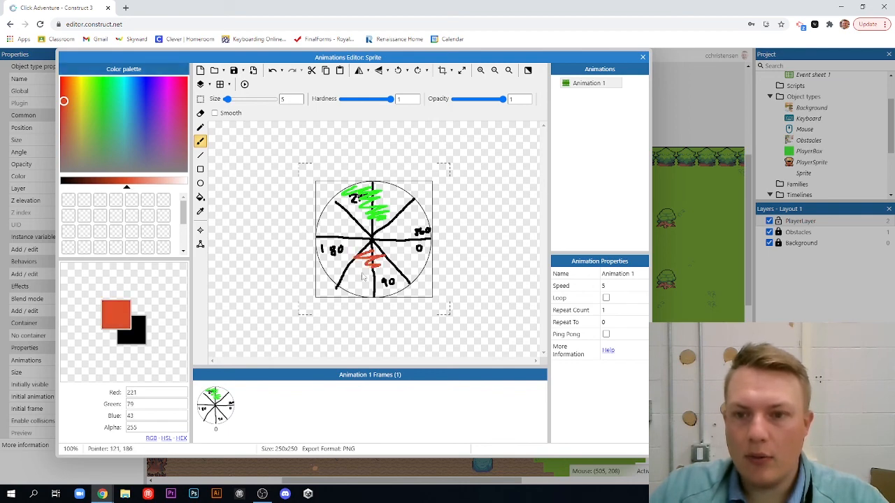
click(141, 105)
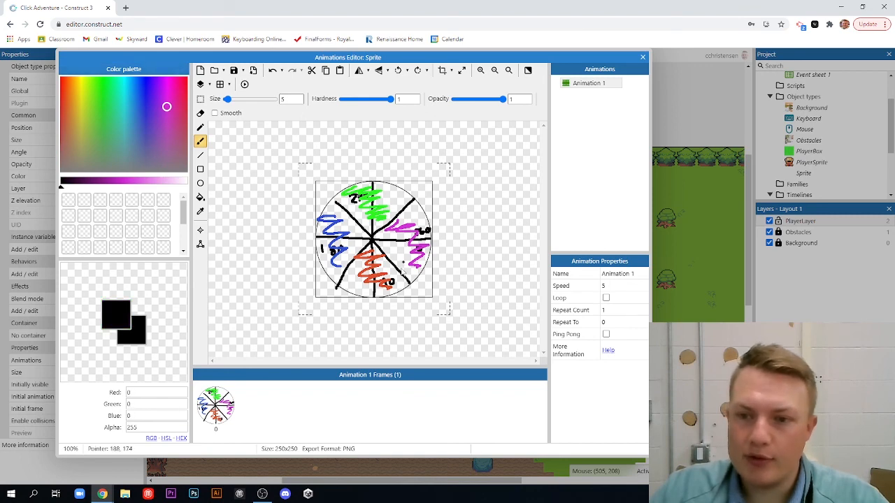
mouse_move(423, 292)
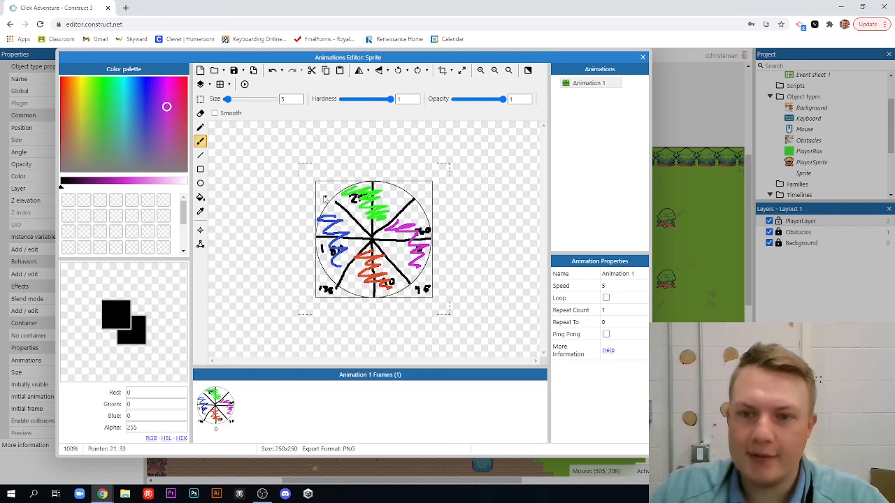
mouse_move(322, 195)
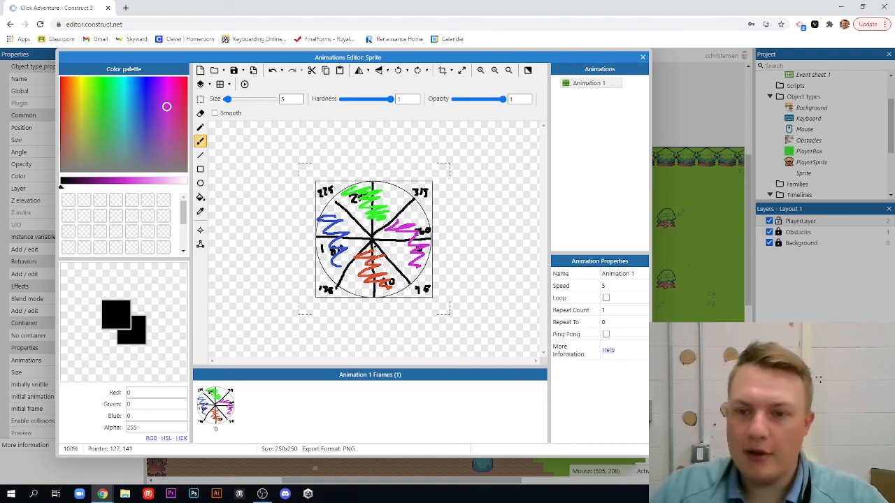
mouse_move(402, 218)
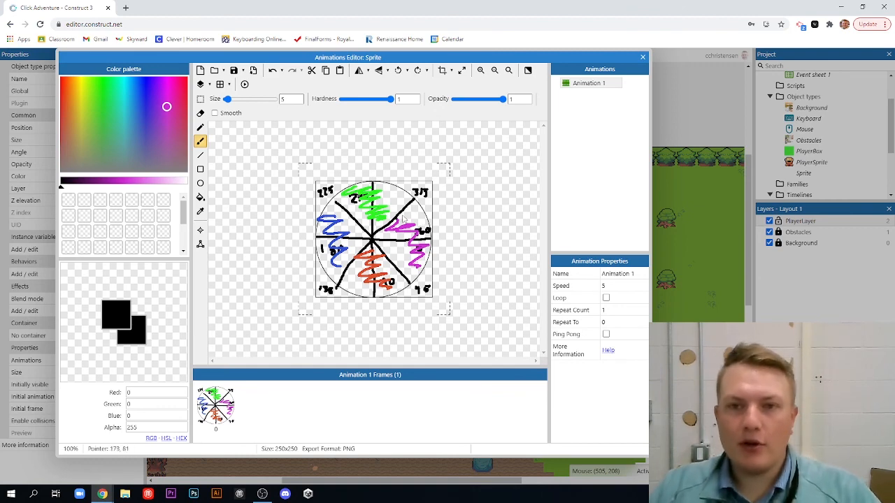
Close the image editor and delete the angle-guide Sprite from the Project bar.
click(642, 56)
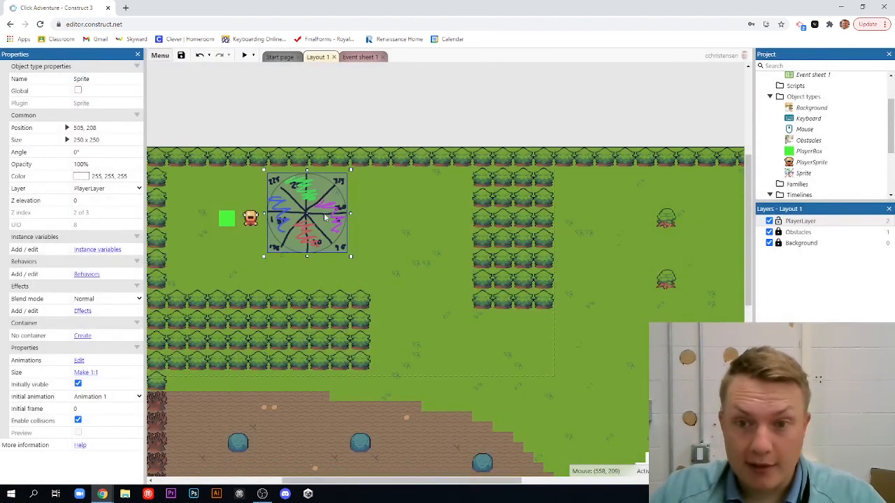
right_click(803, 174)
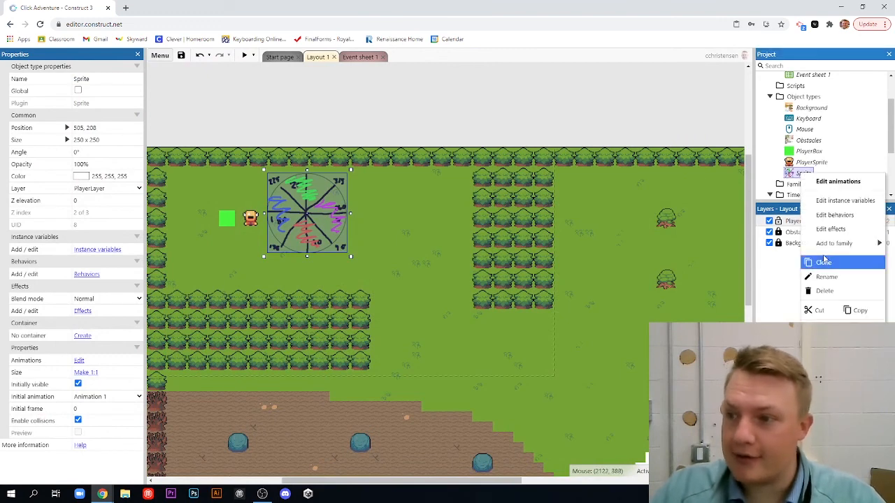
mouse_move(825, 291)
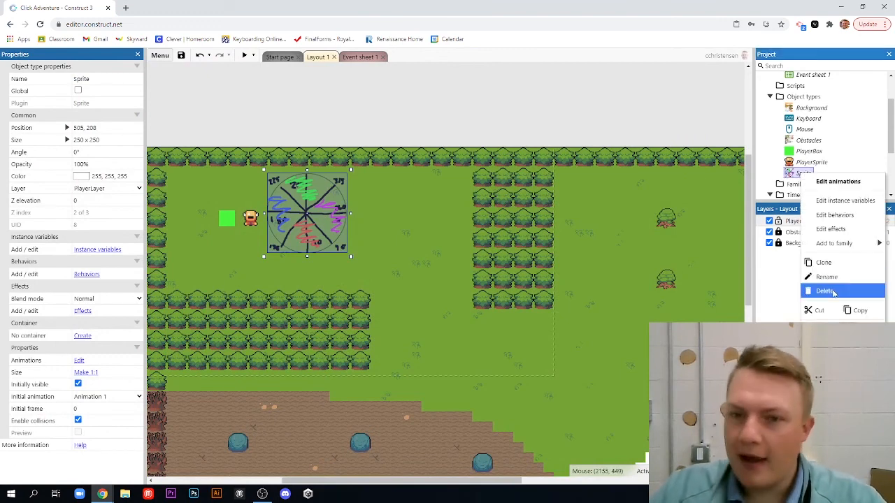
click(825, 291)
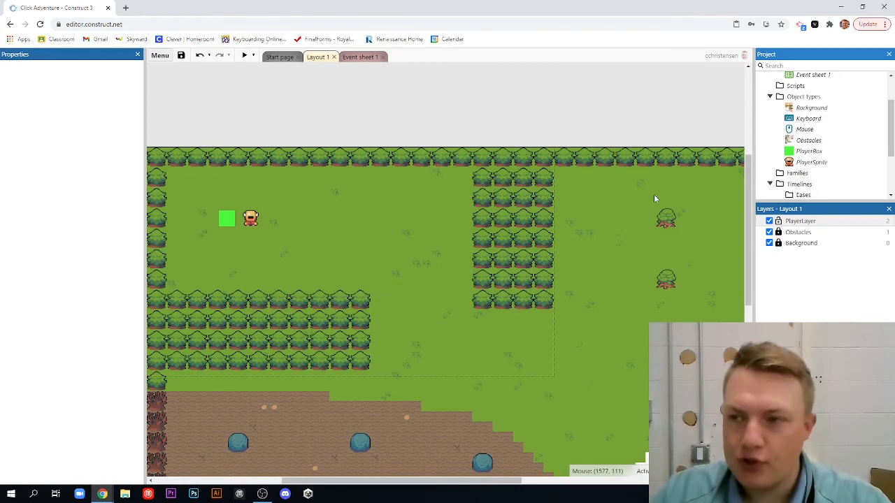
On Event sheet 1, add an event with the PlayerBox MoveTo 'Is moving' condition.
click(360, 56)
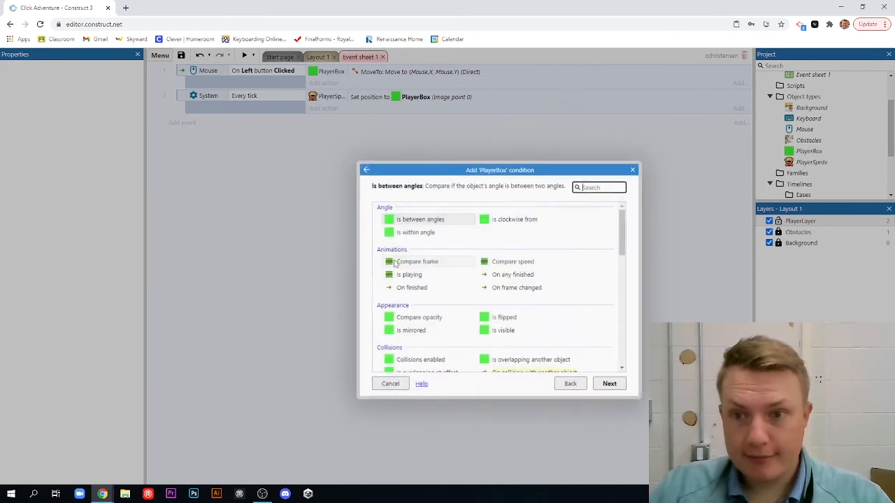
scroll(down, 3)
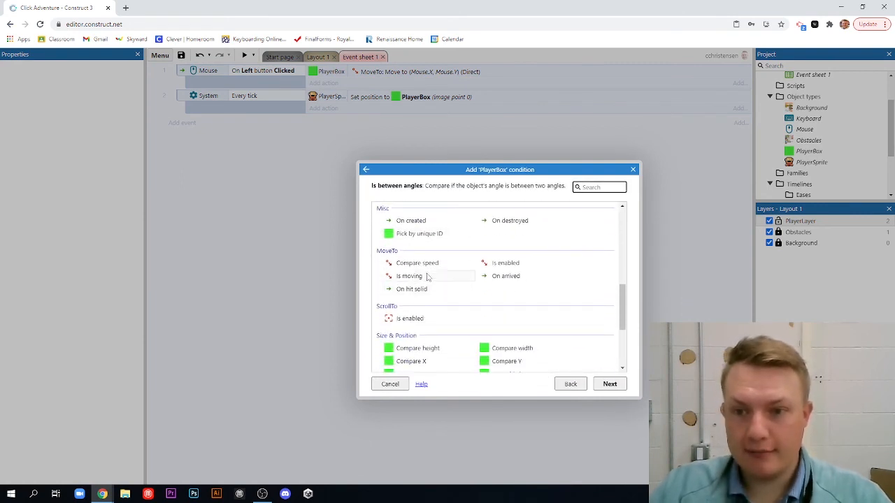
click(410, 276)
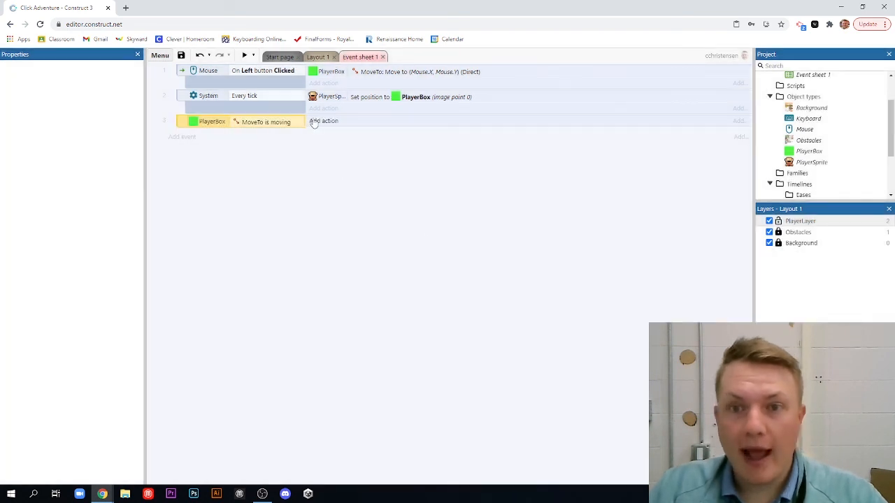
right_click(211, 121)
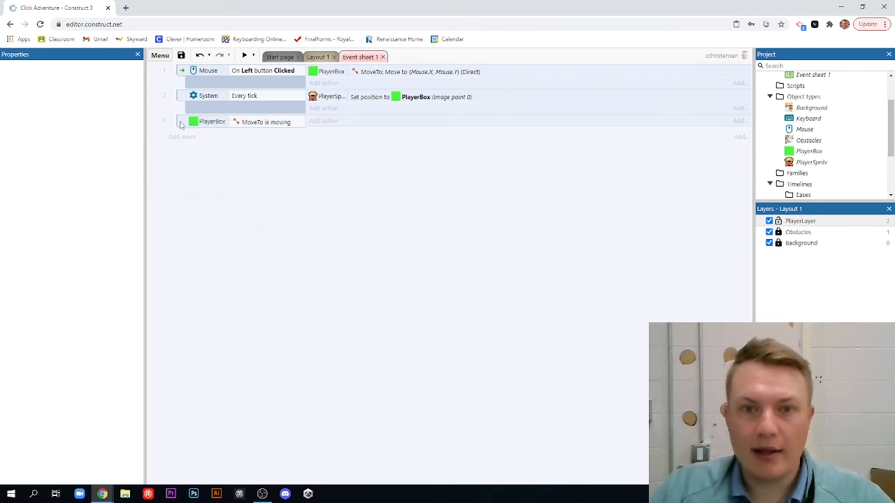
Add a sub-event checking PlayerBox angle is between 315 and 45 degrees.
right_click(212, 121)
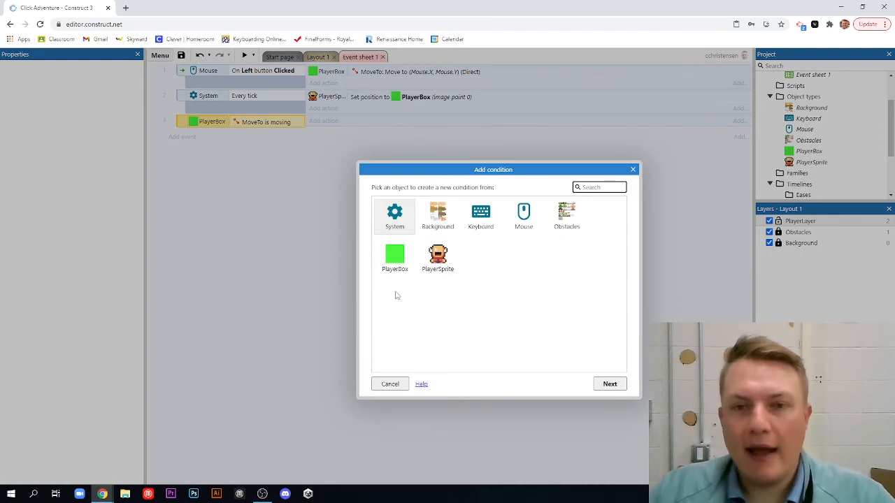
click(394, 256)
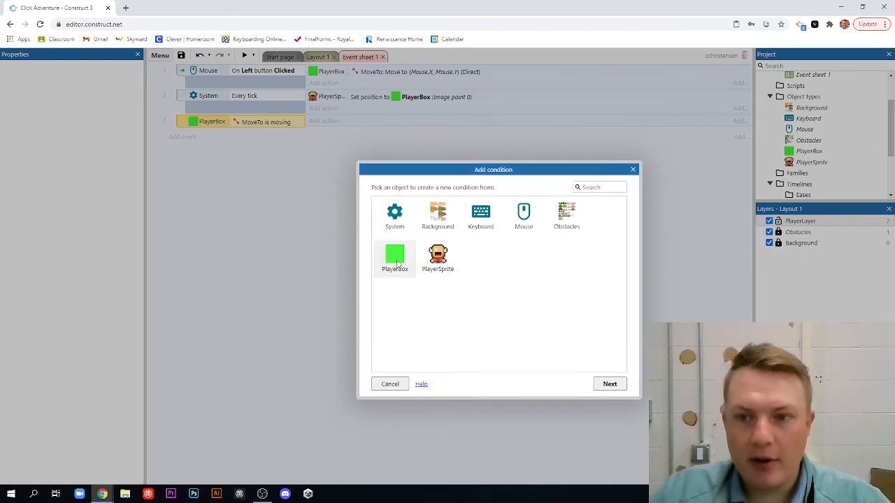
double_click(395, 254)
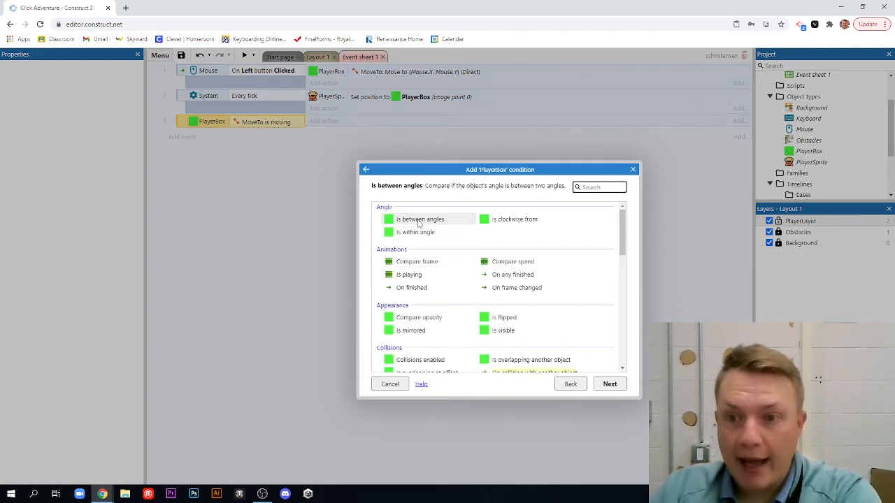
click(420, 219)
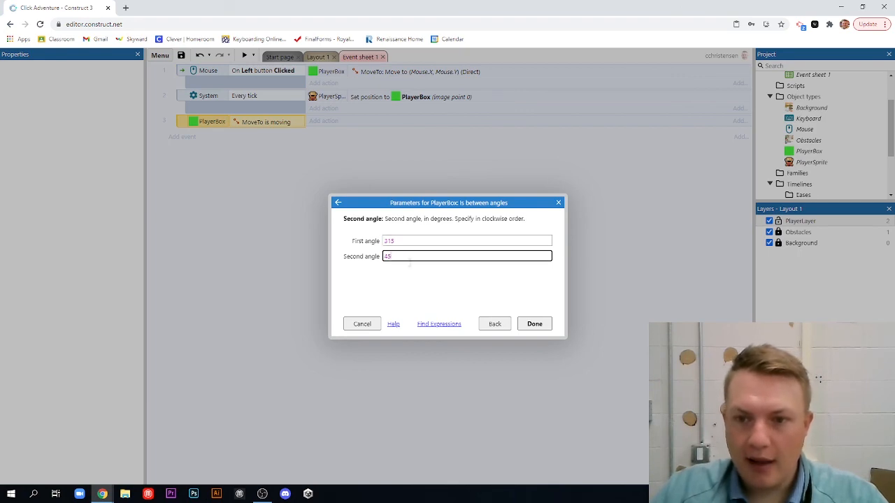
click(534, 324)
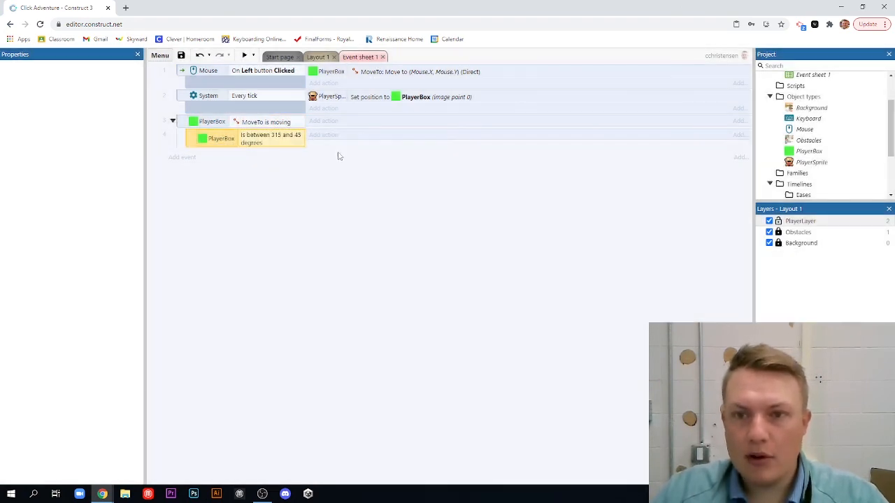
Give the sub-event a PlayerSprite action setting animation to 'Walk Right'.
click(323, 134)
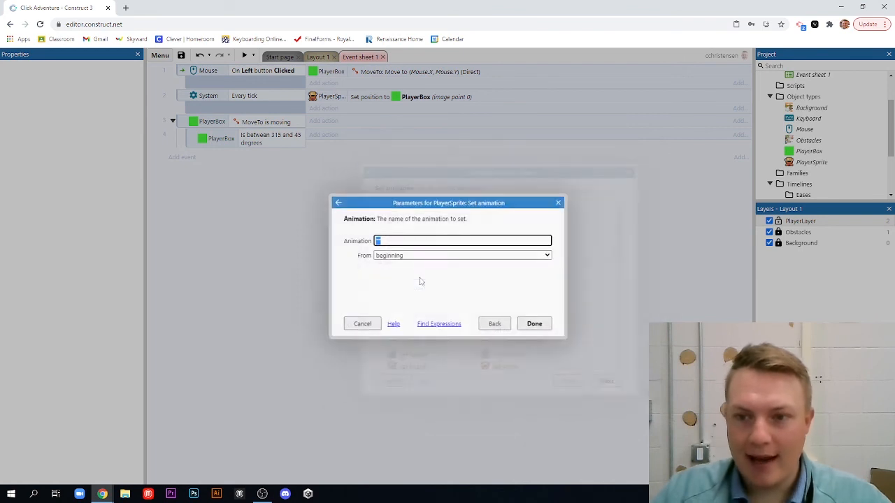
text(walk)
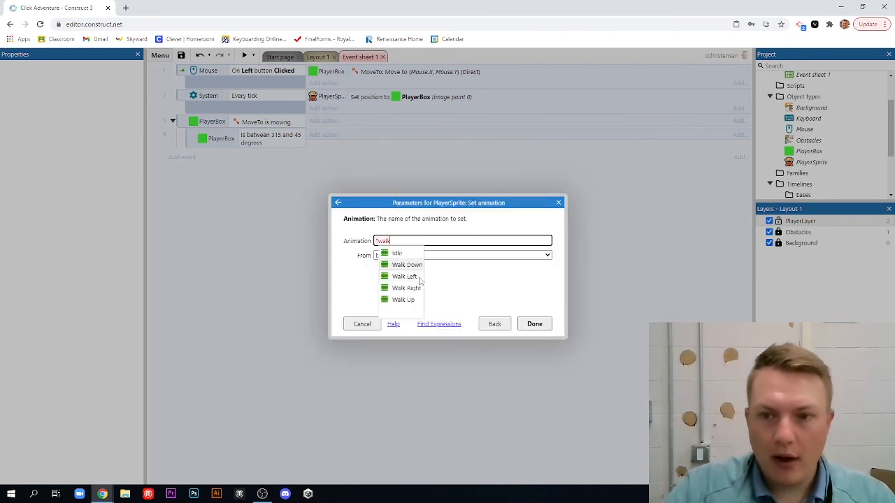
mouse_move(406, 288)
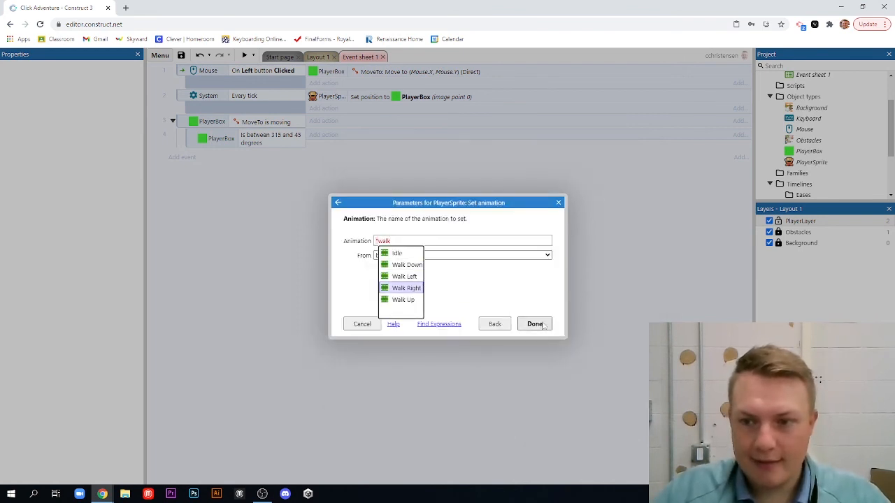
click(534, 324)
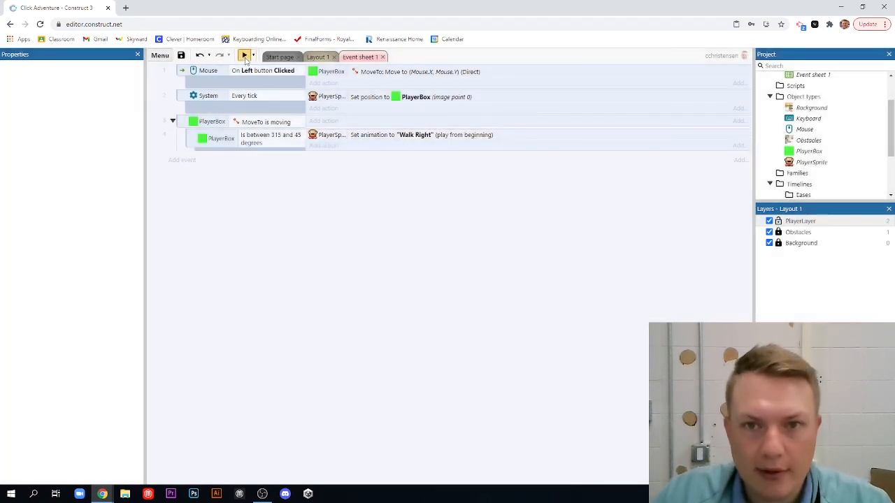
click(244, 56)
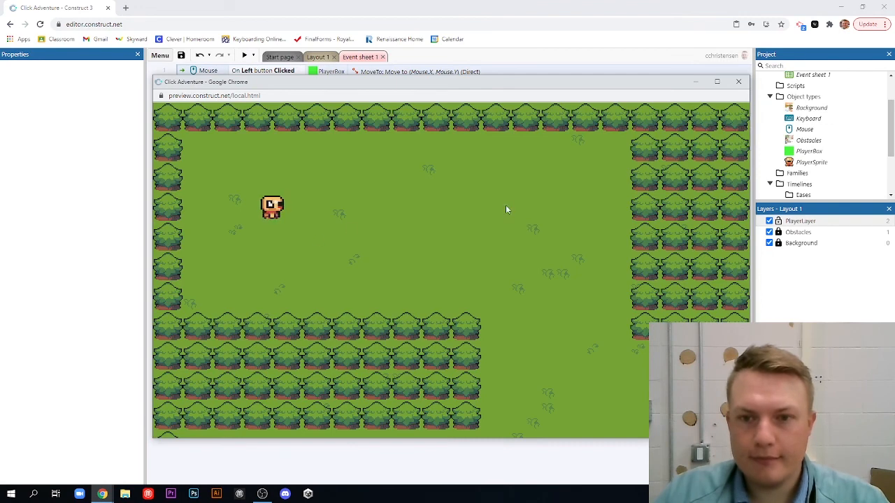
click(498, 216)
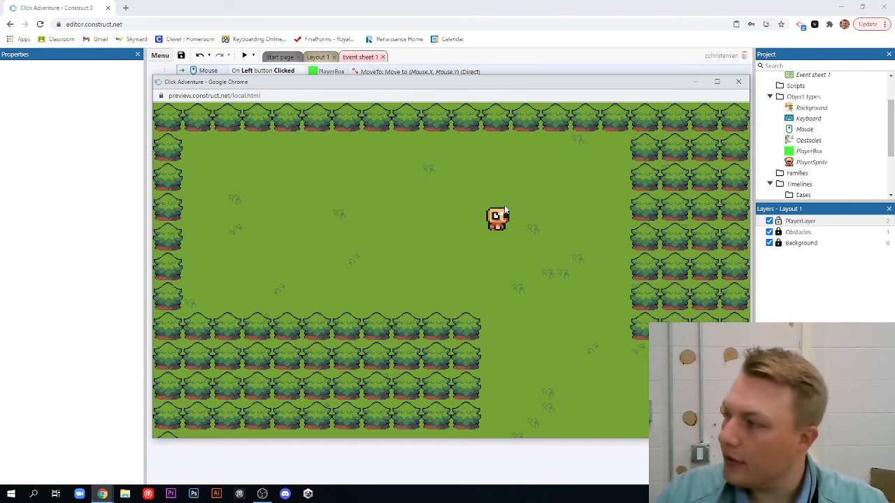
click(348, 215)
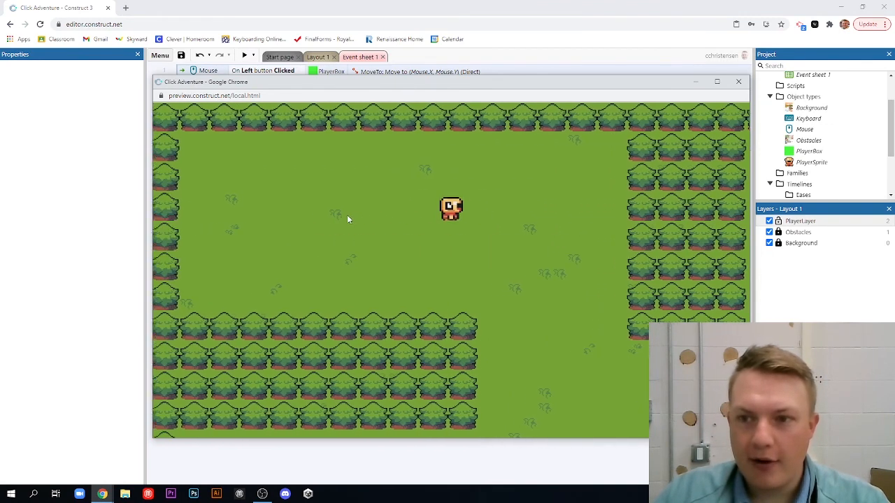
click(432, 202)
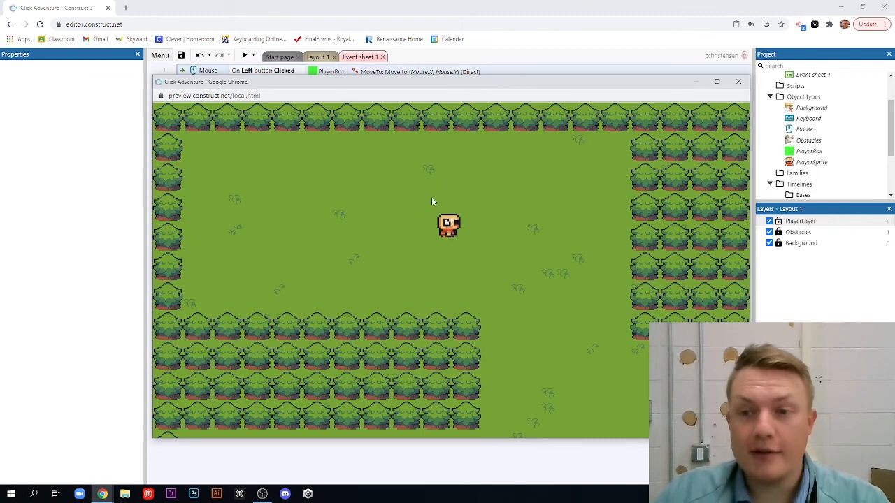
click(402, 212)
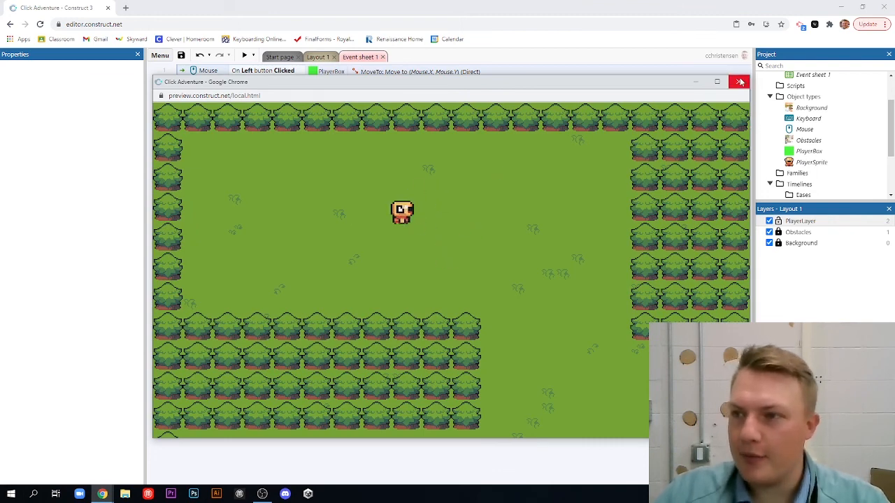
click(739, 82)
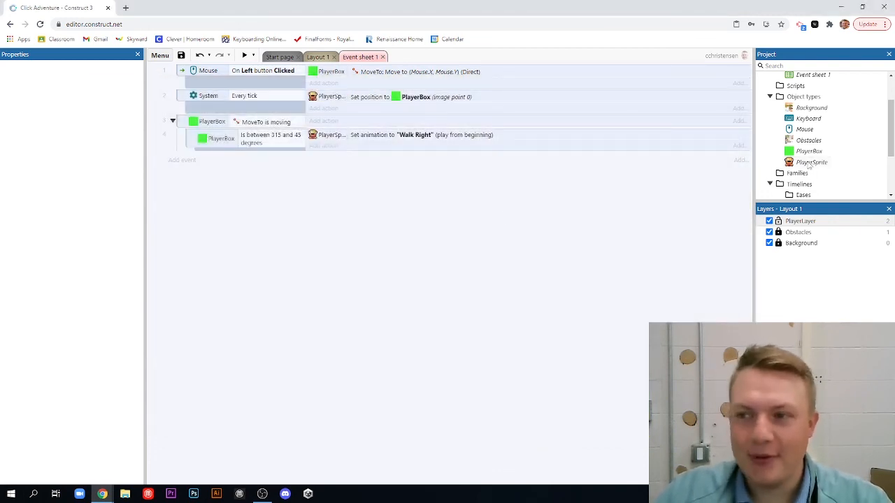
Check the Idle and Walk Right frames' origin points at (25, 25), then close the editor.
double_click(811, 161)
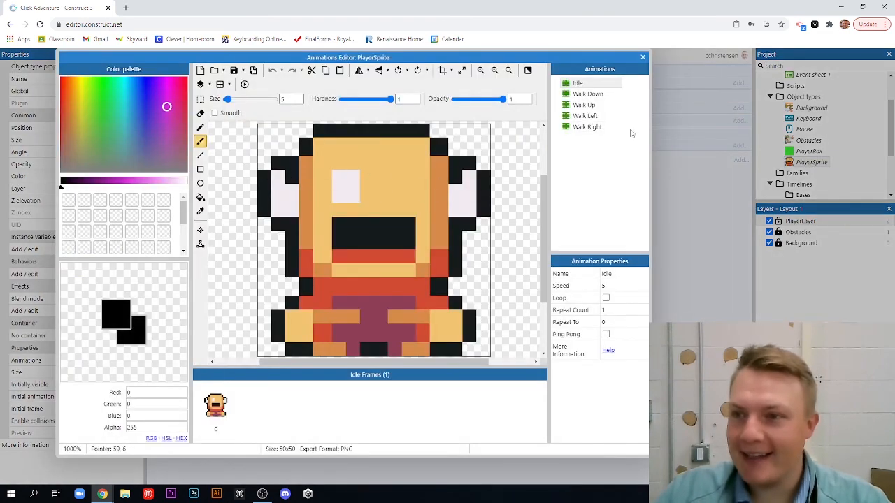
click(587, 126)
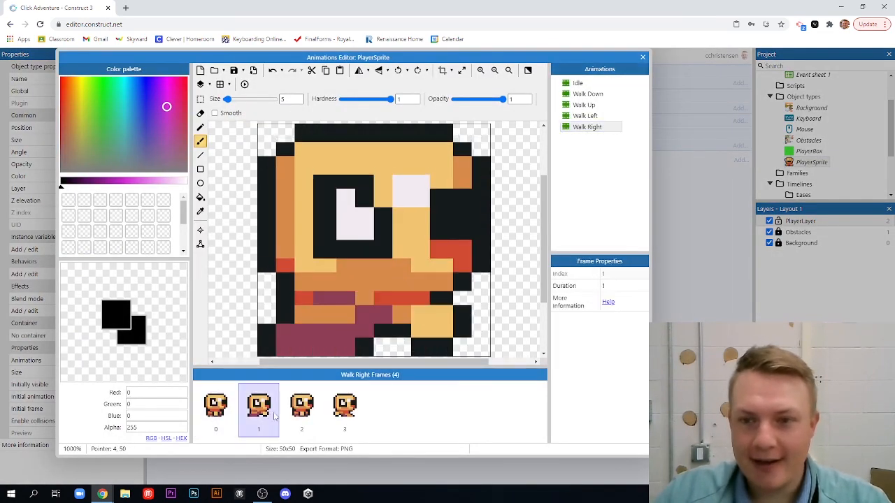
click(201, 231)
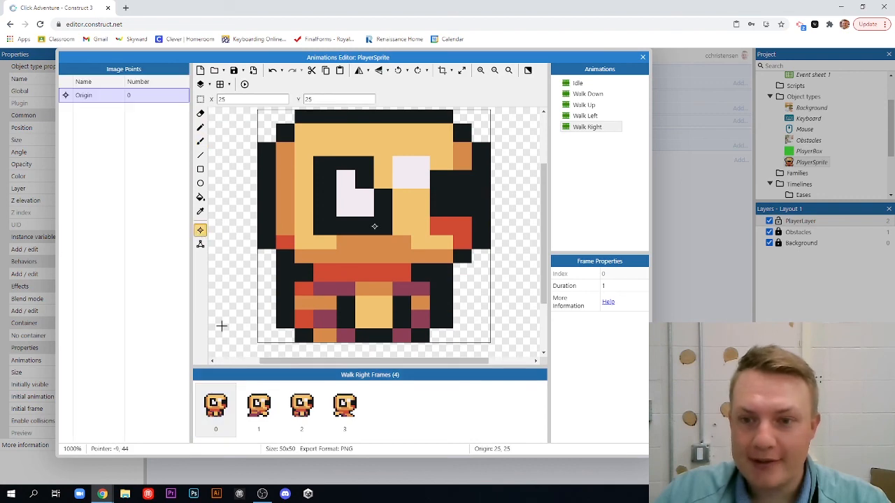
click(259, 406)
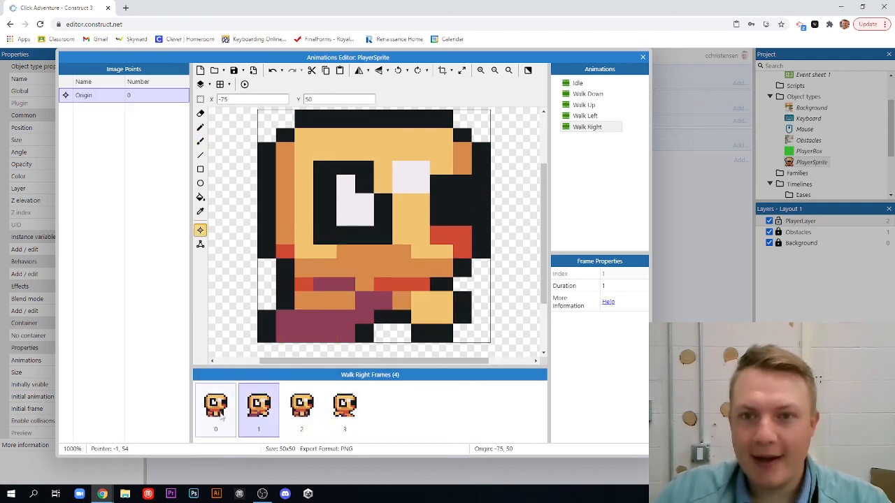
click(215, 406)
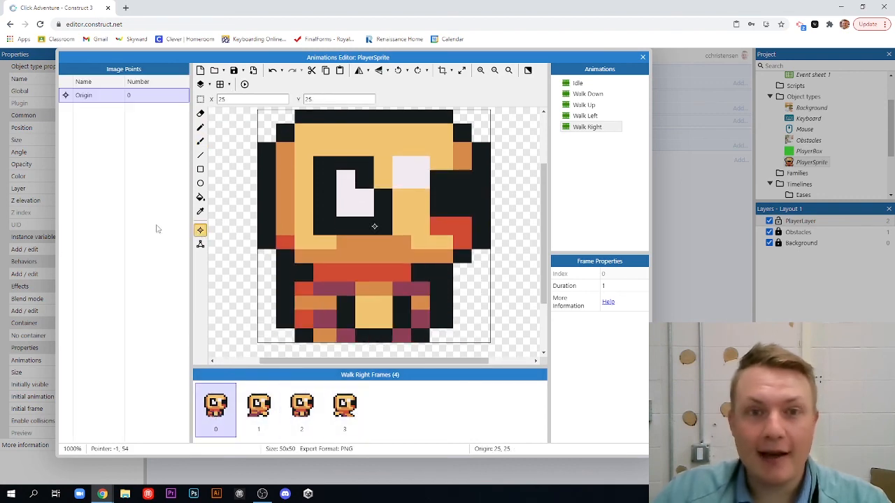
right_click(83, 95)
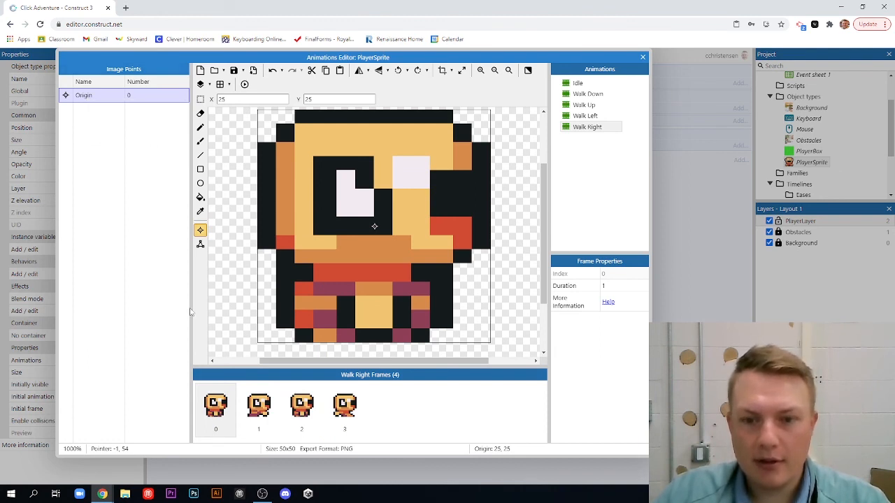
click(344, 406)
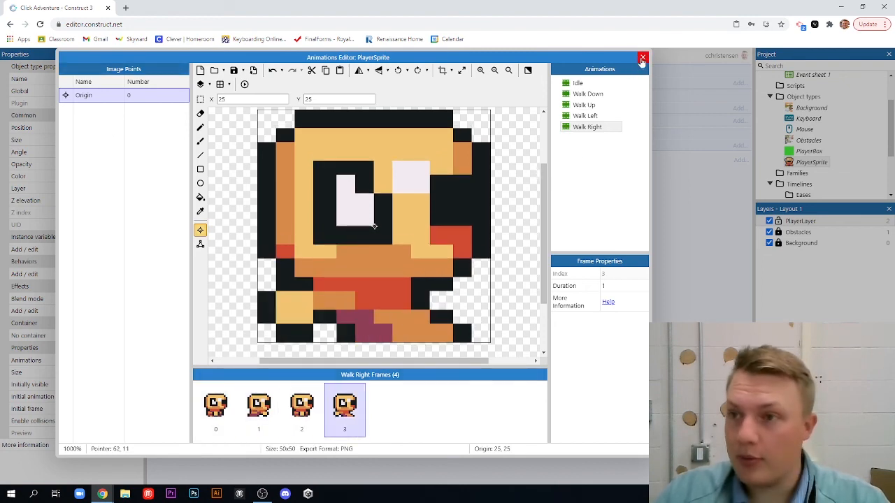
click(642, 58)
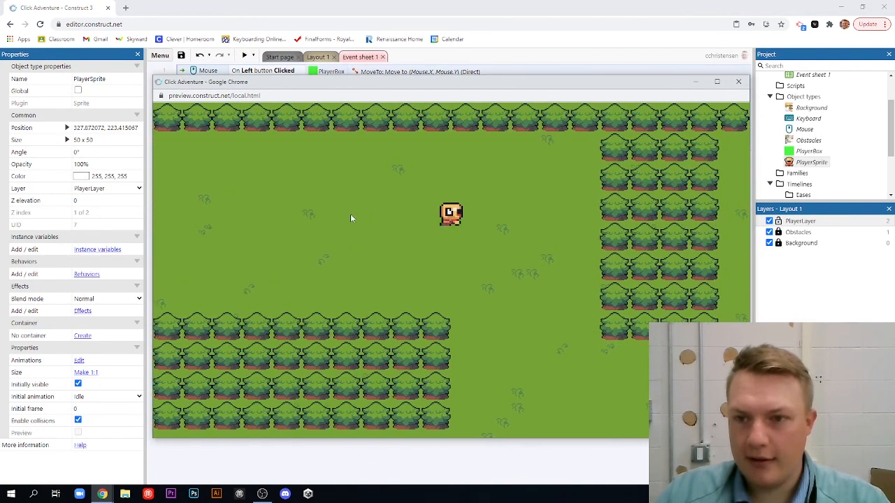
Click a spot in the preview so the character walks there.
click(370, 184)
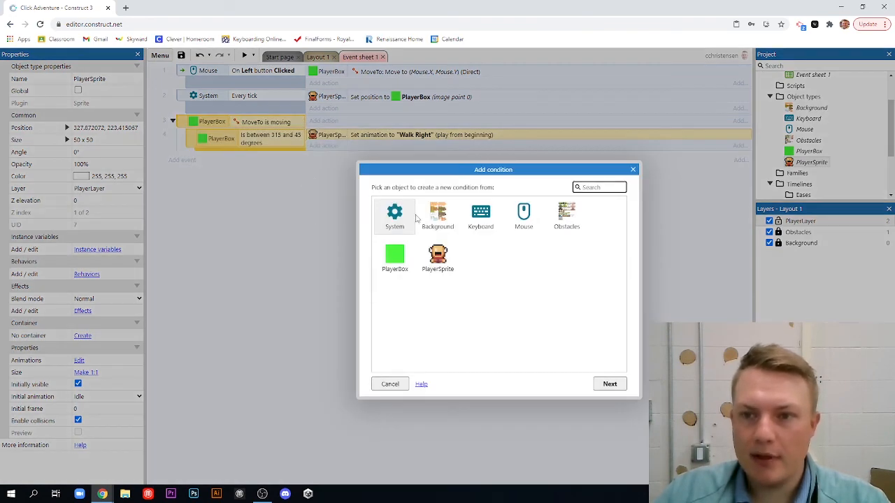
Add a PlayerBox 45–135 degree angle sub-event setting PlayerSprite's animation to Walk Down.
click(394, 259)
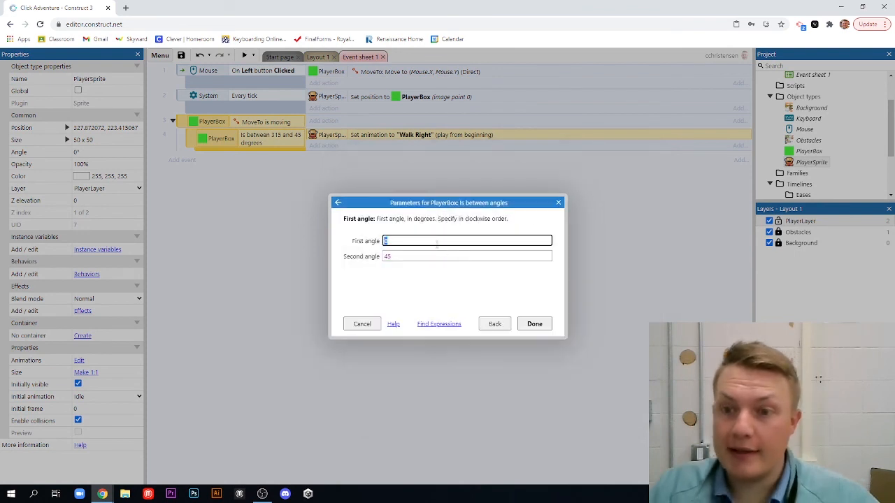
text(45)
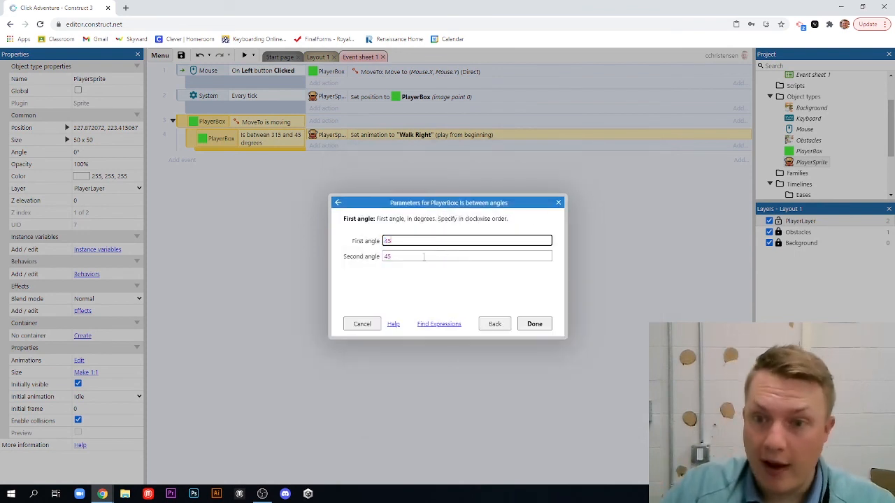
click(466, 256)
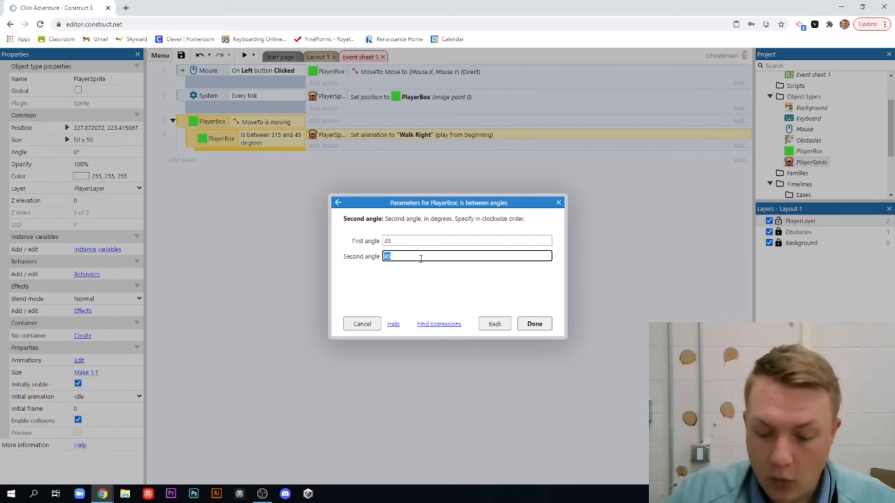
text(135)
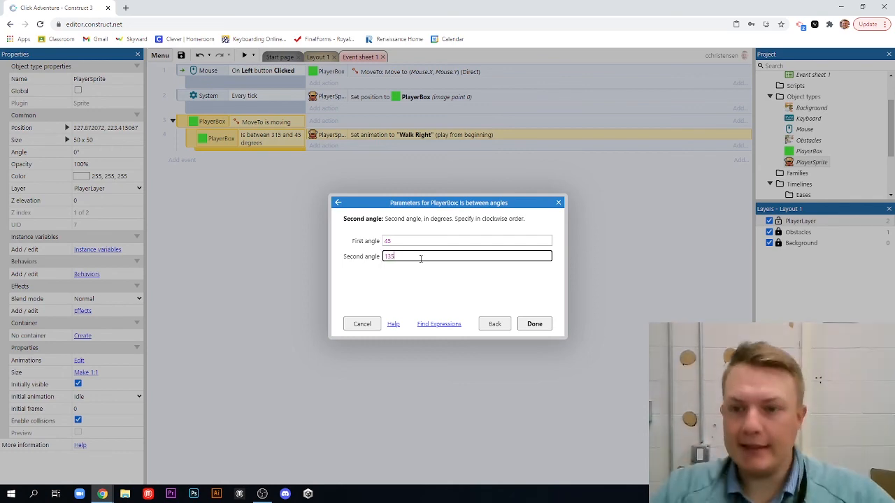
click(534, 323)
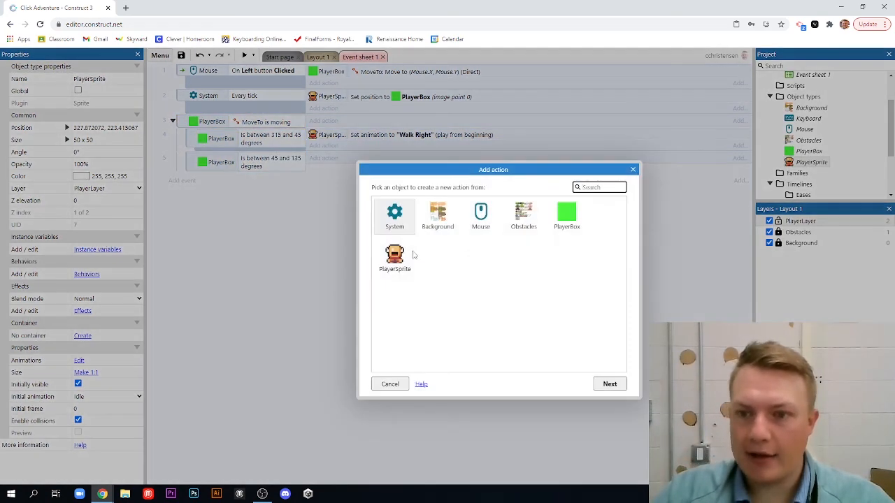
click(394, 254)
text("wa)
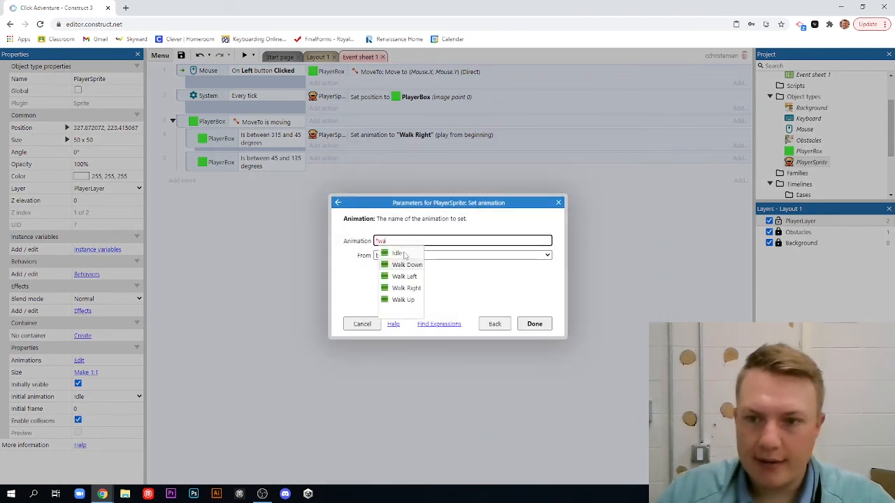
click(534, 323)
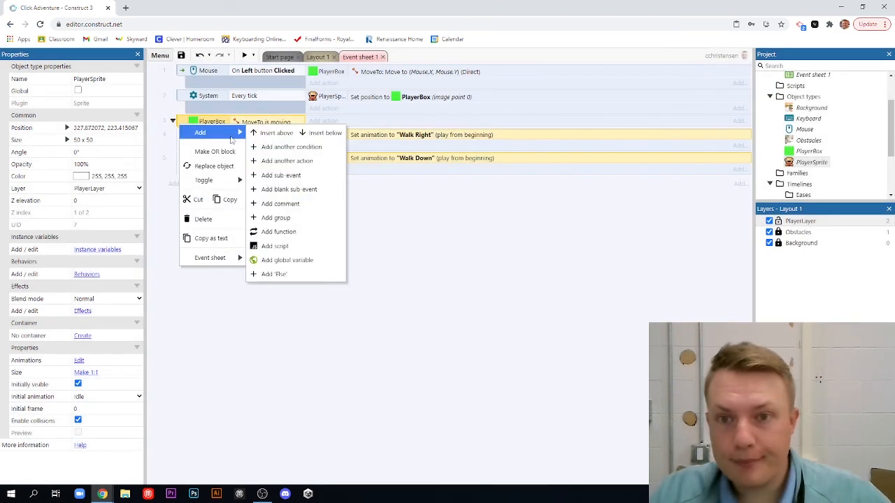
Add a 135–225 degree angle sub-event that sets PlayerSprite's animation to Walk Left.
click(291, 147)
text(2)
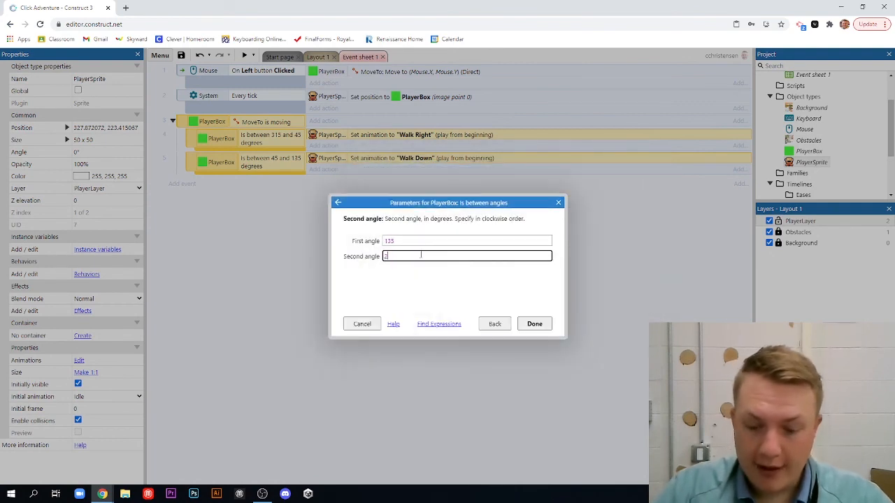
click(534, 324)
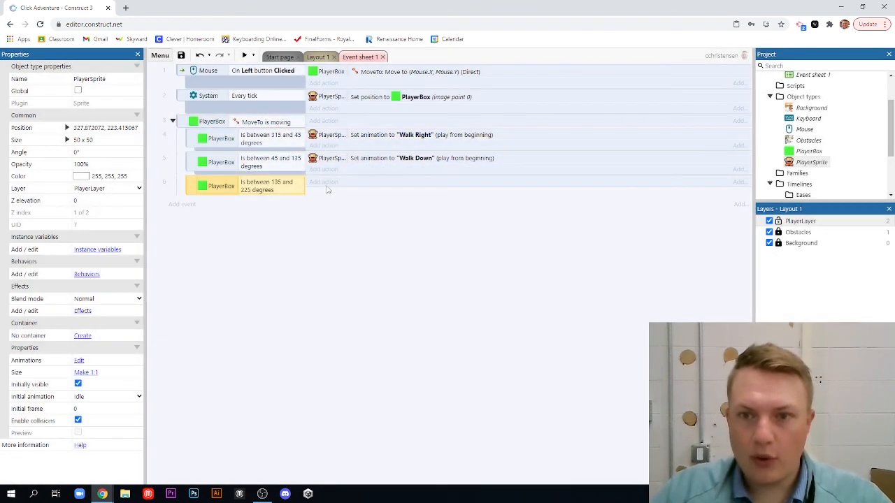
click(322, 182)
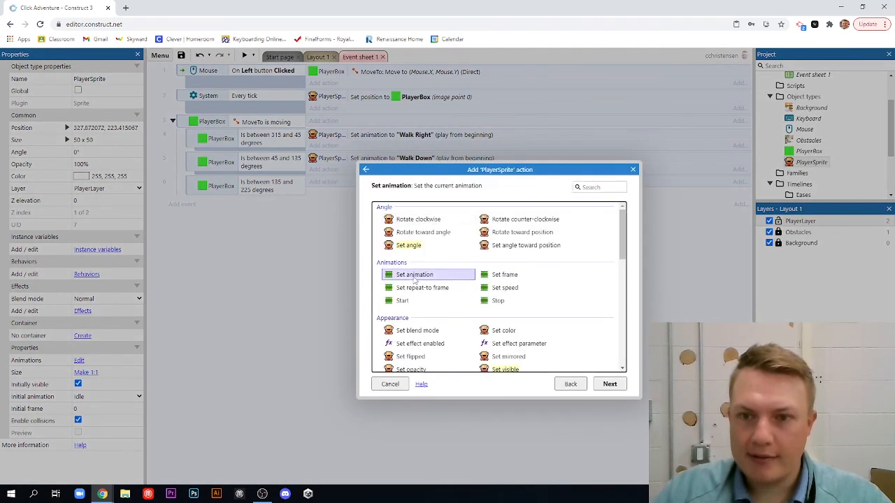
click(609, 383)
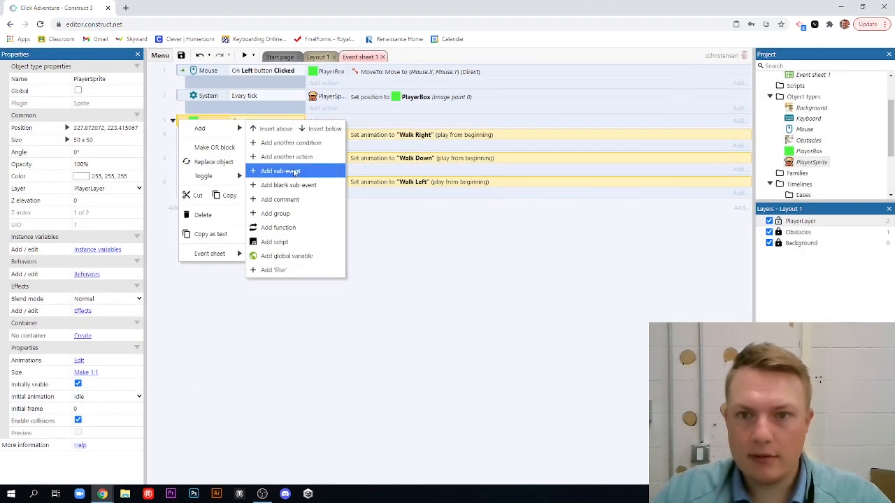
Add a sub-event with PlayerBox Is between angles 225 and 315.
click(286, 143)
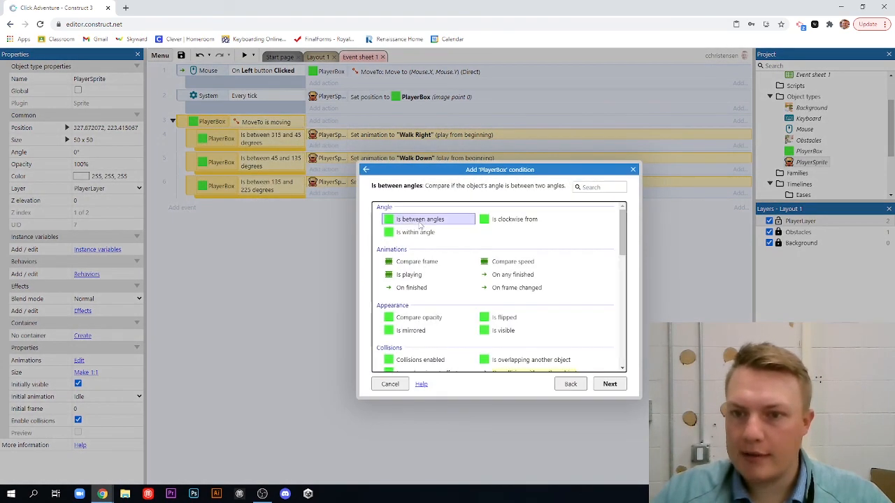
click(609, 384)
text(315)
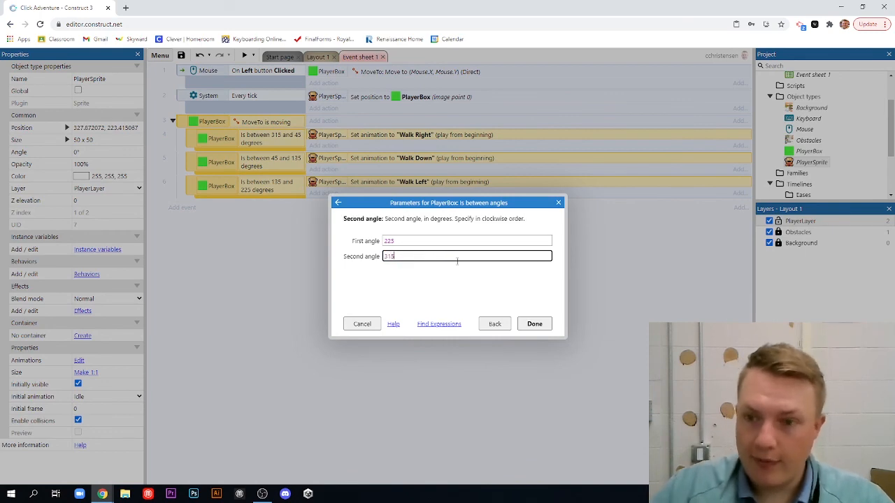
click(534, 324)
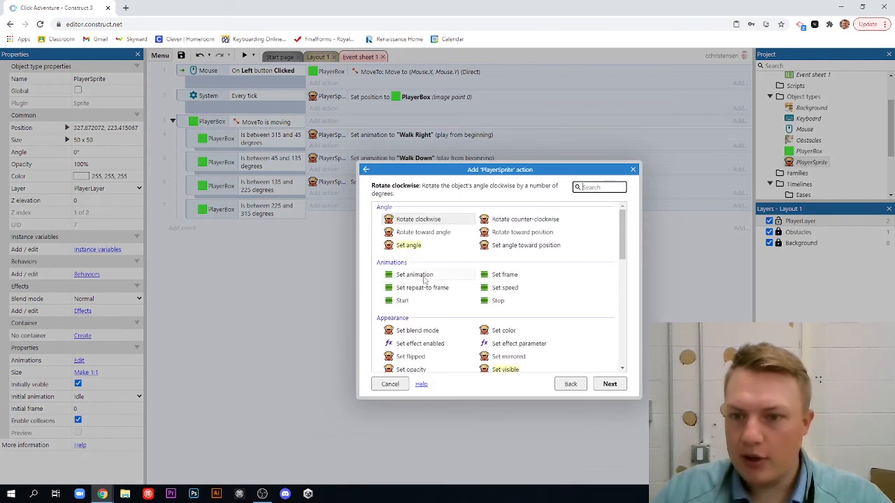
Give it a PlayerSprite Set animation action choosing 'Walk Up'.
click(414, 274)
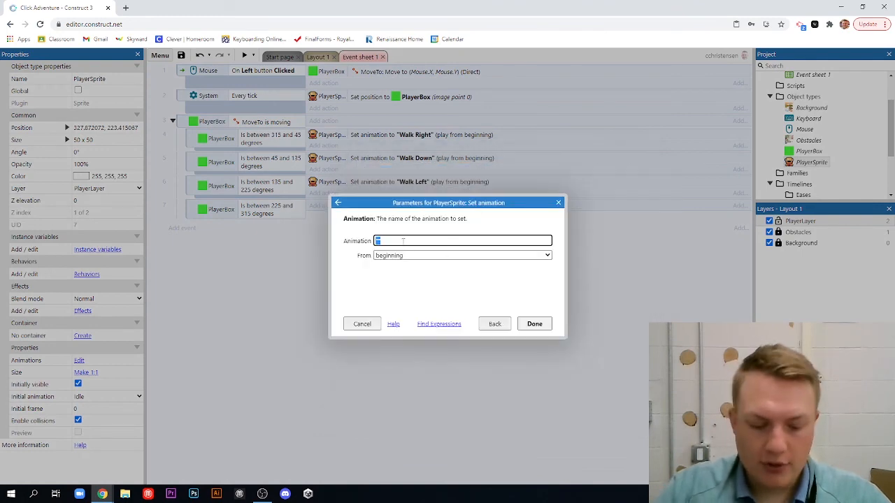
text(walk up)
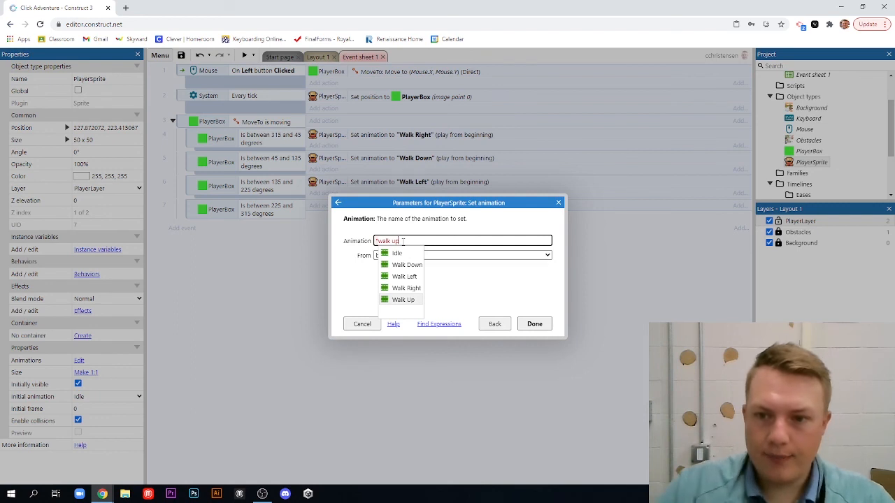
click(534, 324)
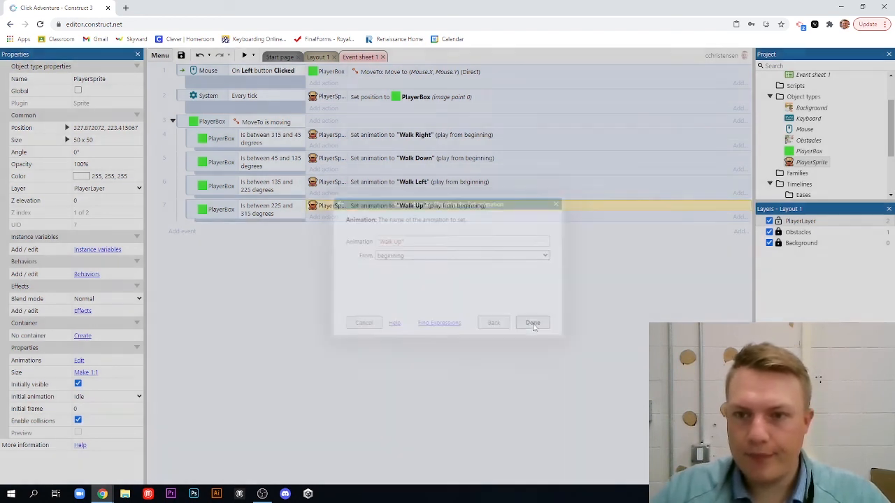
click(532, 322)
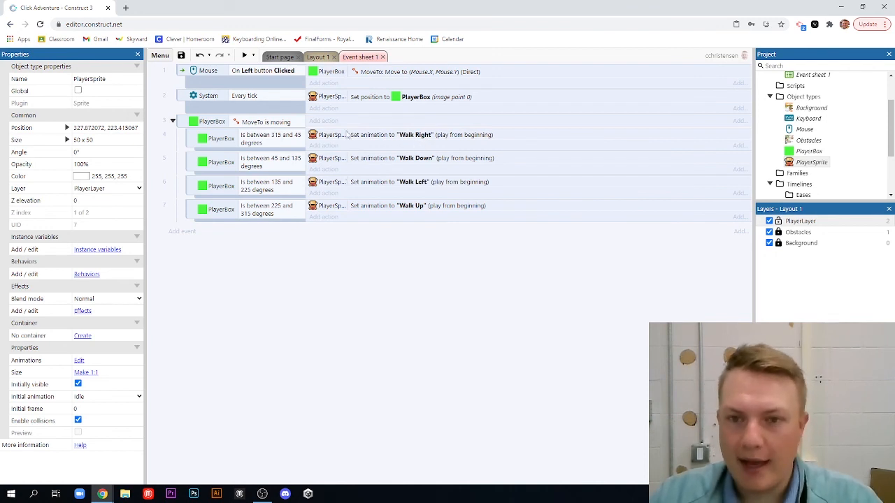
mouse_move(299, 225)
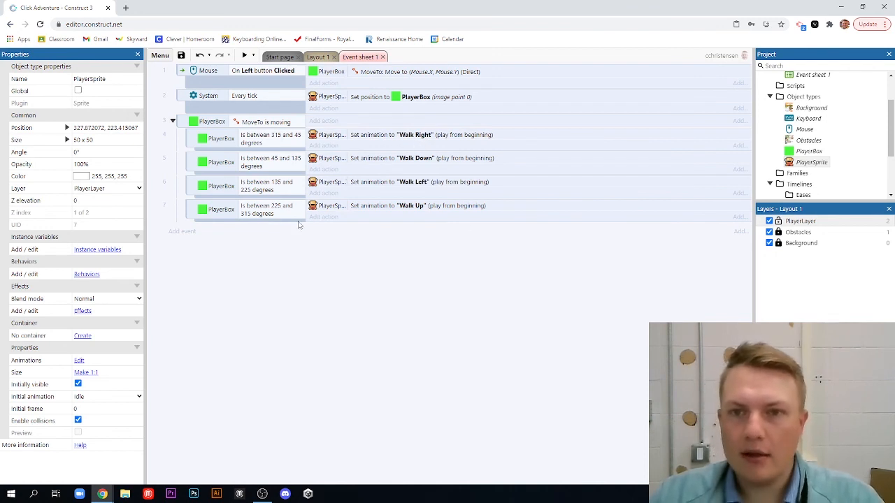
click(244, 56)
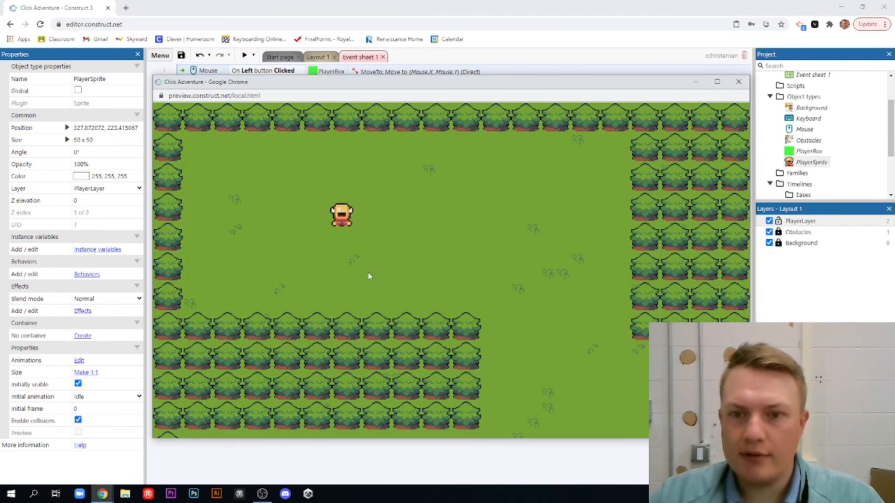
click(316, 194)
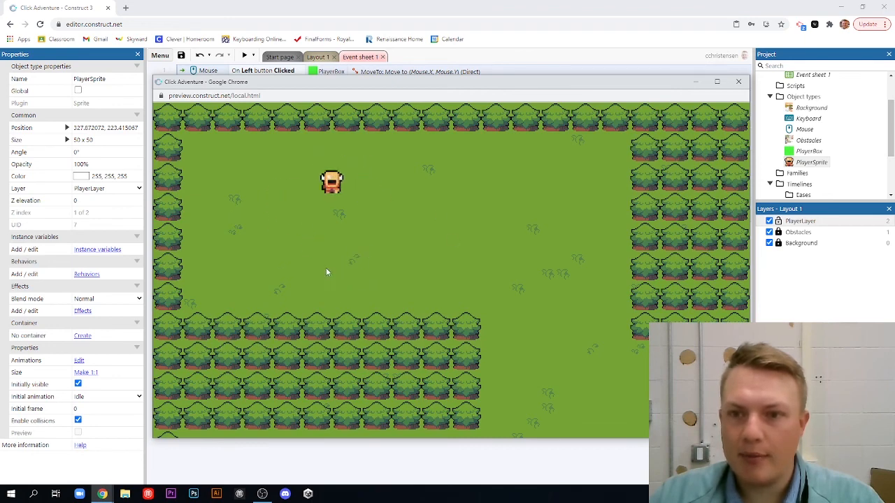
click(356, 185)
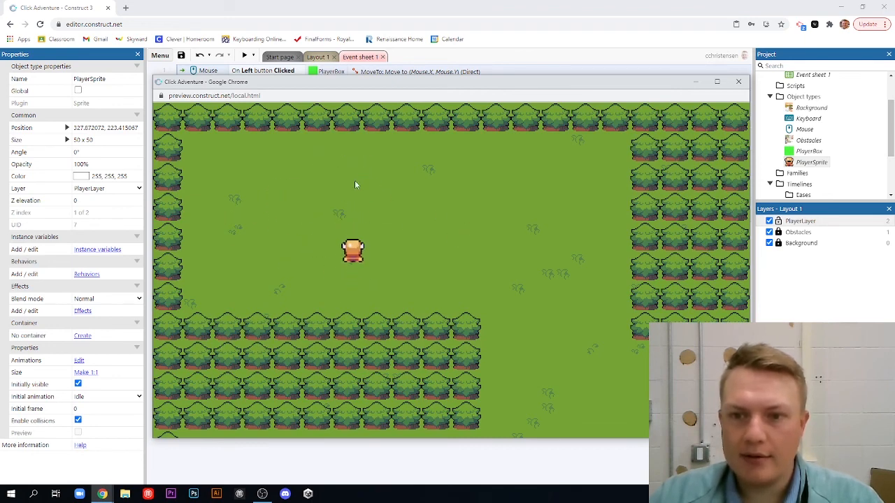
click(434, 192)
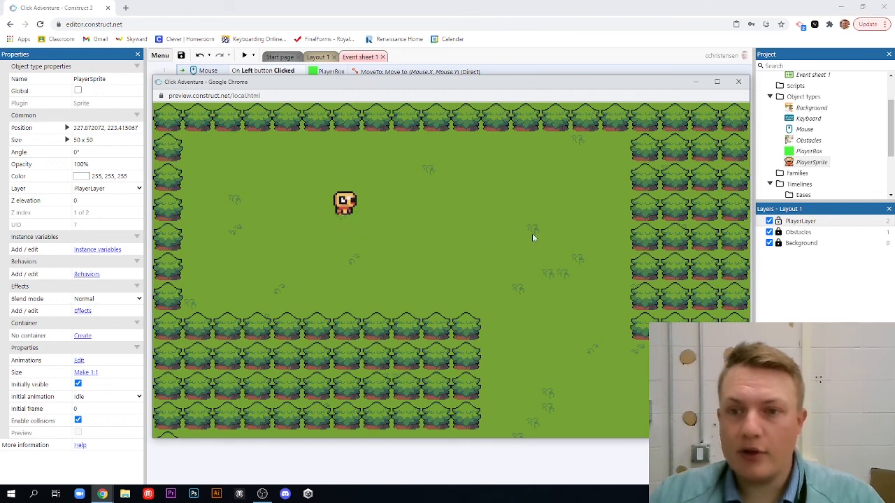
click(520, 265)
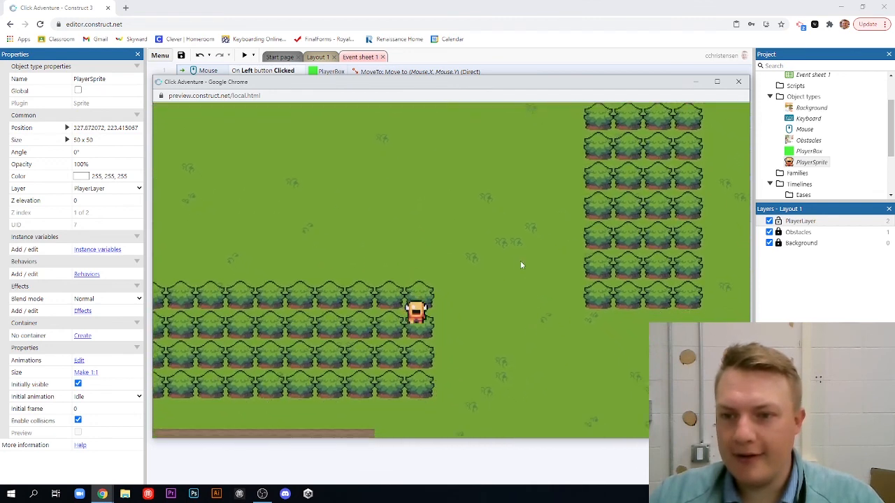
click(601, 315)
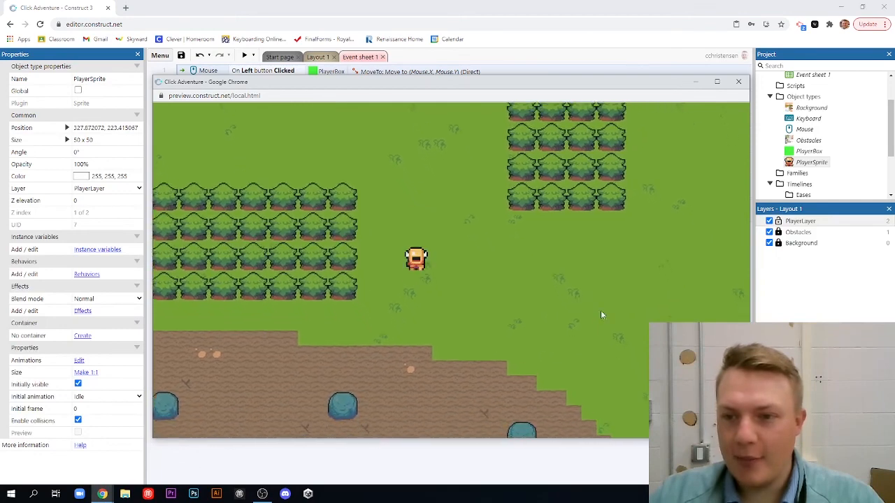
click(364, 361)
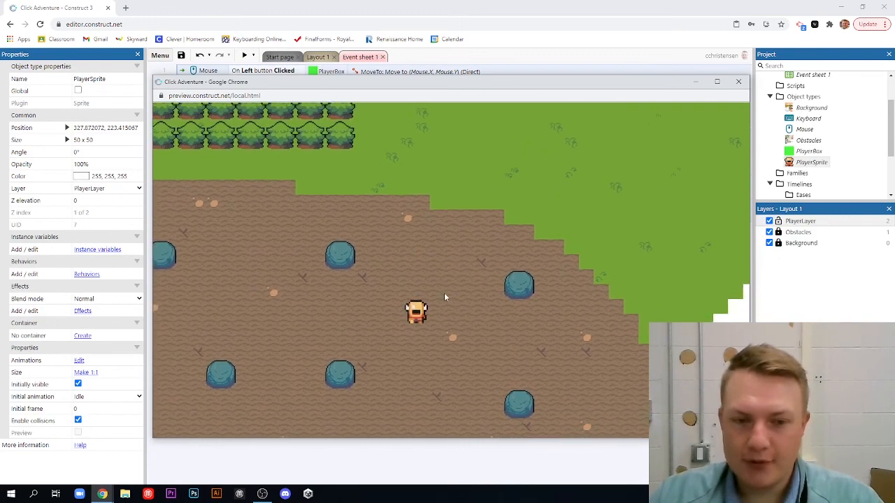
click(603, 222)
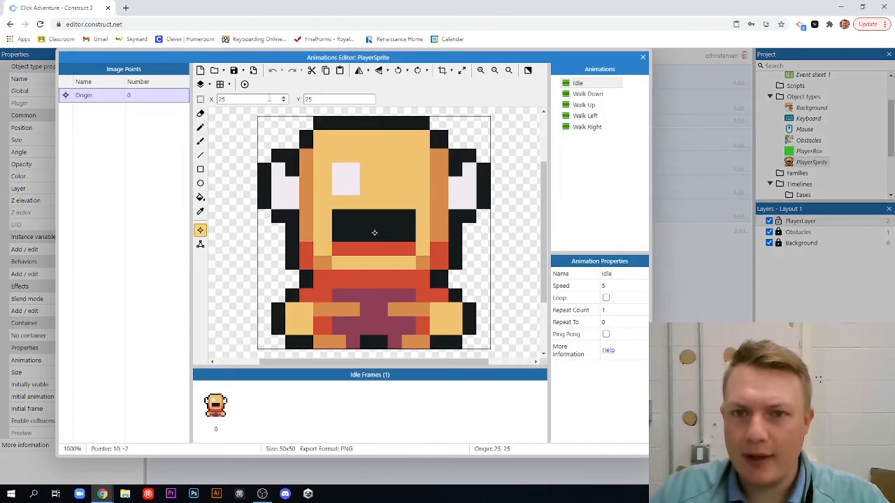
Check PlayerSprite's Idle animation, close the editor, and return to Layout 1.
click(339, 98)
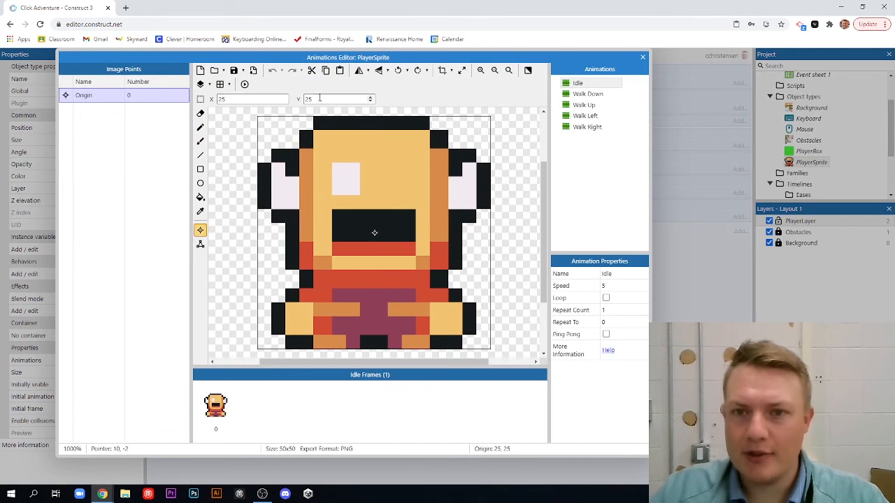
click(641, 56)
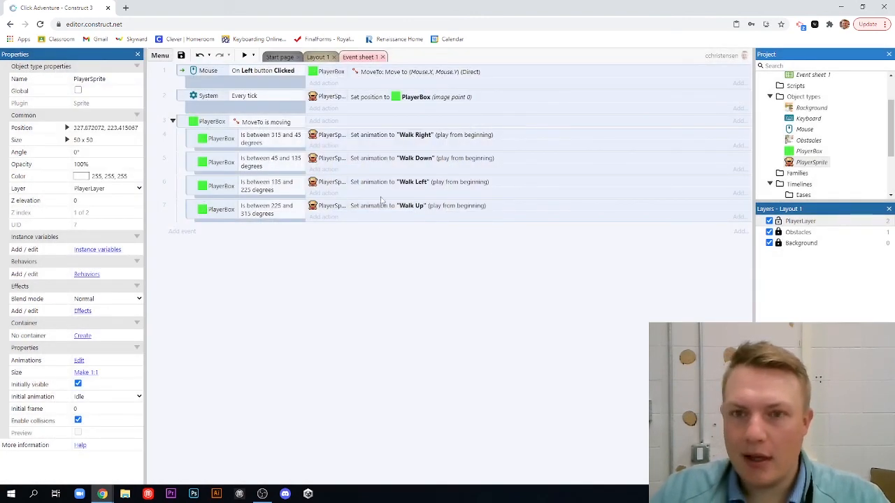
mouse_move(226, 341)
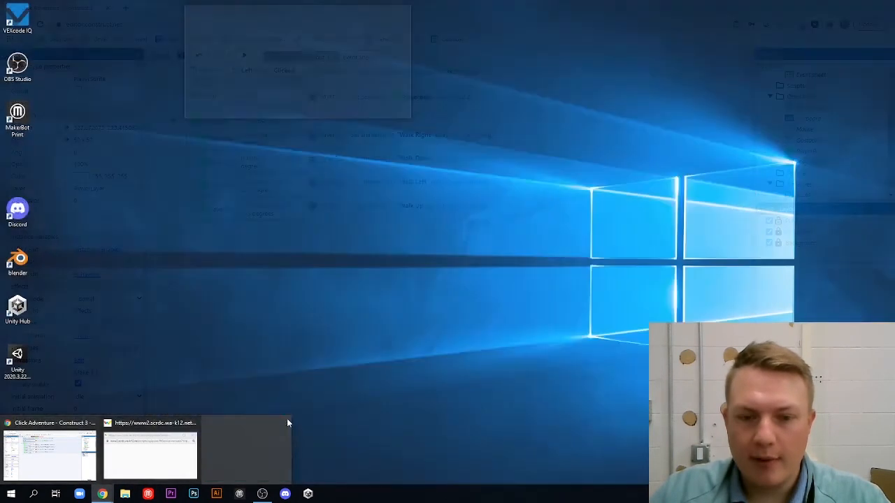
click(49, 451)
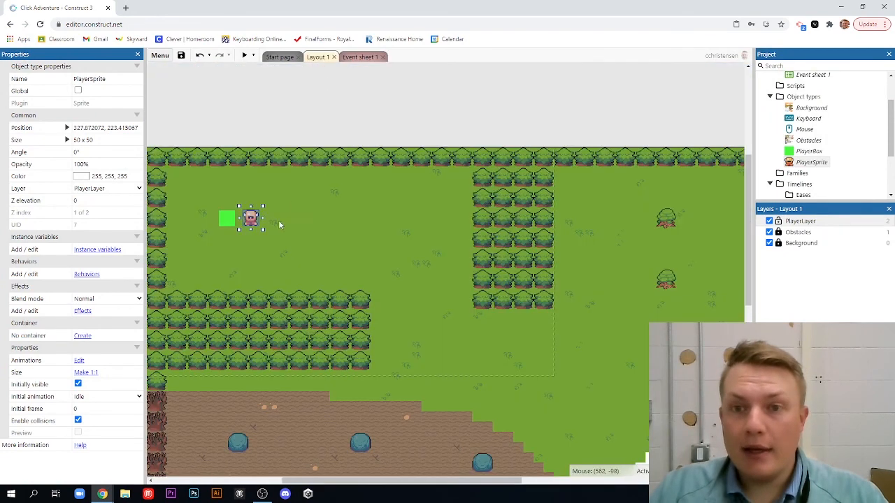
On the event sheet, add a PlayerBox On MoveTo arrived event setting PlayerSprite to Idle.
click(360, 57)
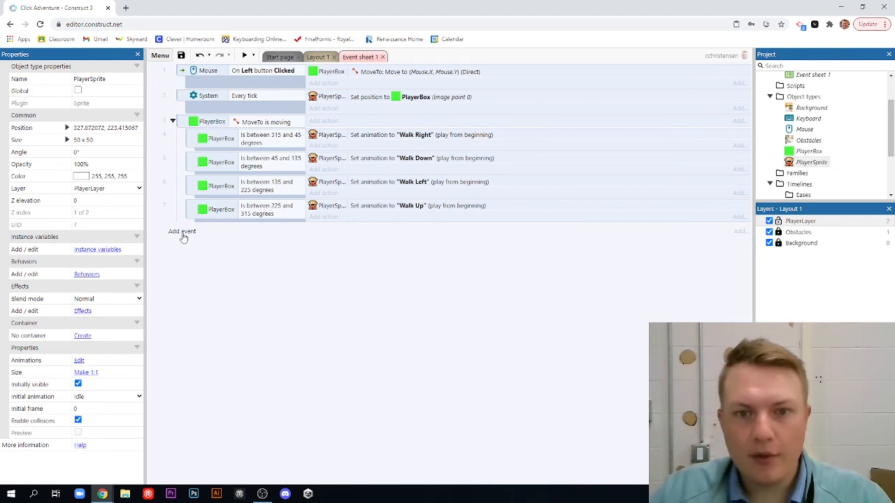
click(182, 232)
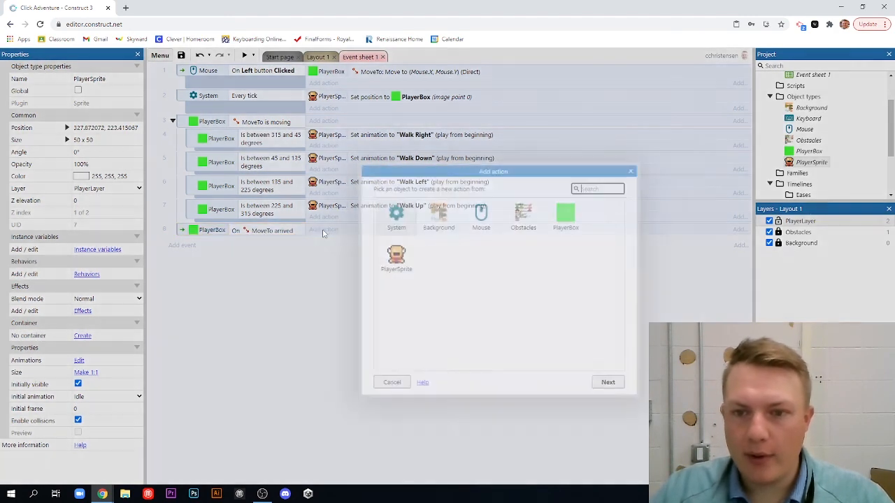
click(395, 259)
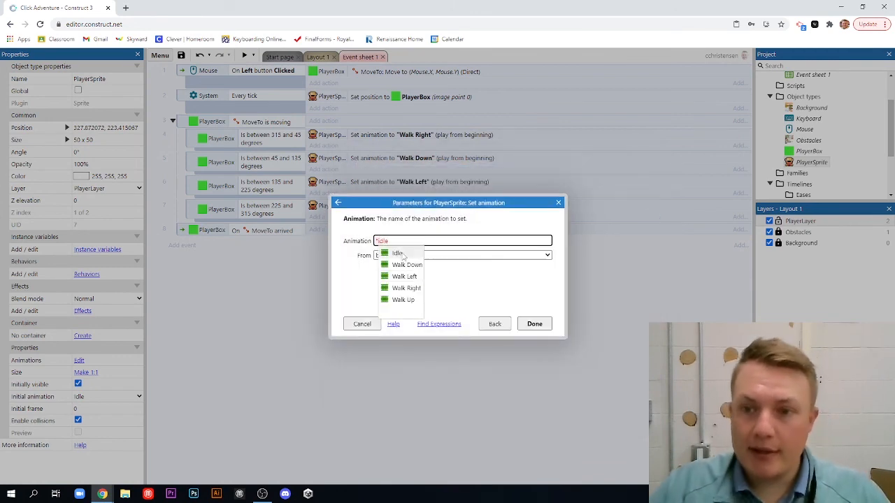
click(534, 323)
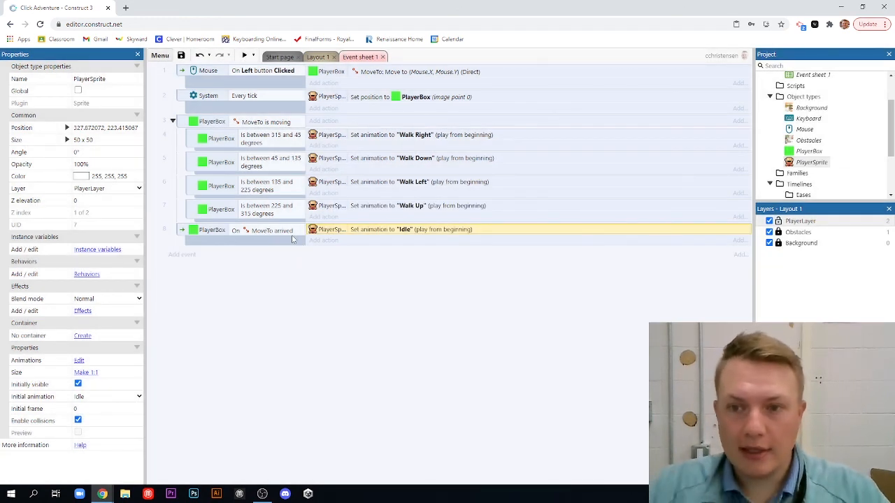
mouse_move(257, 316)
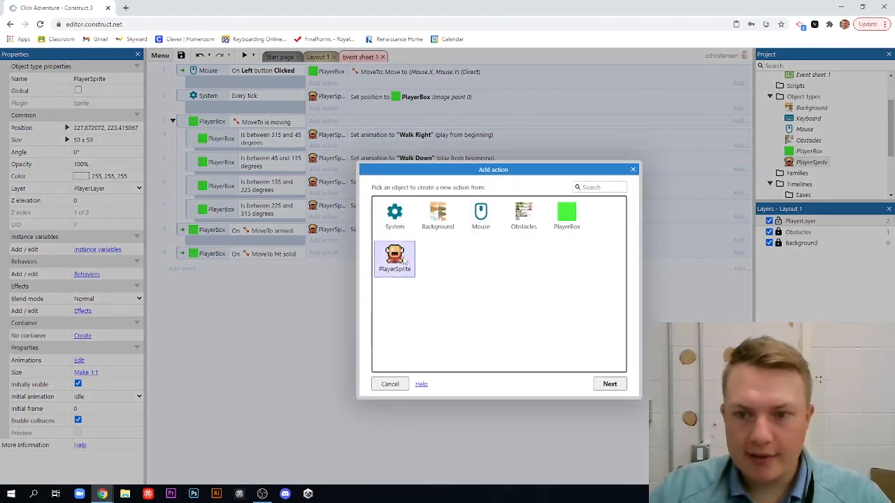
Add an On MoveTo hit solid event setting PlayerSprite to Idle, then run the preview.
click(609, 384)
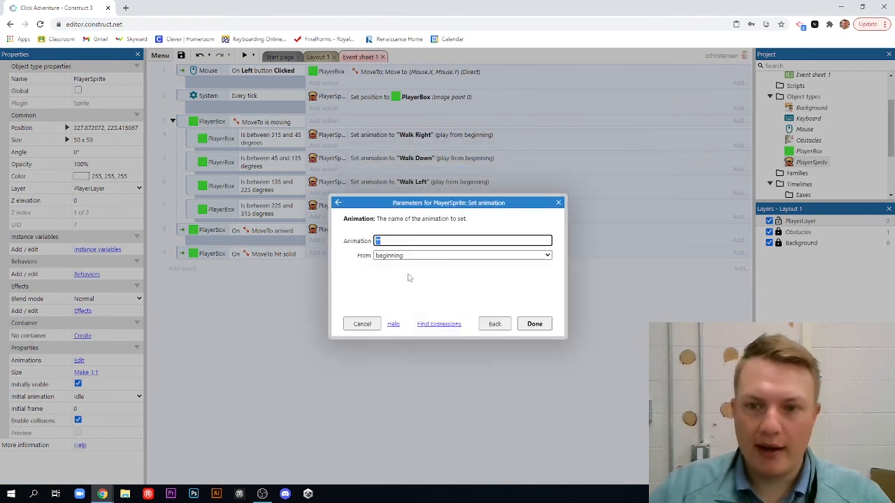
click(463, 241)
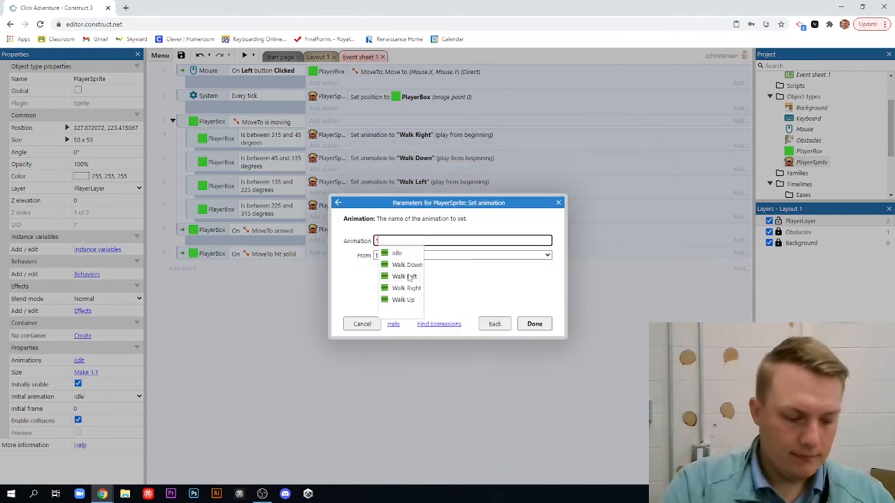
click(397, 253)
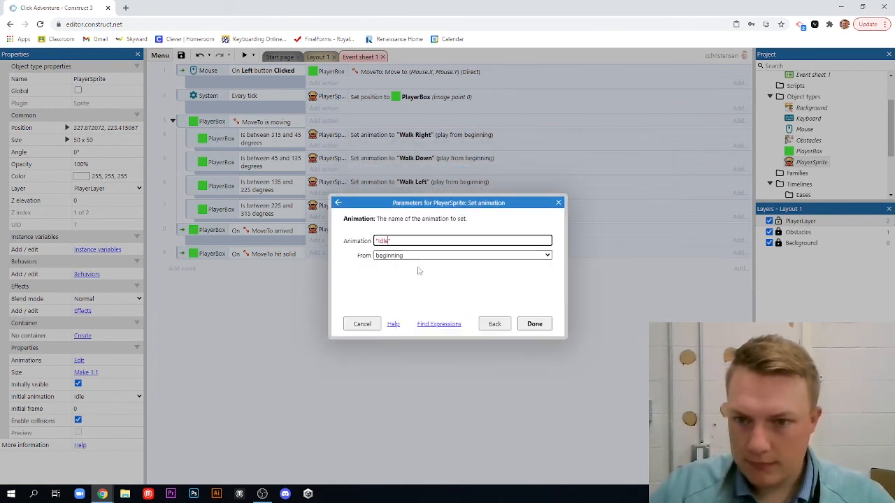
click(534, 324)
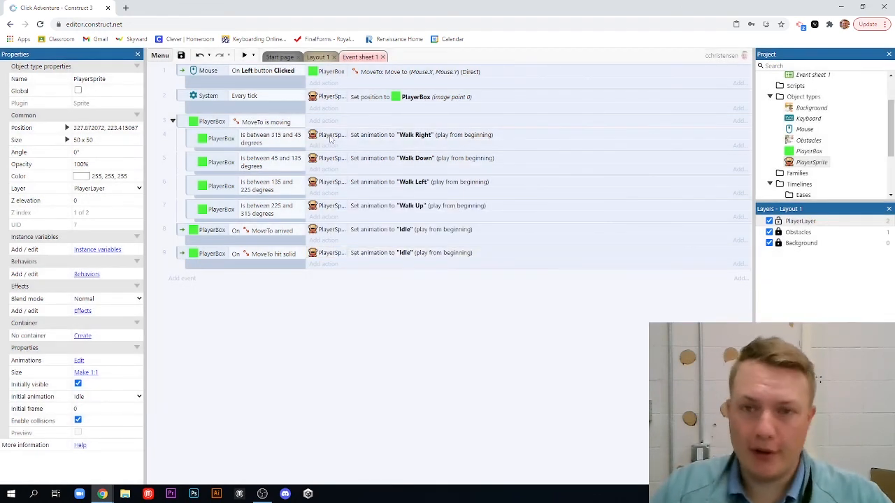
click(245, 55)
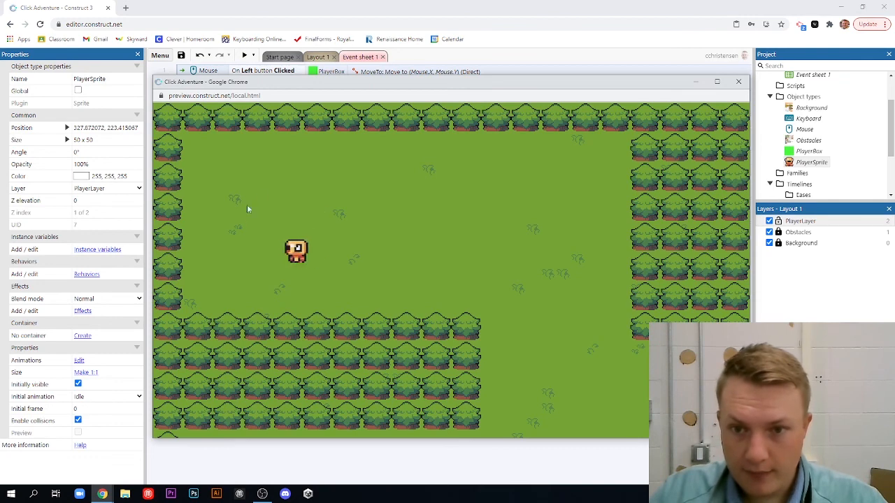
click(509, 330)
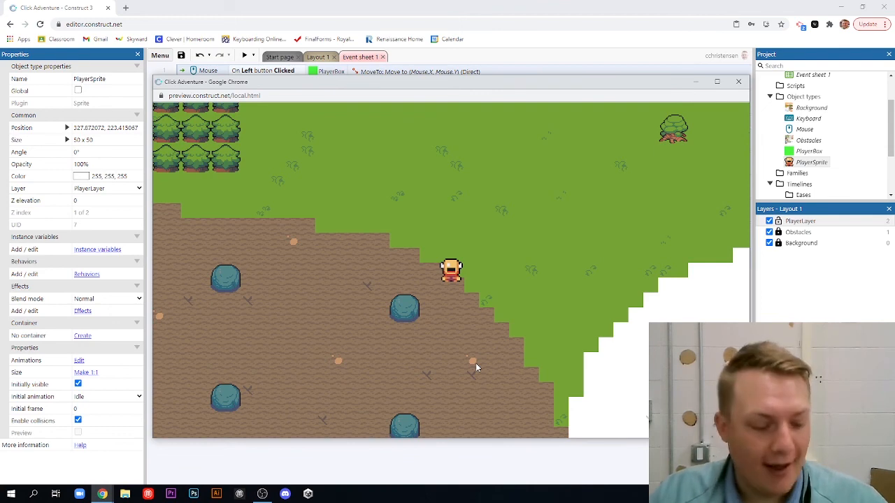
mouse_move(550, 215)
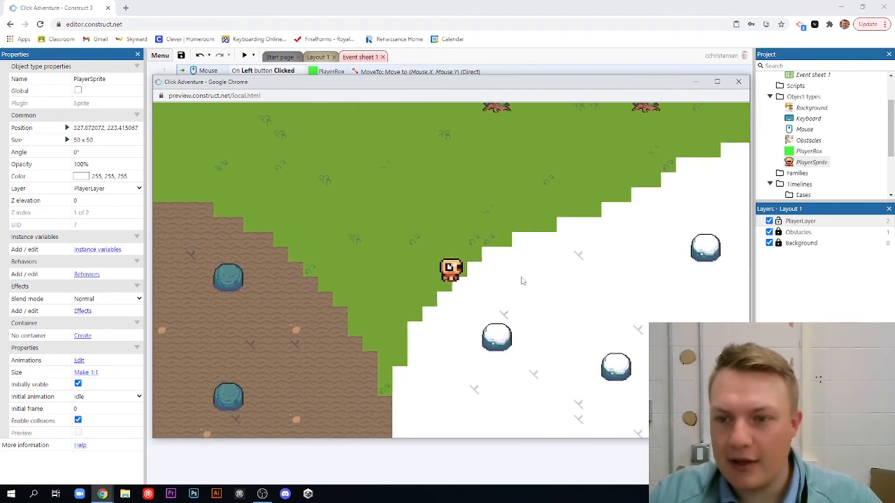
click(330, 313)
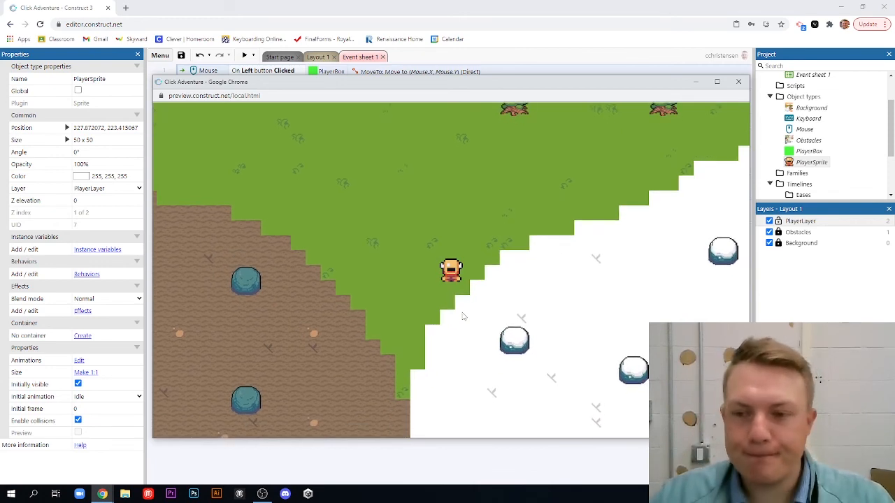
mouse_move(458, 322)
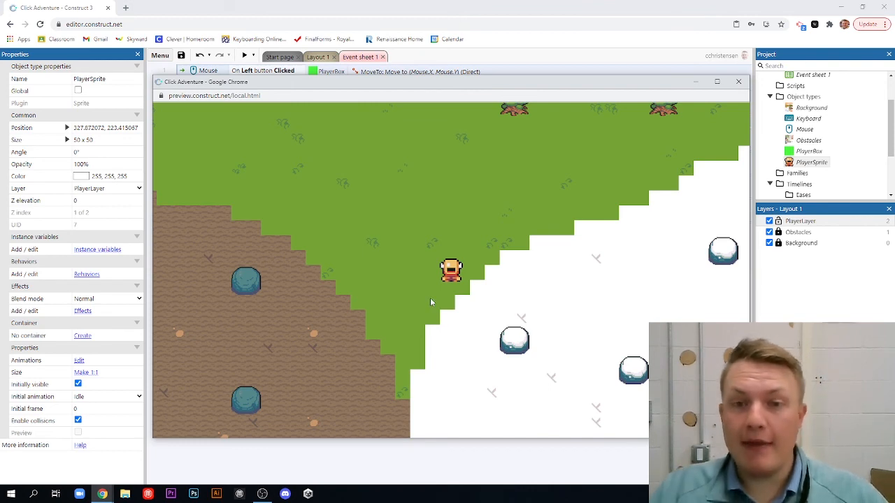
mouse_move(428, 290)
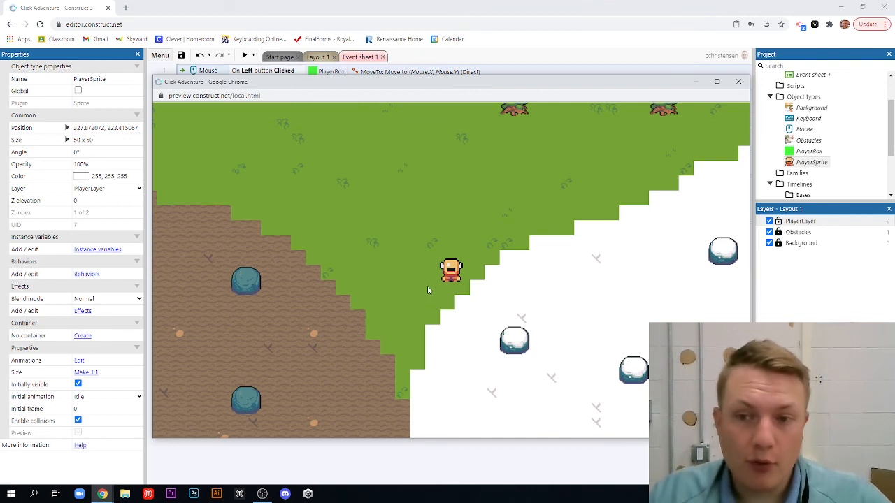